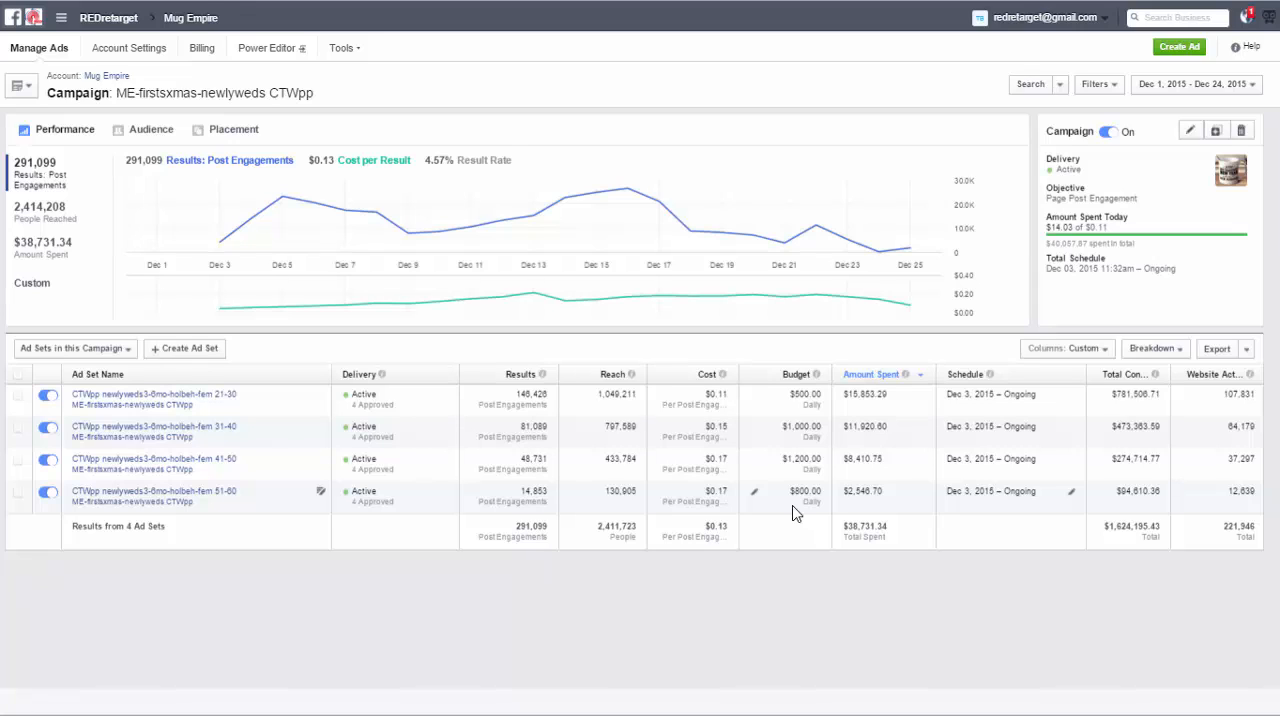
pyautogui.moveTo(673, 518)
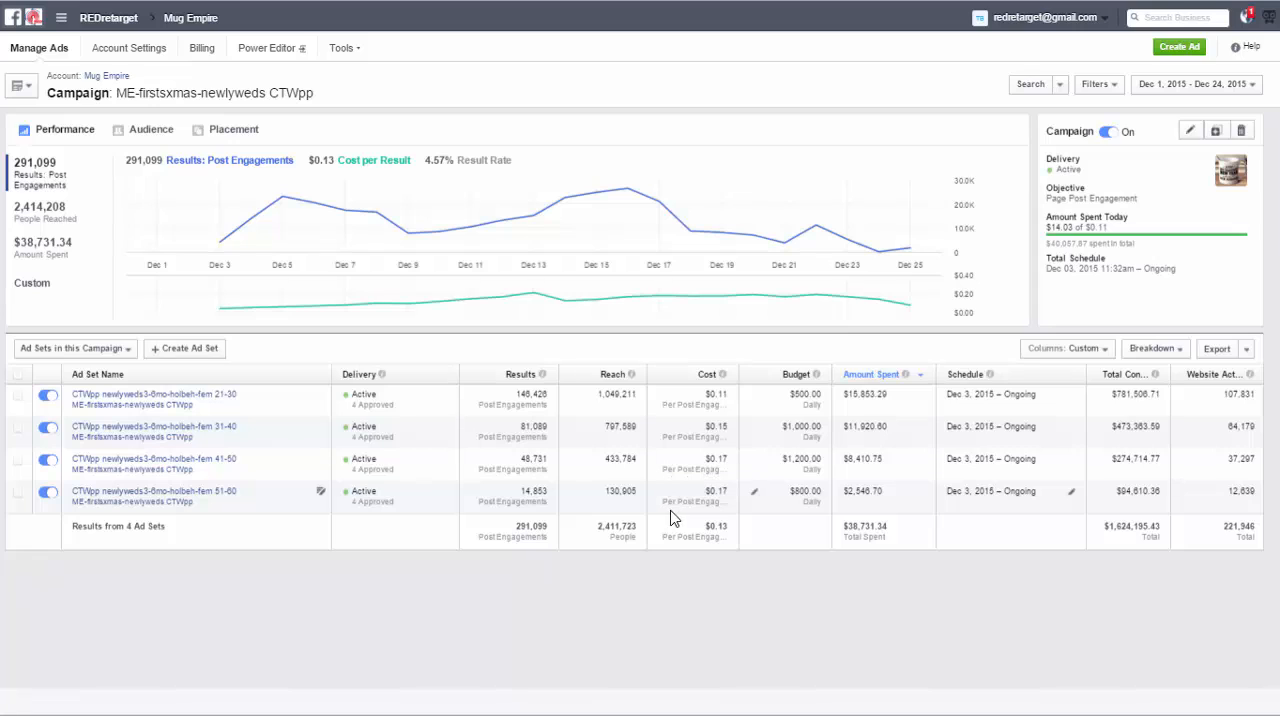
pyautogui.moveTo(1010, 444)
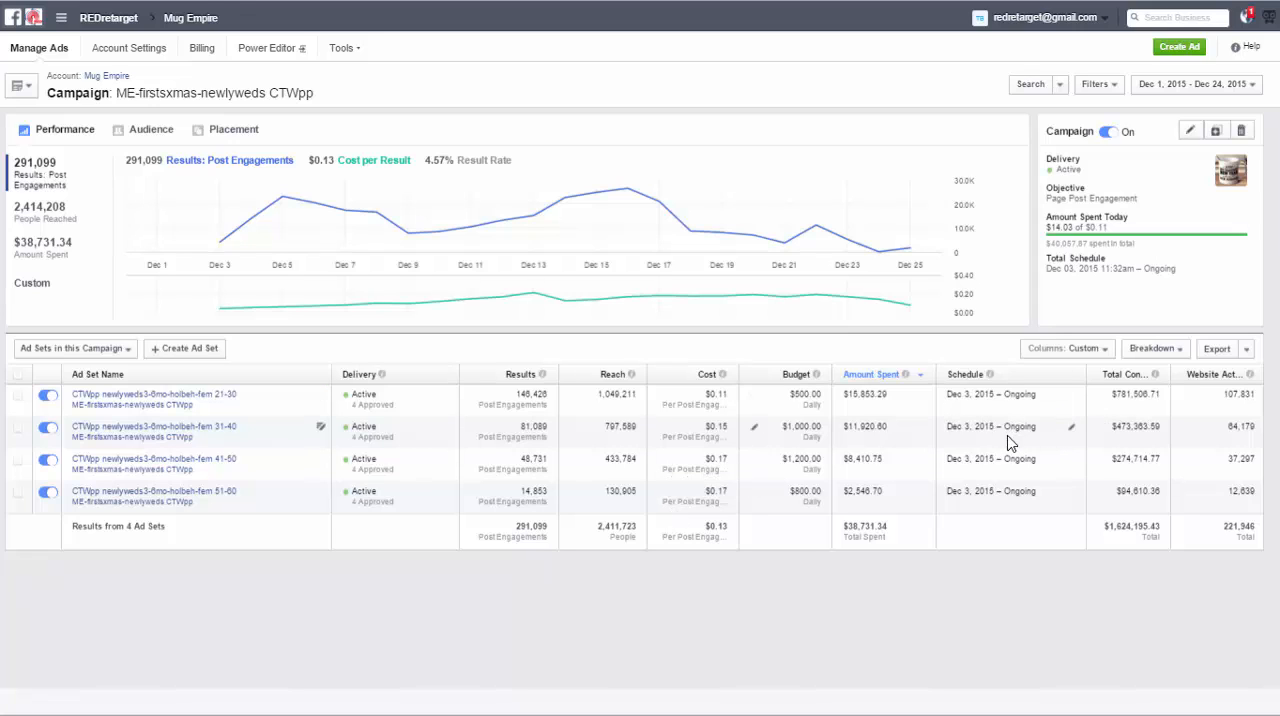
pyautogui.moveTo(316, 115)
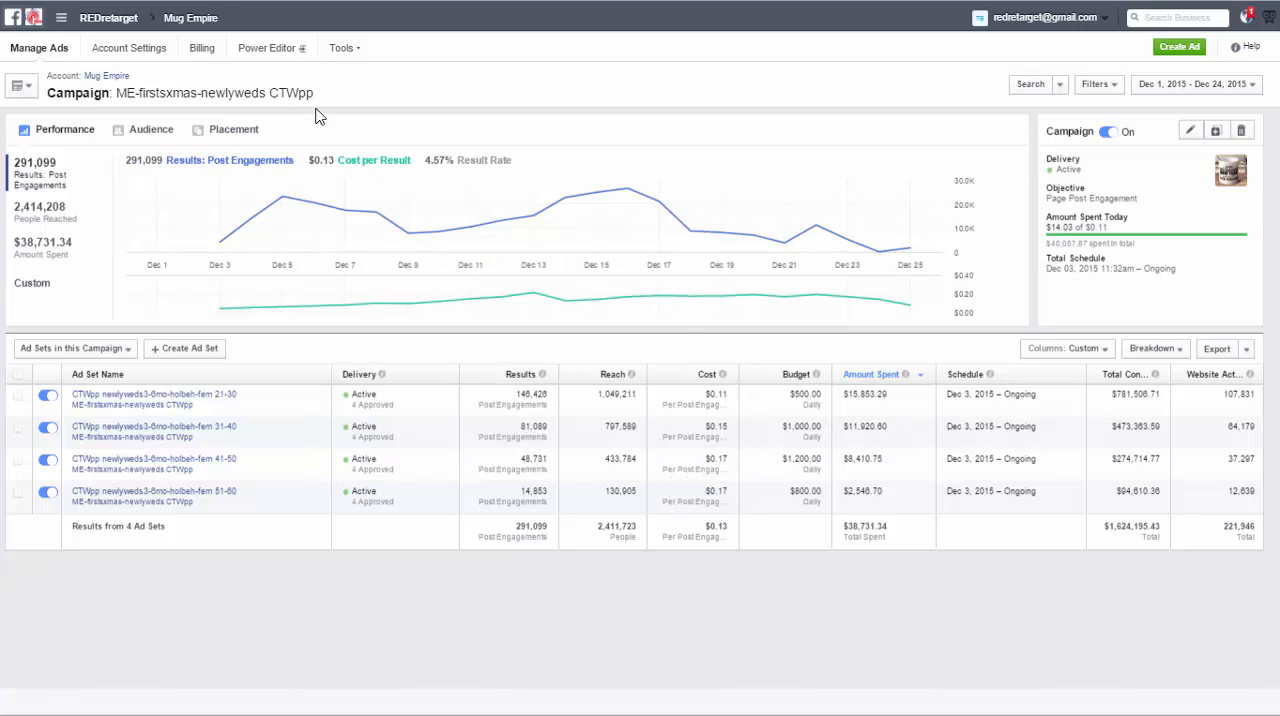
pyautogui.moveTo(853, 566)
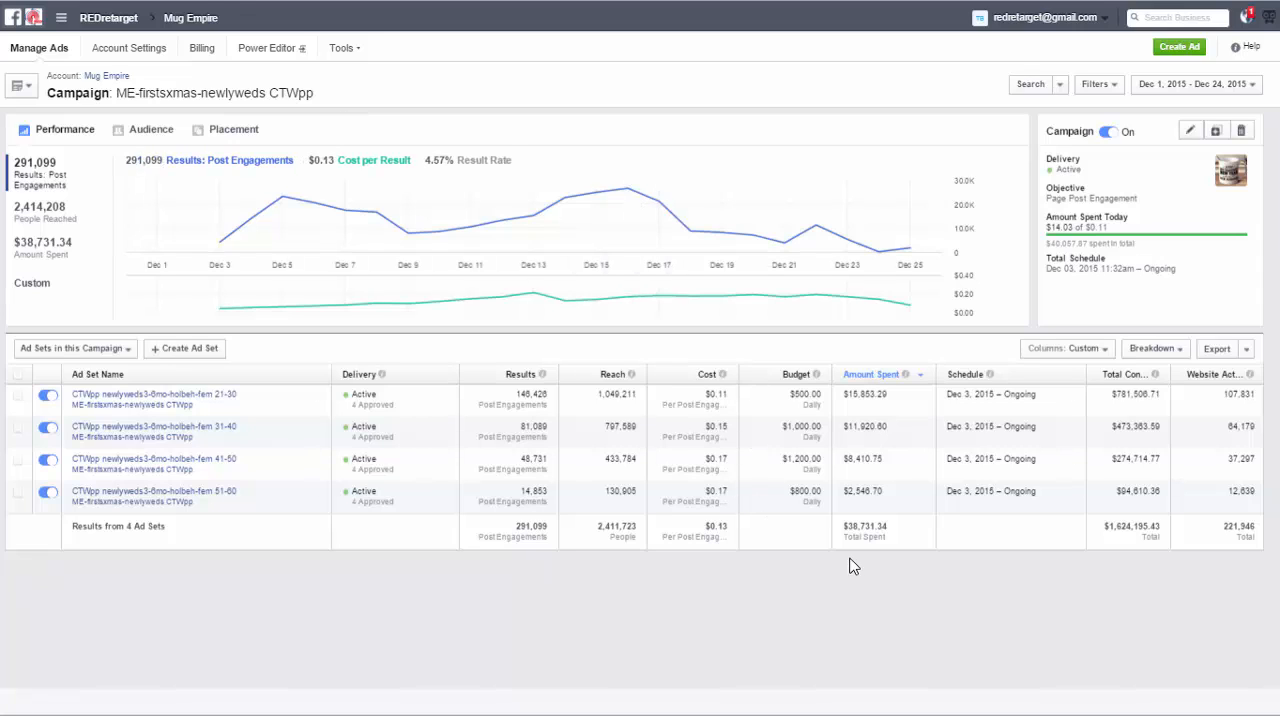
pyautogui.moveTo(778, 560)
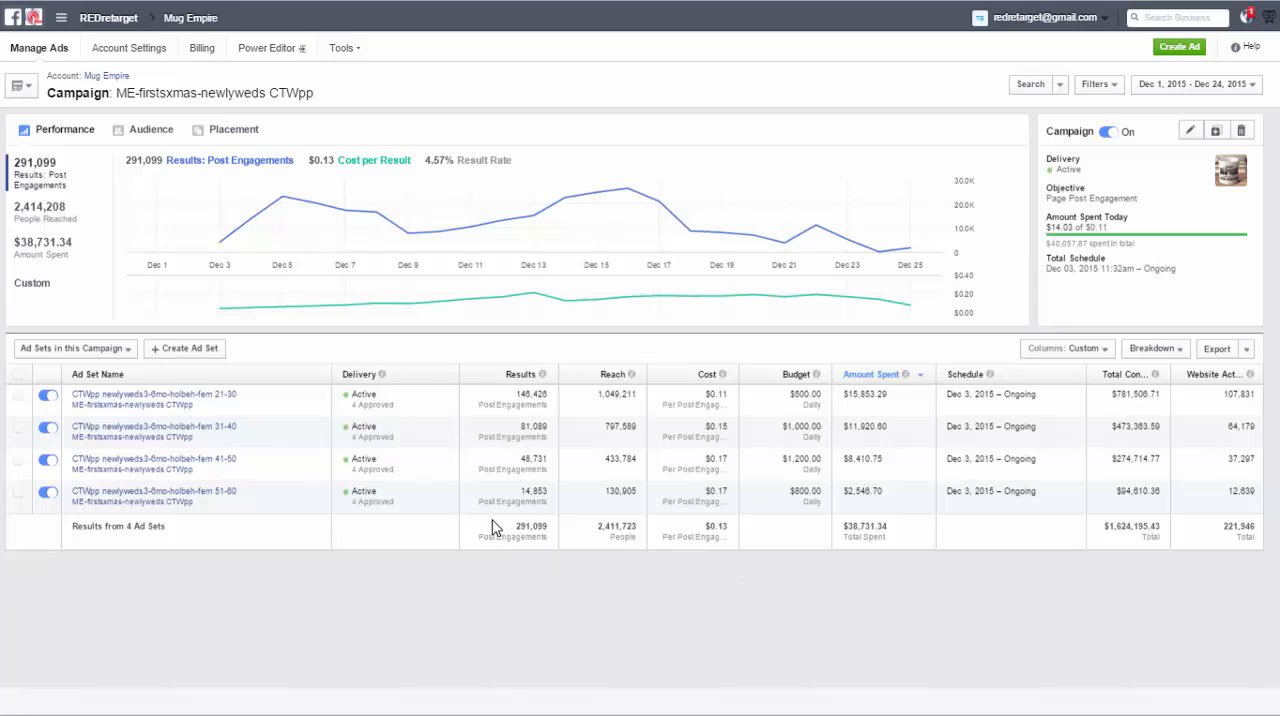
pyautogui.moveTo(817, 617)
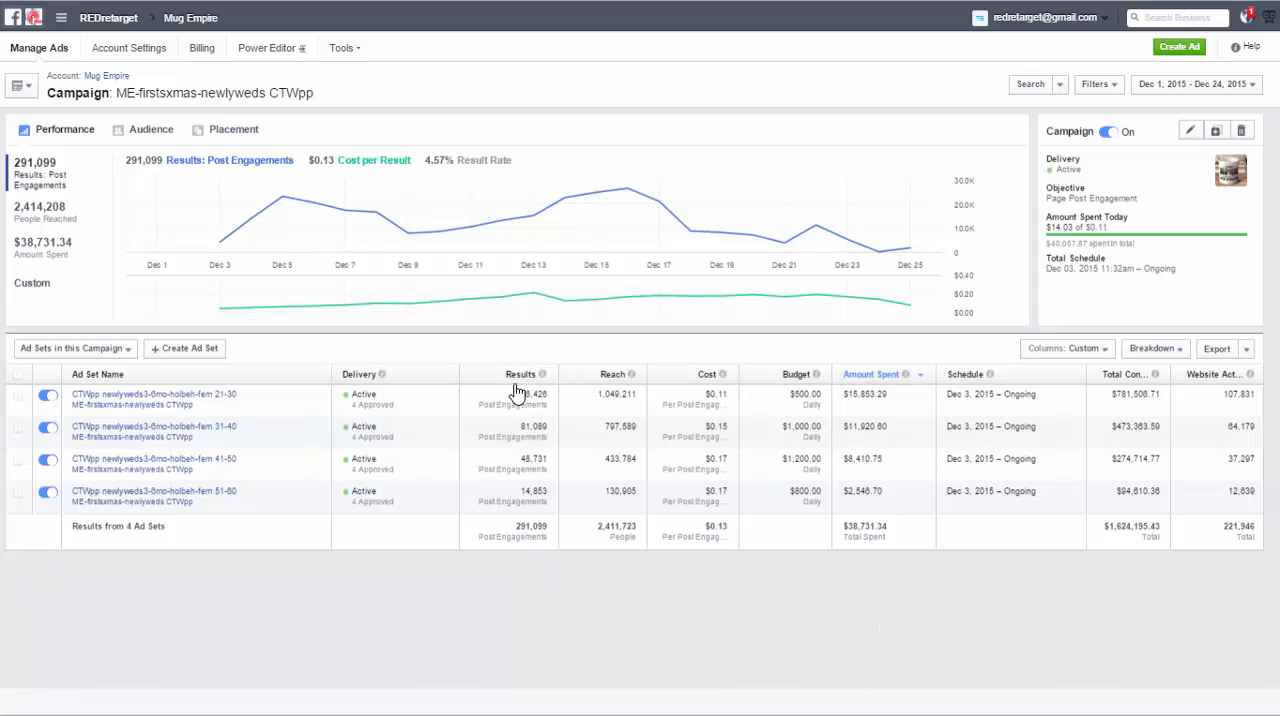
pyautogui.moveTo(538, 382)
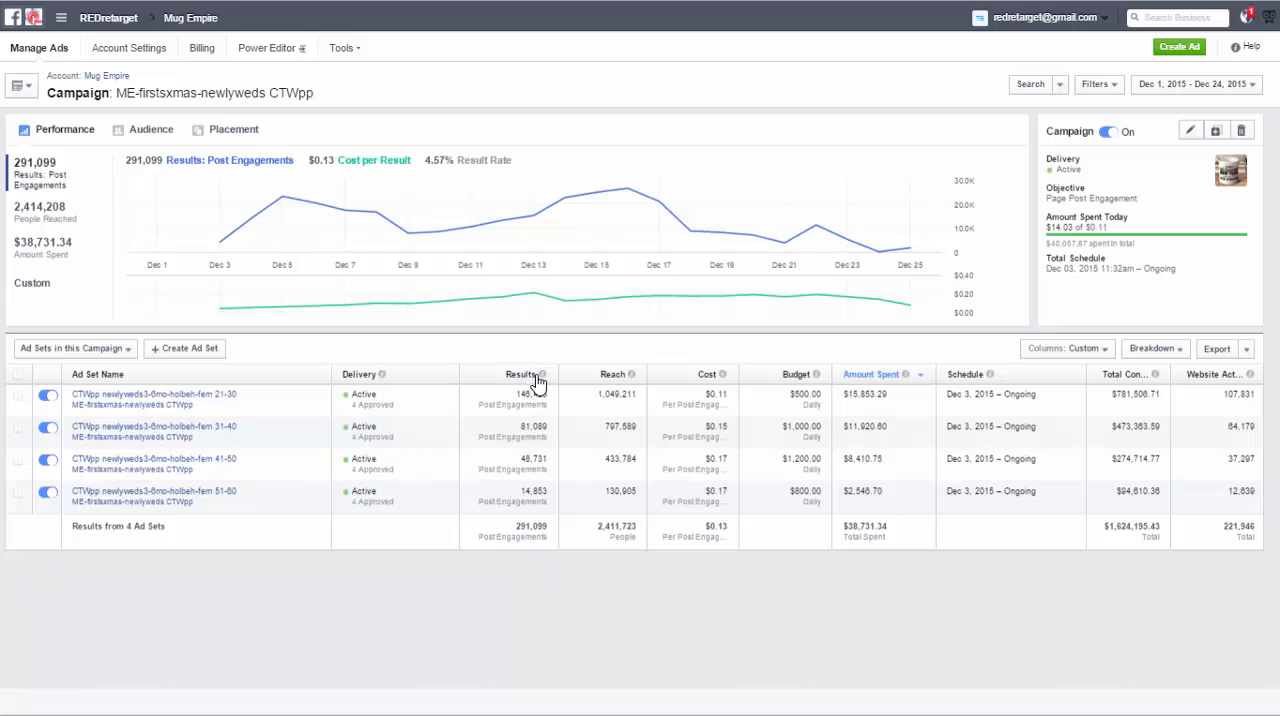
pyautogui.moveTo(542, 374)
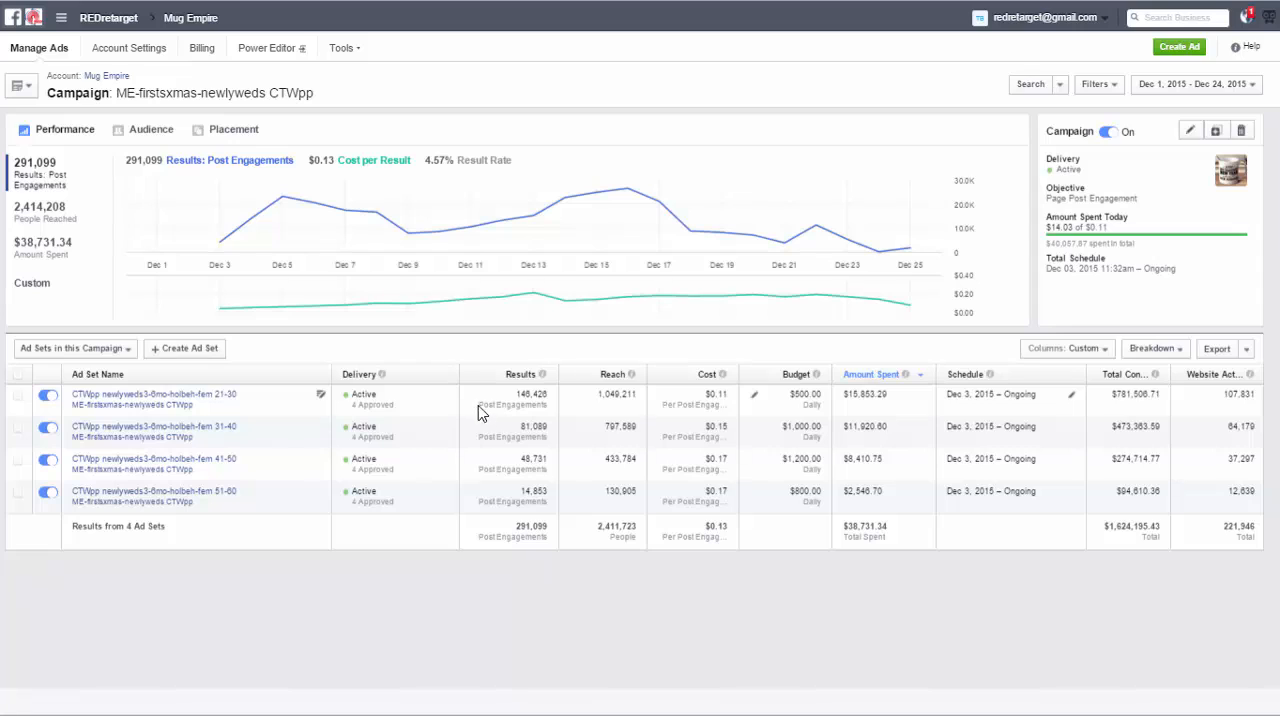
pyautogui.moveTo(515, 528)
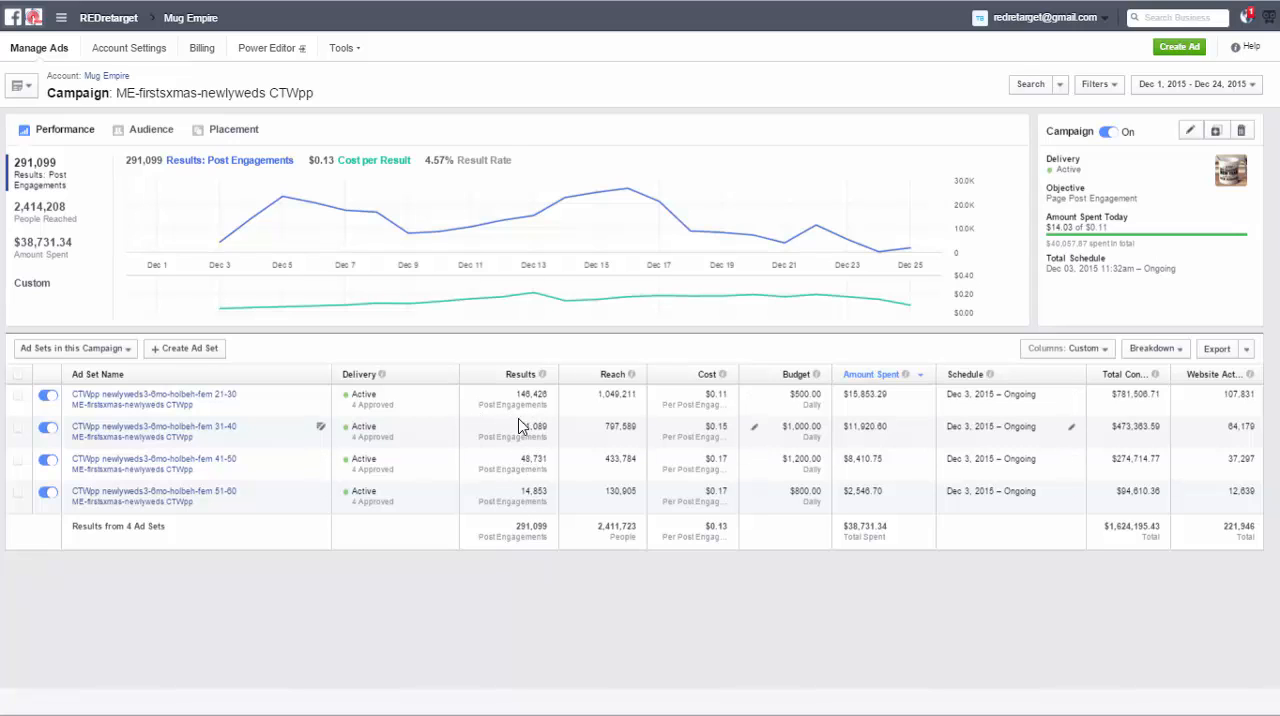
pyautogui.moveTo(512, 438)
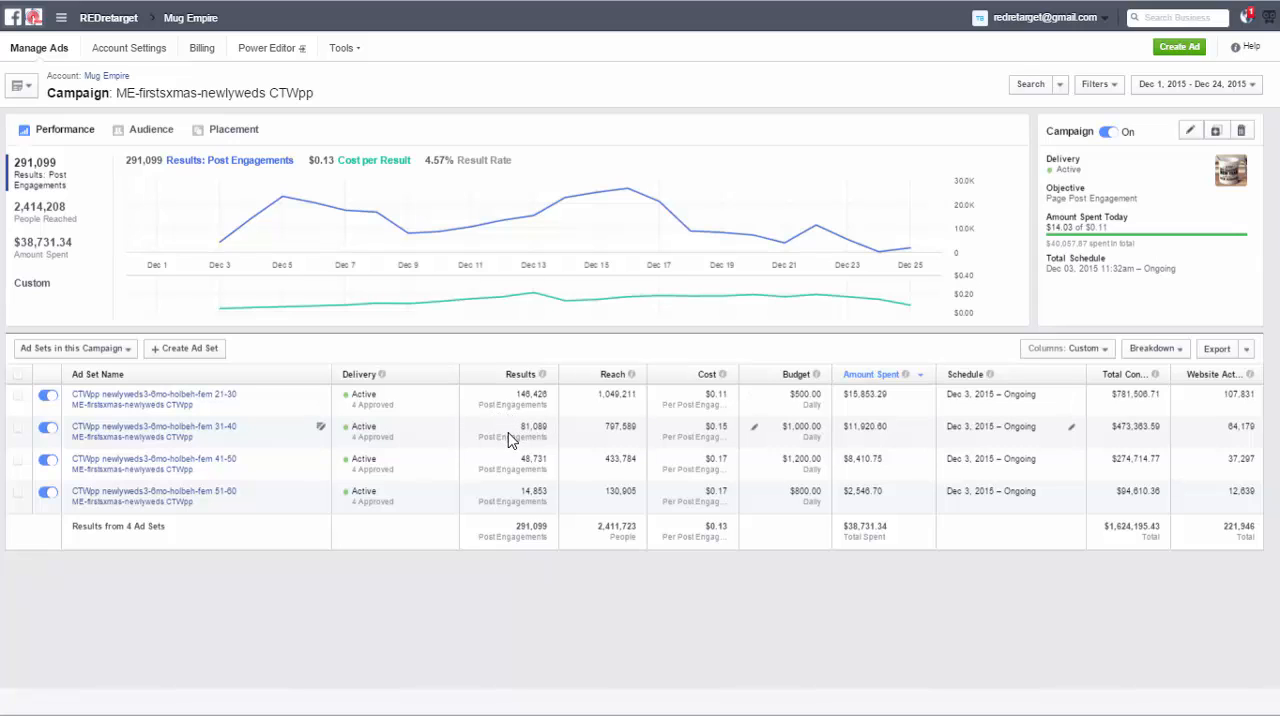
pyautogui.moveTo(530, 415)
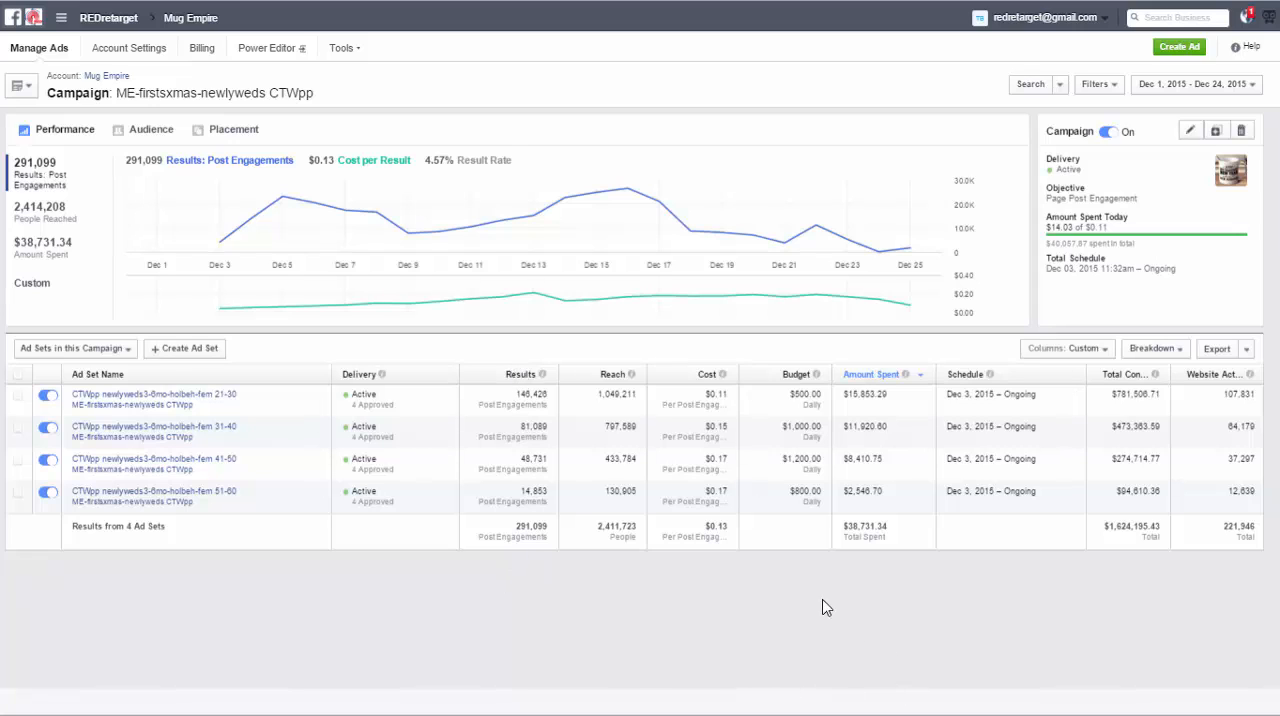
pyautogui.moveTo(1196, 501)
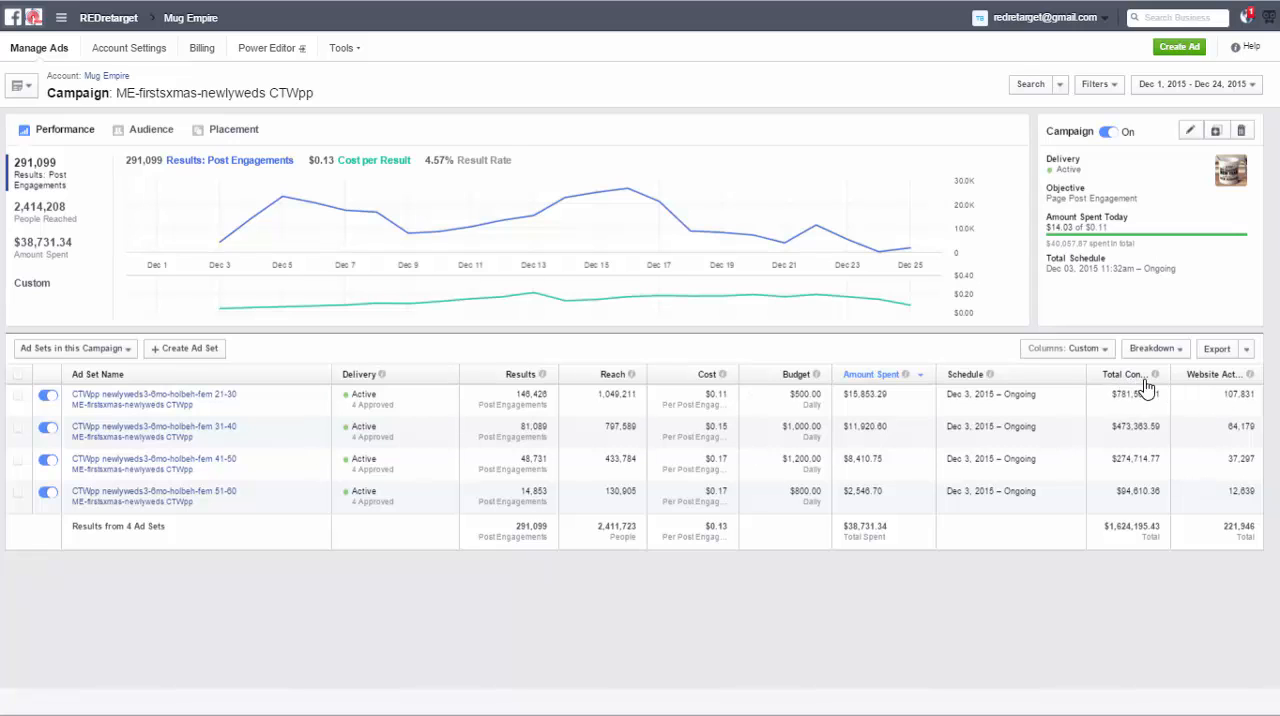
pyautogui.moveTo(1155, 374)
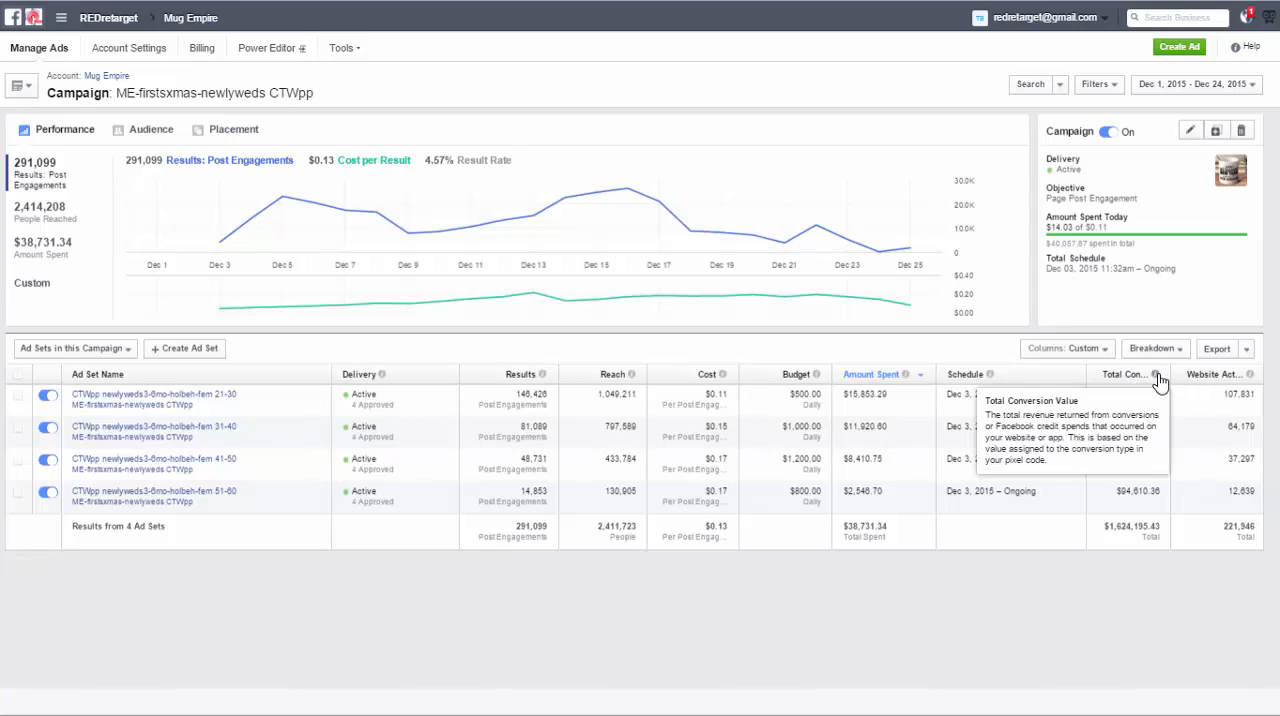
pyautogui.moveTo(1130, 383)
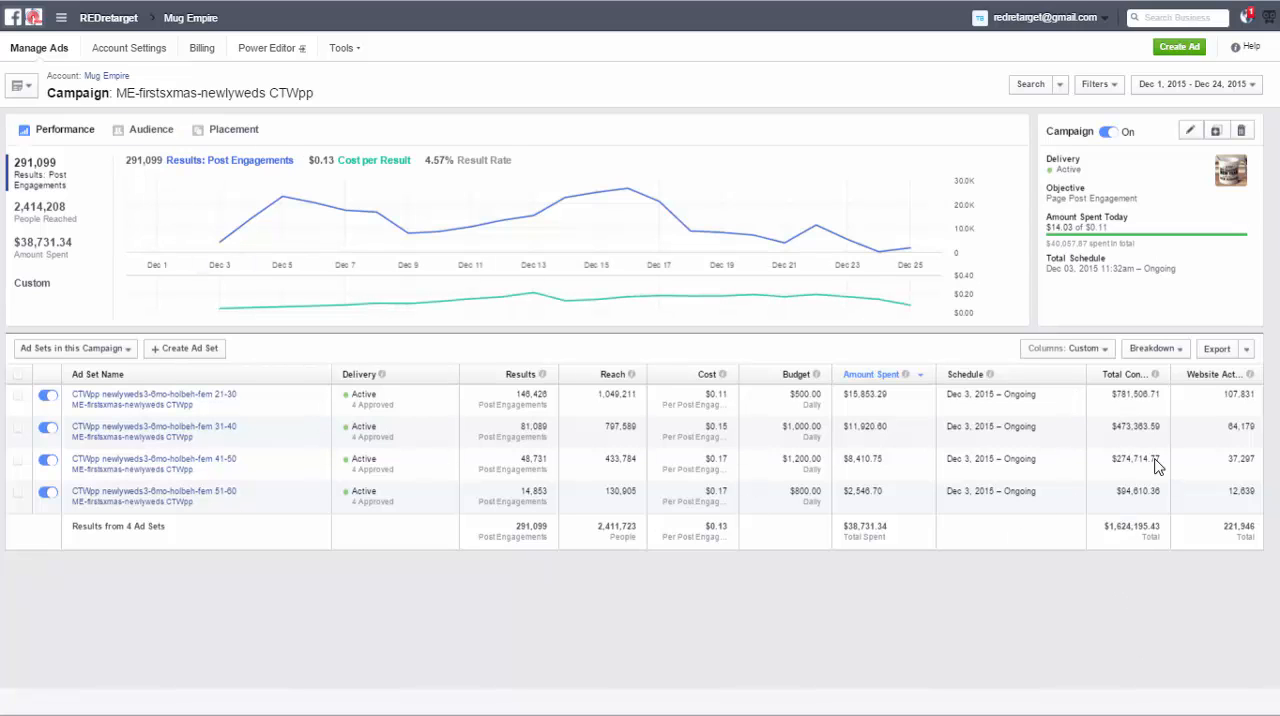
pyautogui.moveTo(1118, 378)
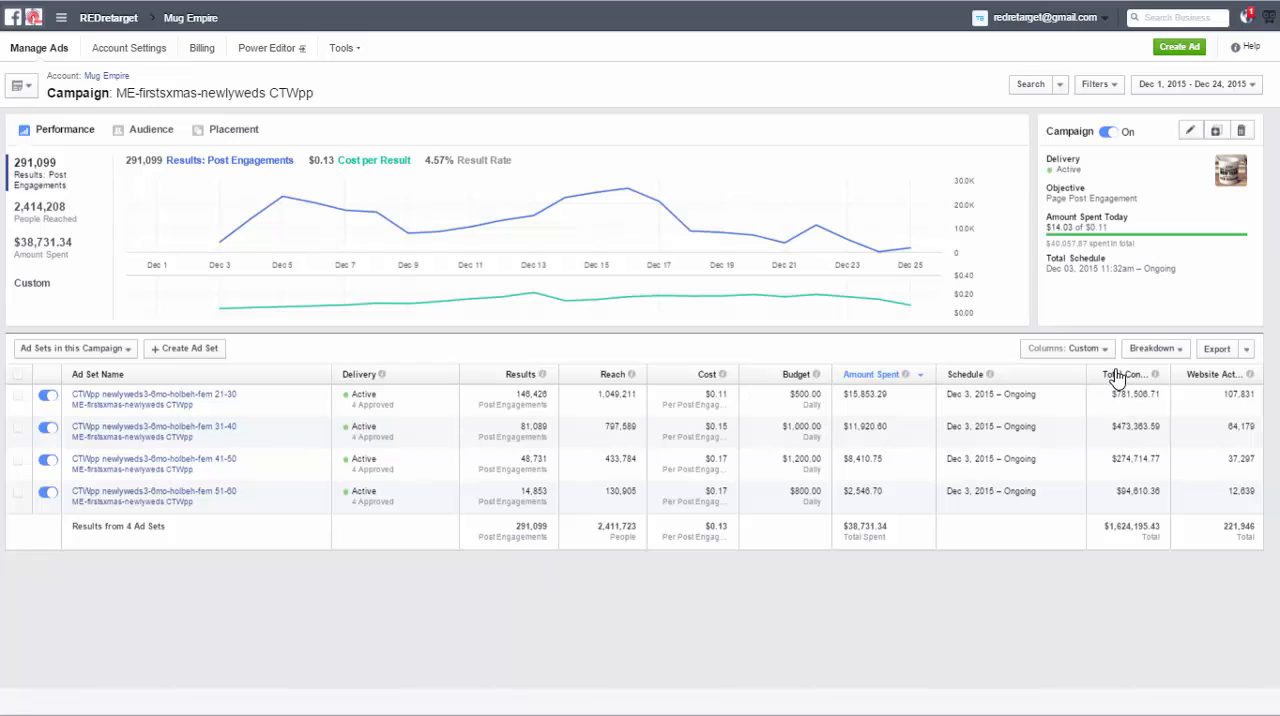
pyautogui.moveTo(1190, 517)
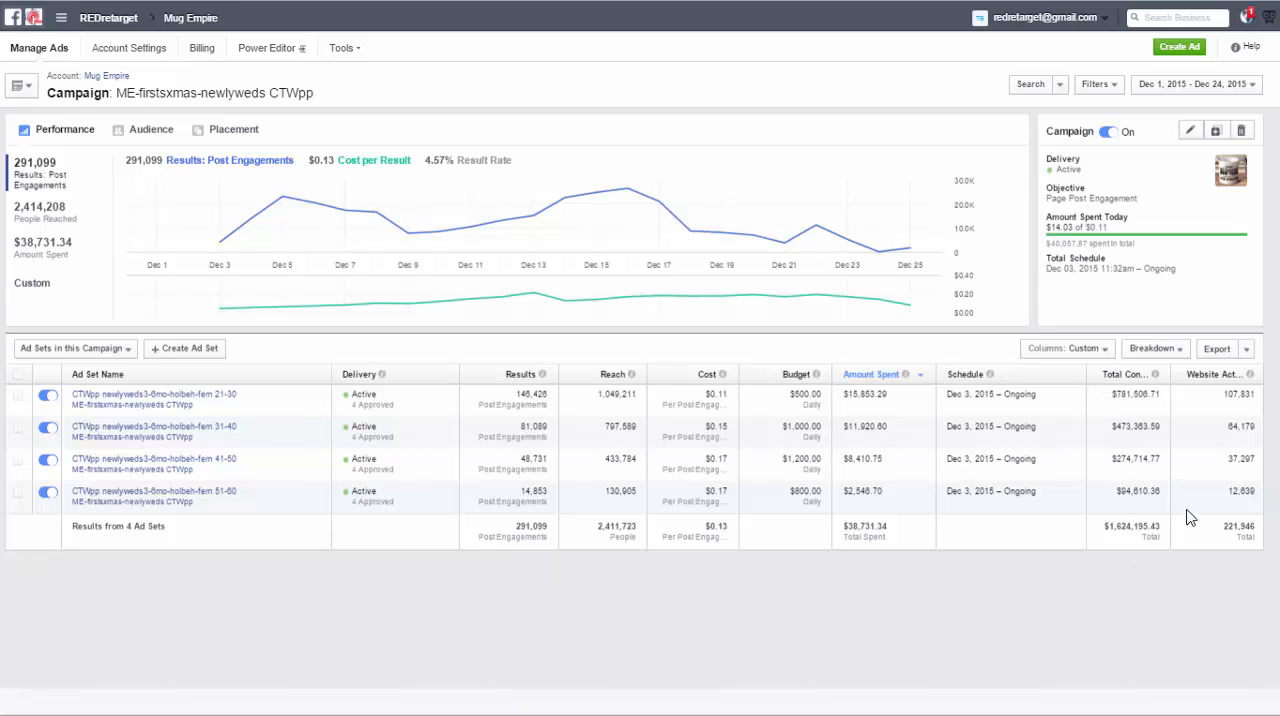
pyautogui.moveTo(1247, 374)
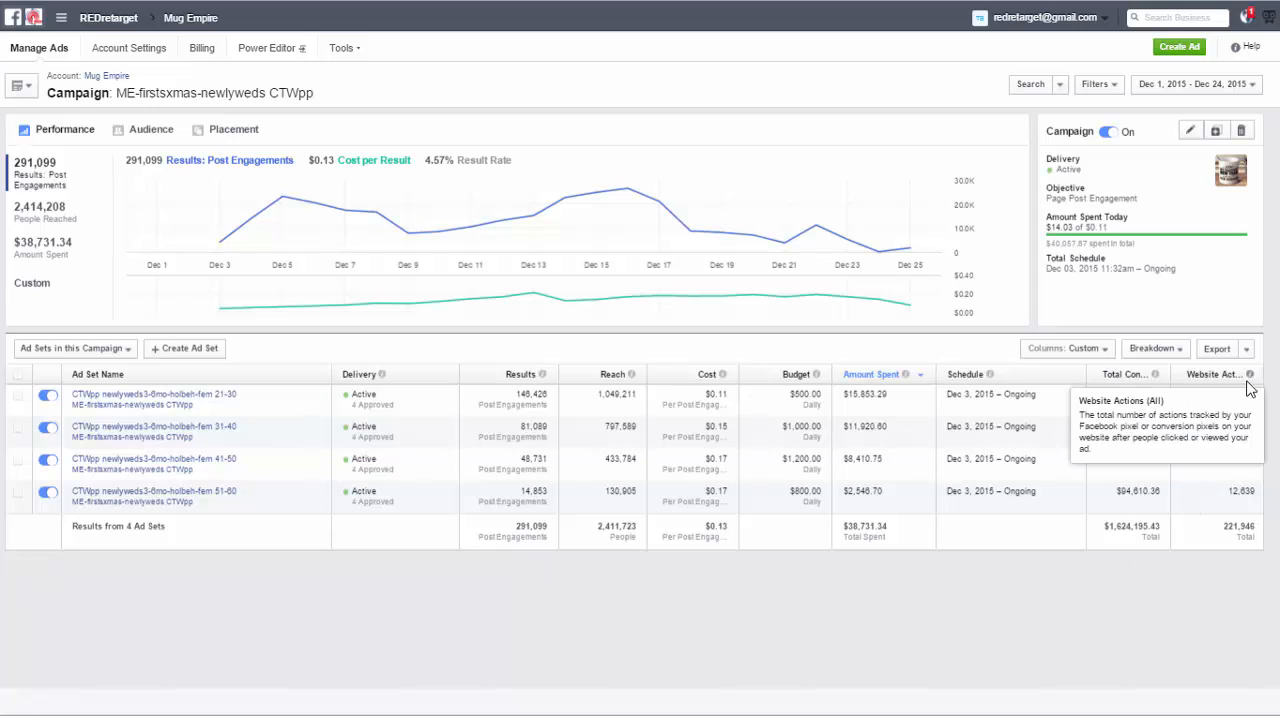
pyautogui.moveTo(1225, 490)
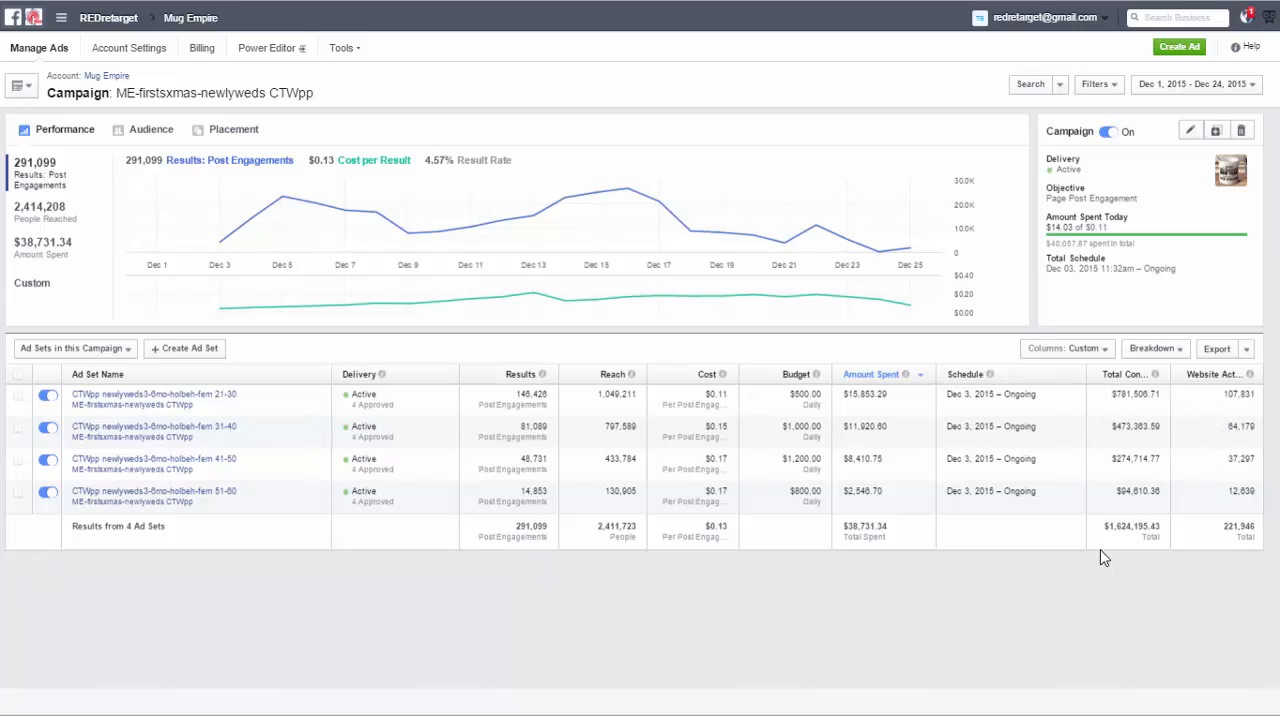
pyautogui.moveTo(1167, 349)
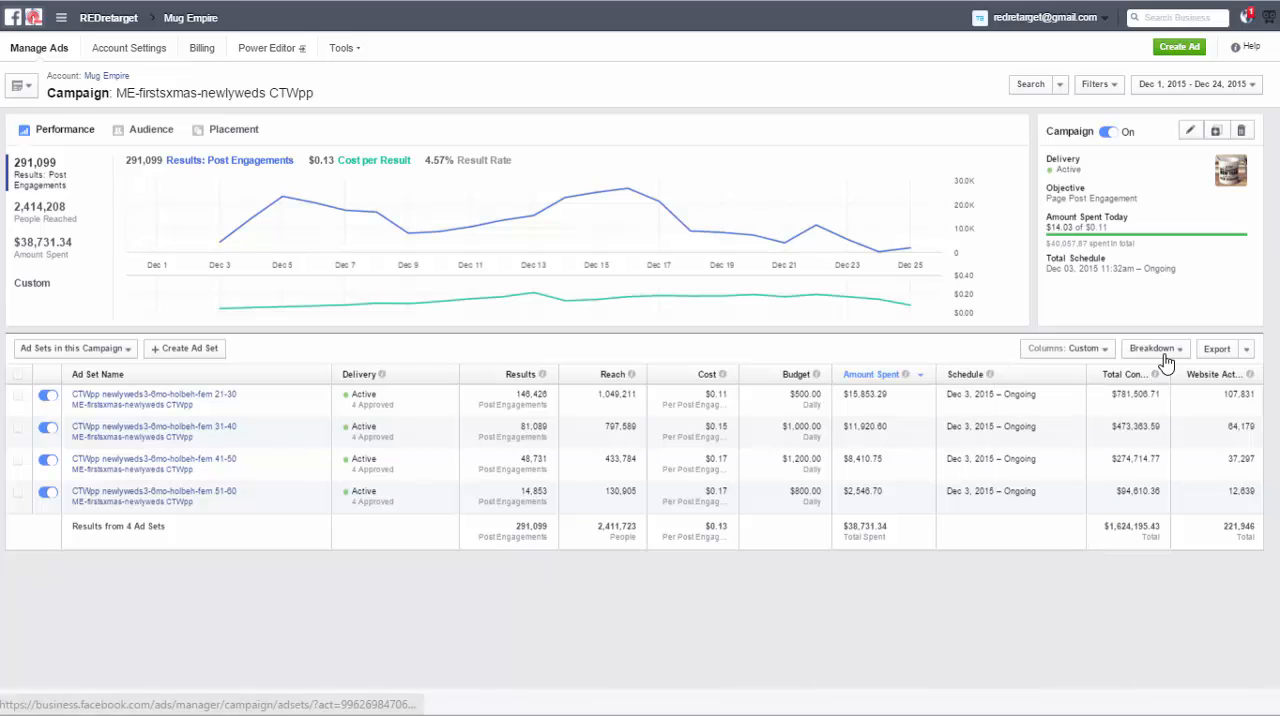
# - In Customize Columns, remove the Website Actions (All) and Total Conversion Value columns
pyautogui.click(1152, 348)
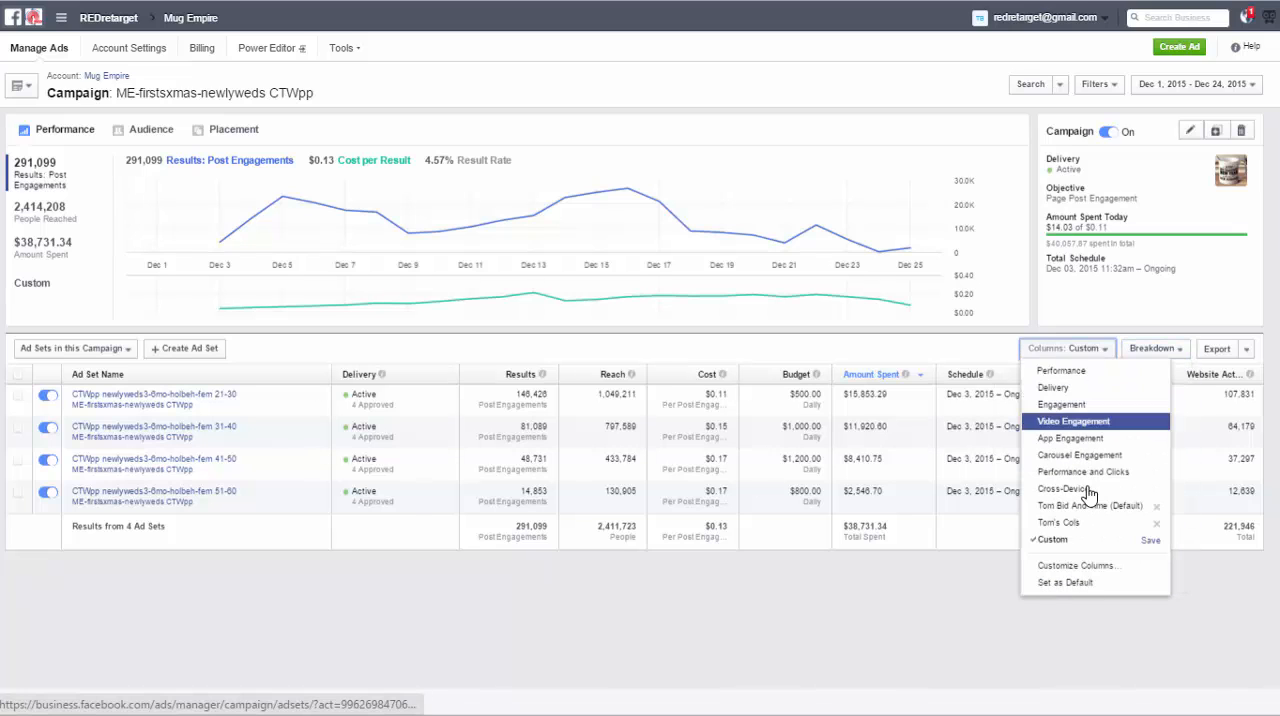
pyautogui.click(1078, 565)
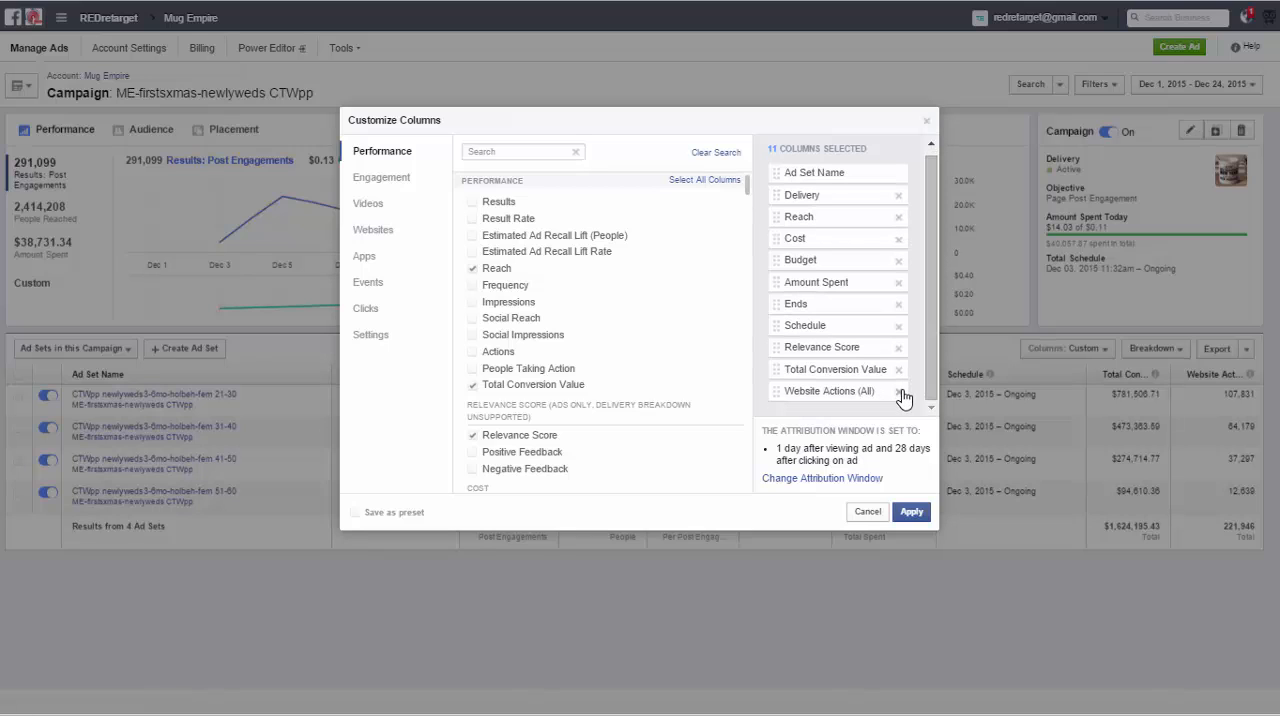
pyautogui.click(898, 391)
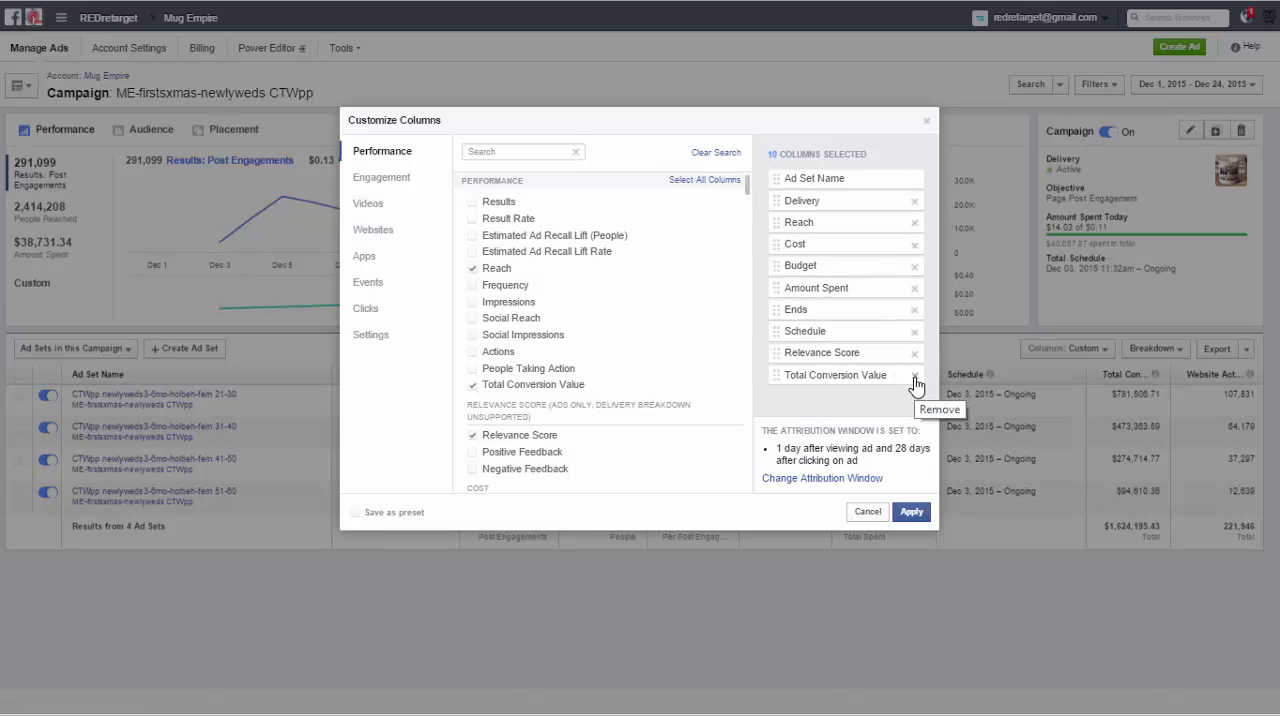
pyautogui.click(913, 375)
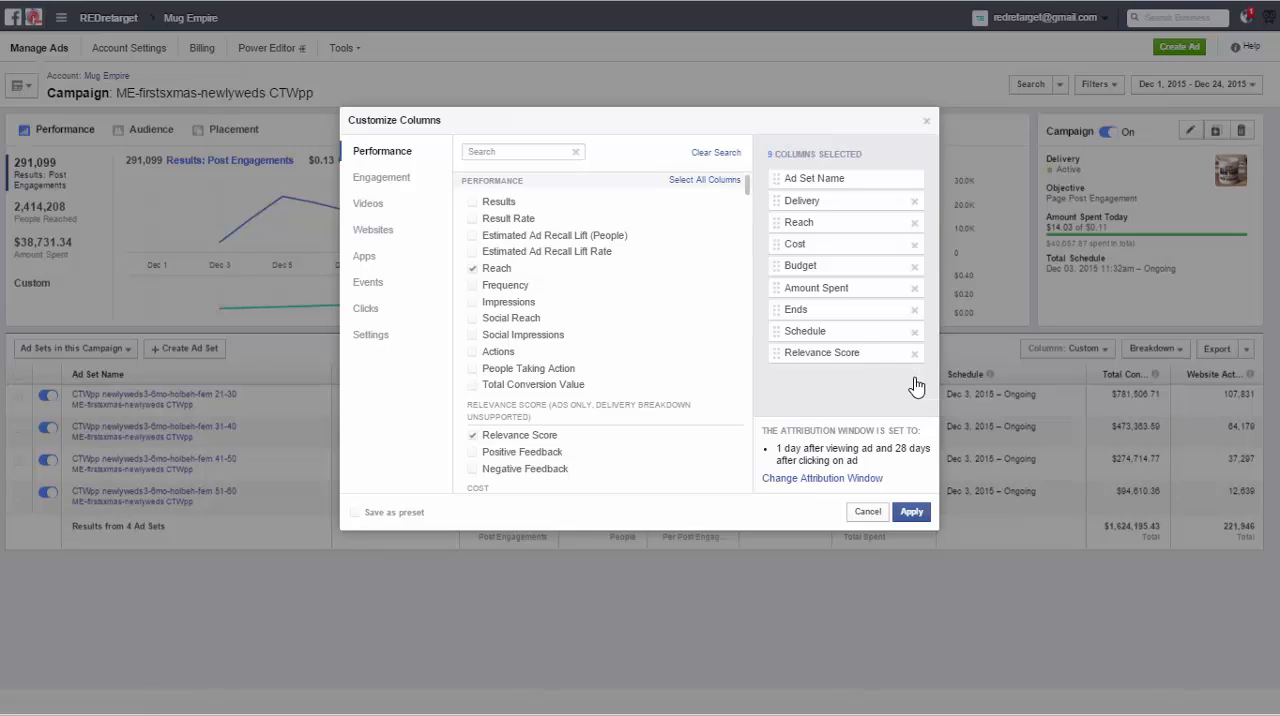
pyautogui.moveTo(900, 390)
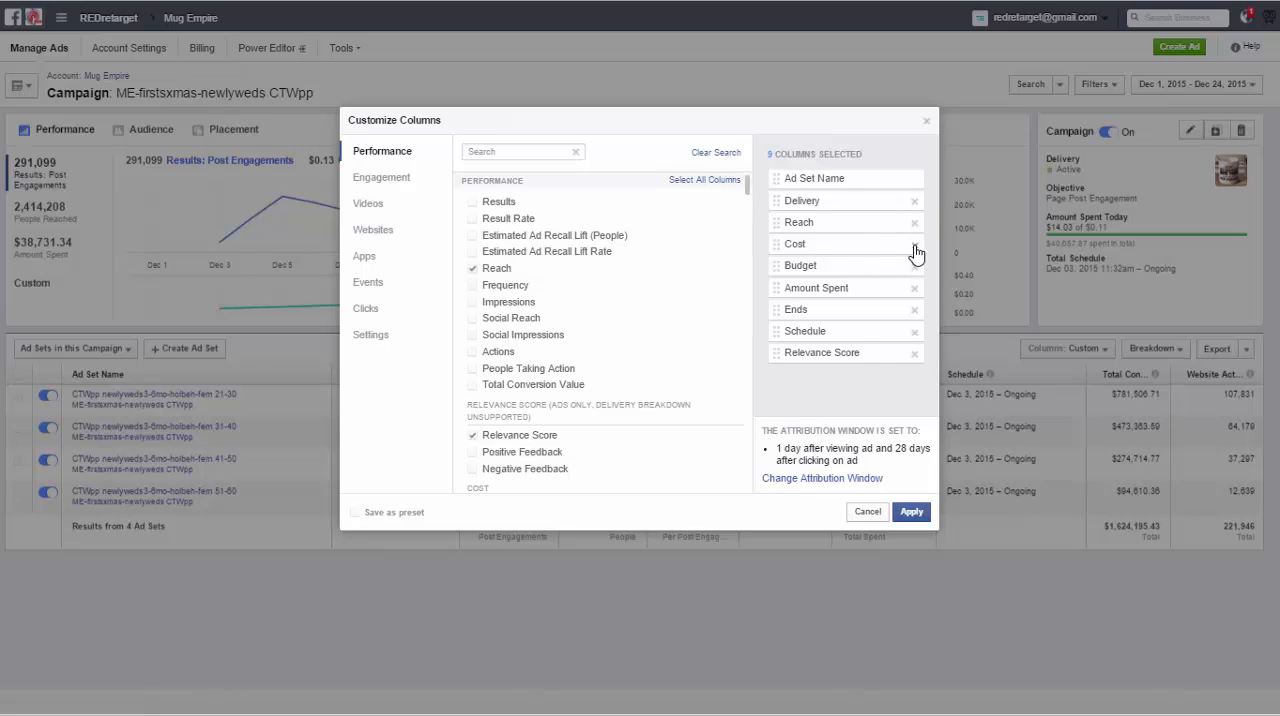
pyautogui.moveTo(913, 265)
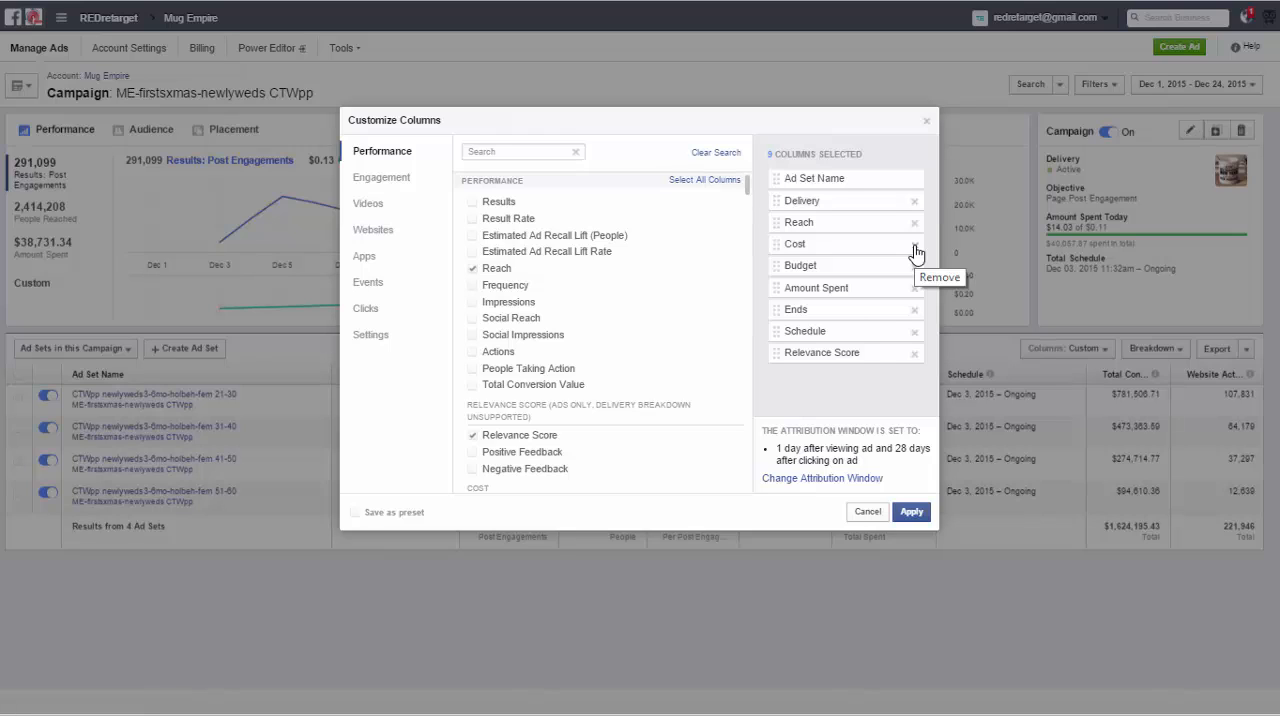
pyautogui.moveTo(918, 252)
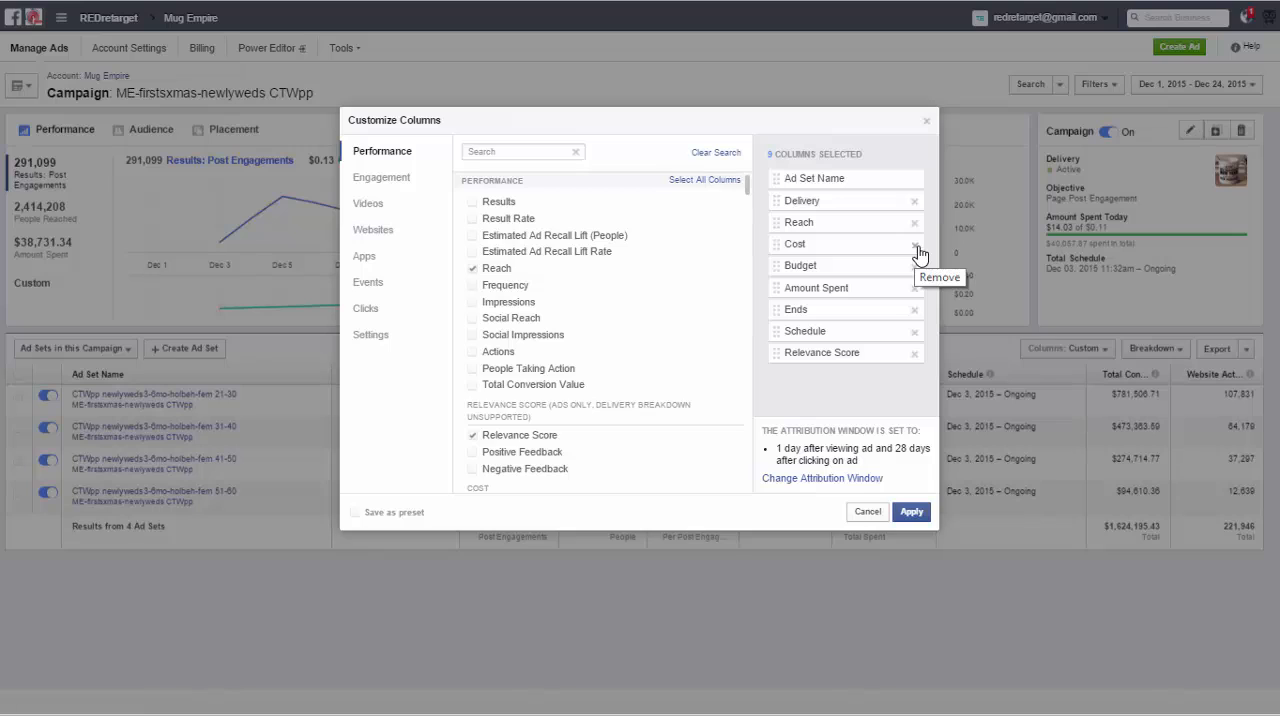
# - Remove the Cost, Ends and Schedule columns, keeping Budget, Amount Spent and Relevance Score
pyautogui.click(913, 243)
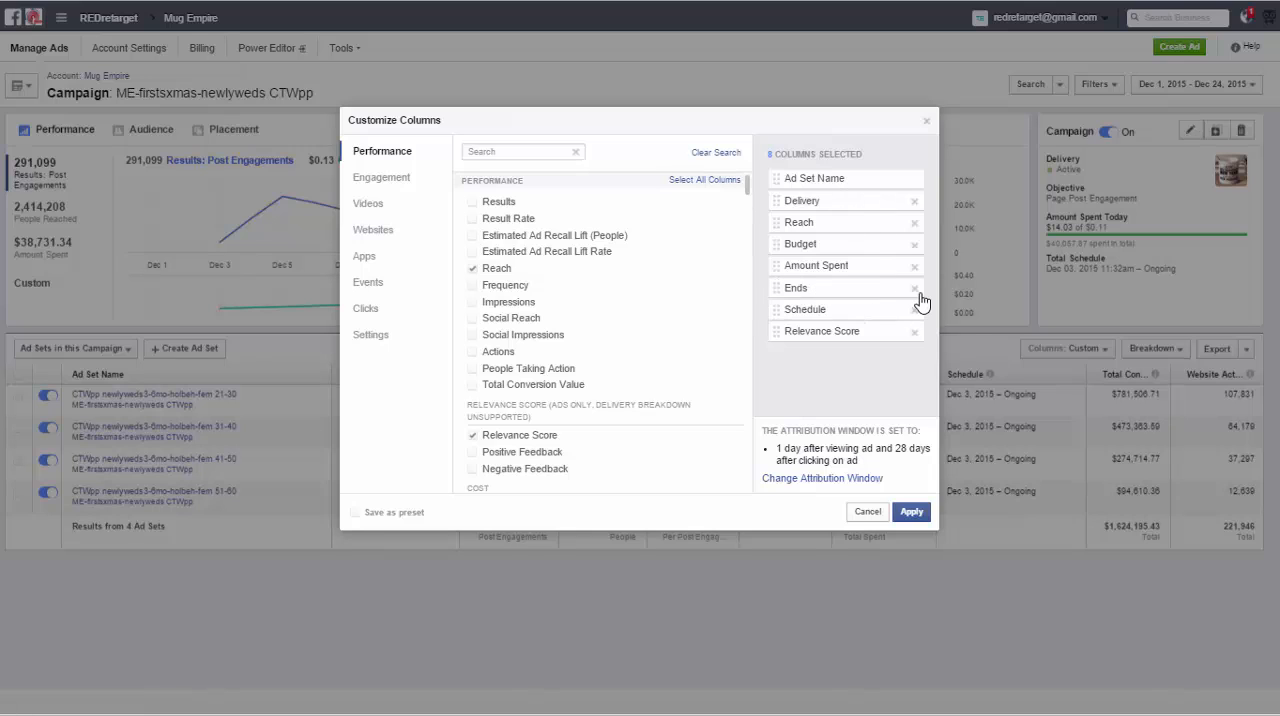
pyautogui.click(914, 288)
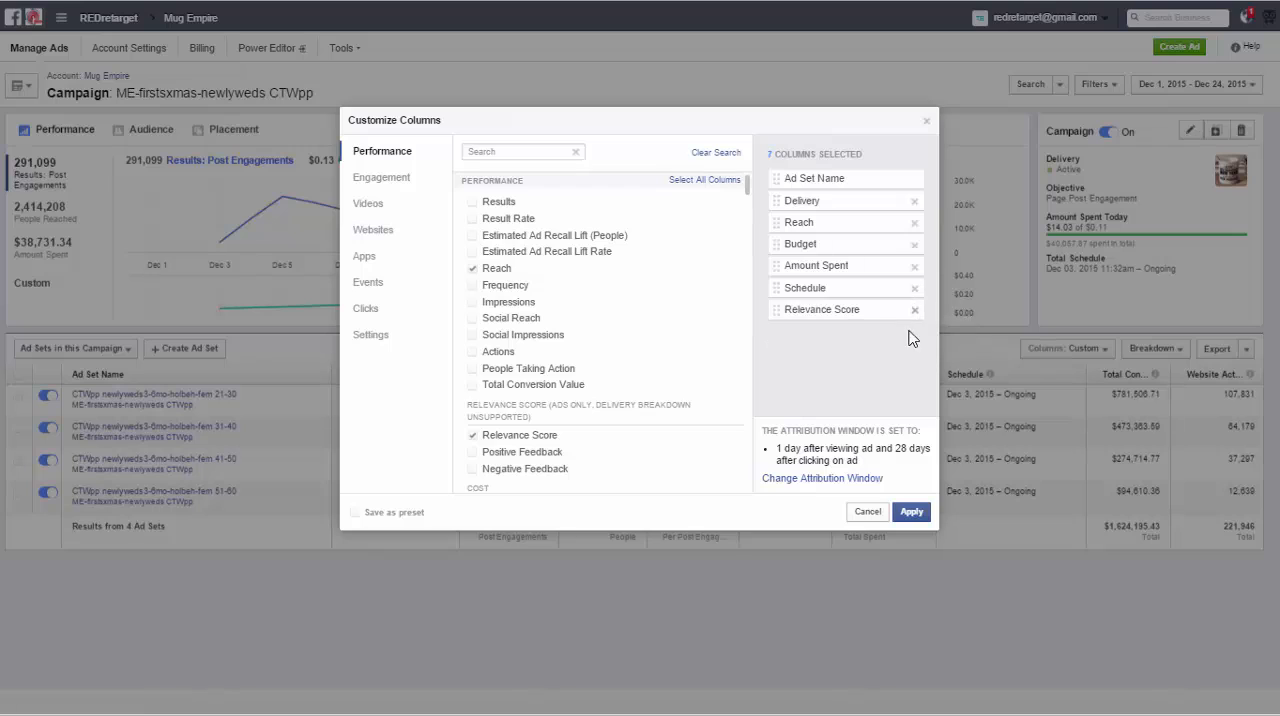
pyautogui.moveTo(916, 299)
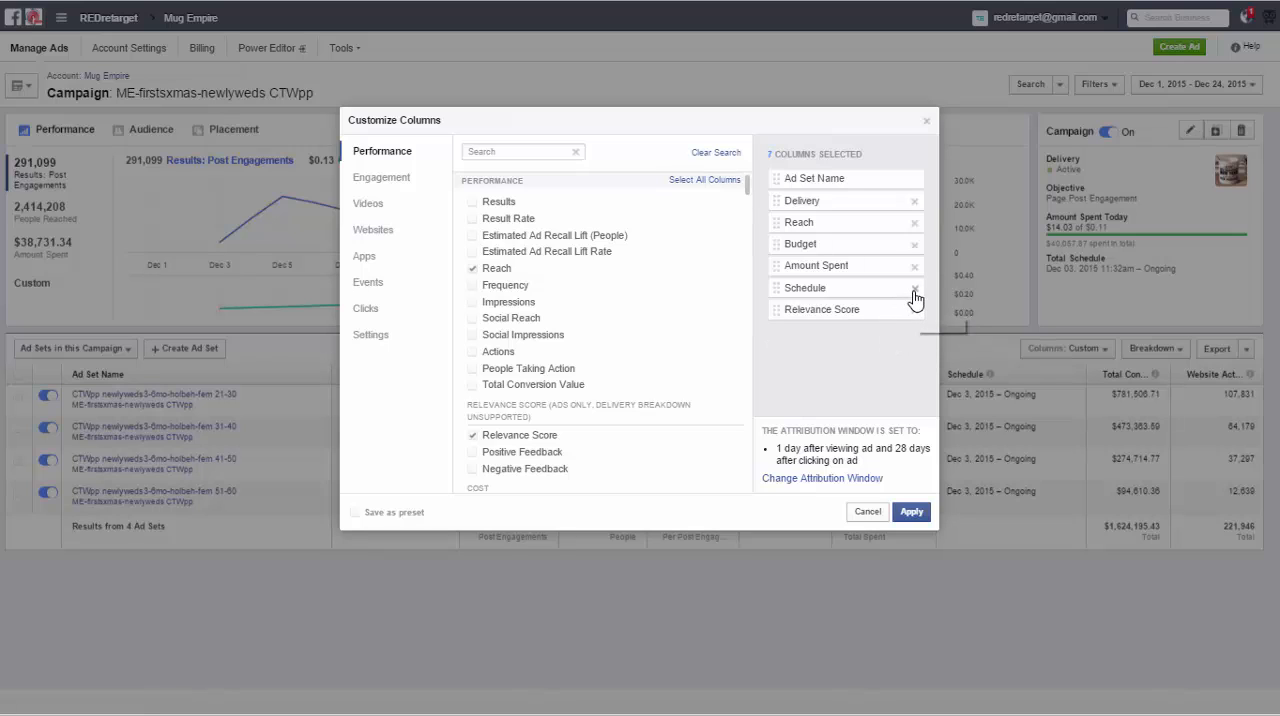
pyautogui.moveTo(914, 309)
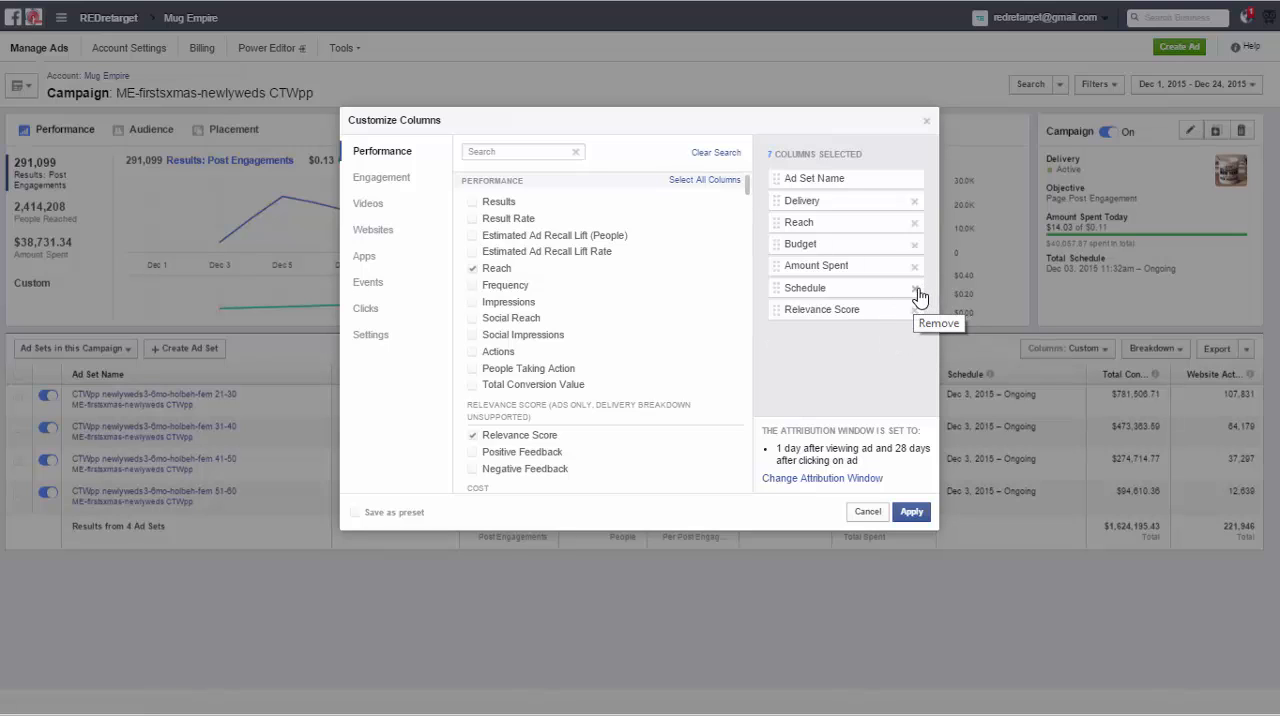
pyautogui.moveTo(918, 296)
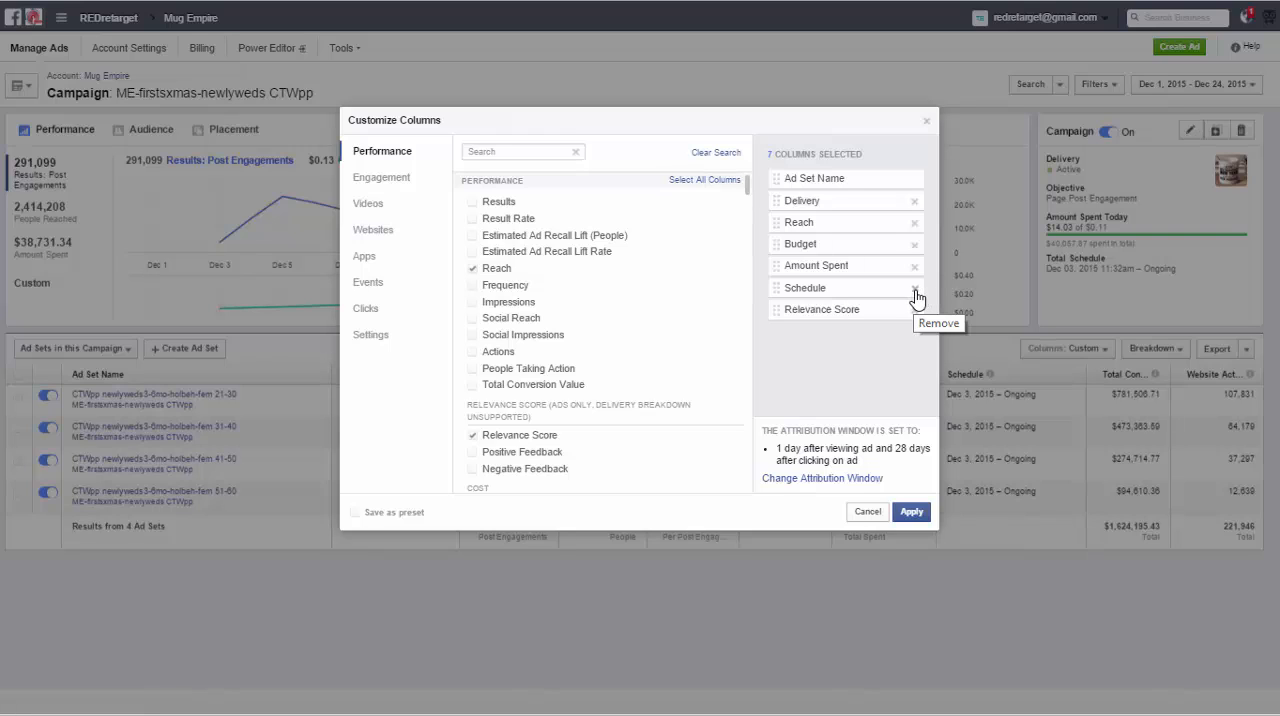
pyautogui.moveTo(913, 303)
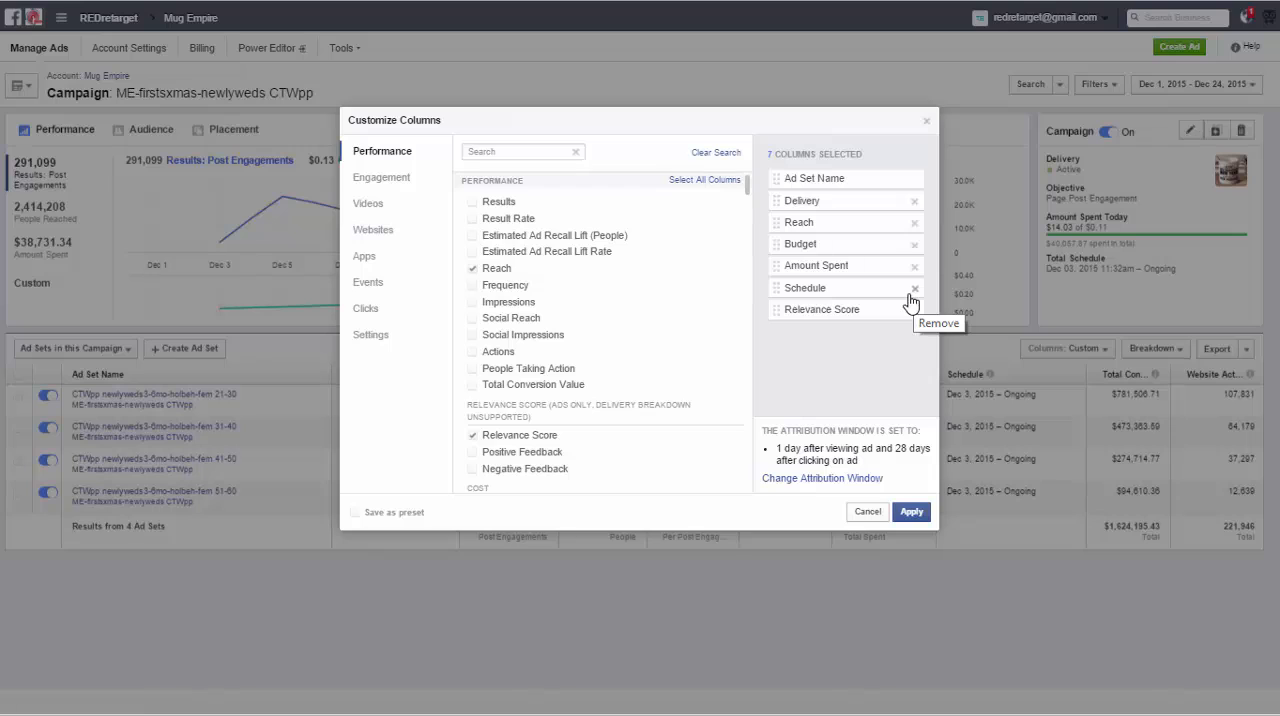
pyautogui.moveTo(915, 300)
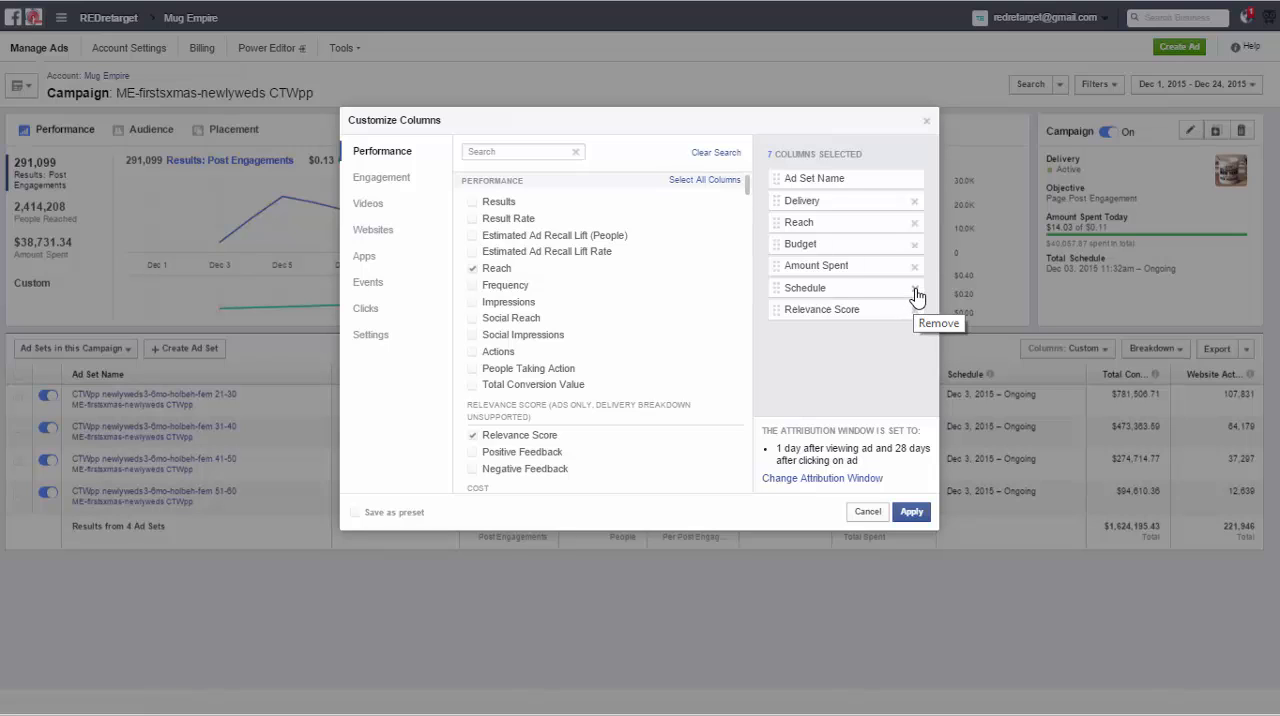
pyautogui.click(913, 287)
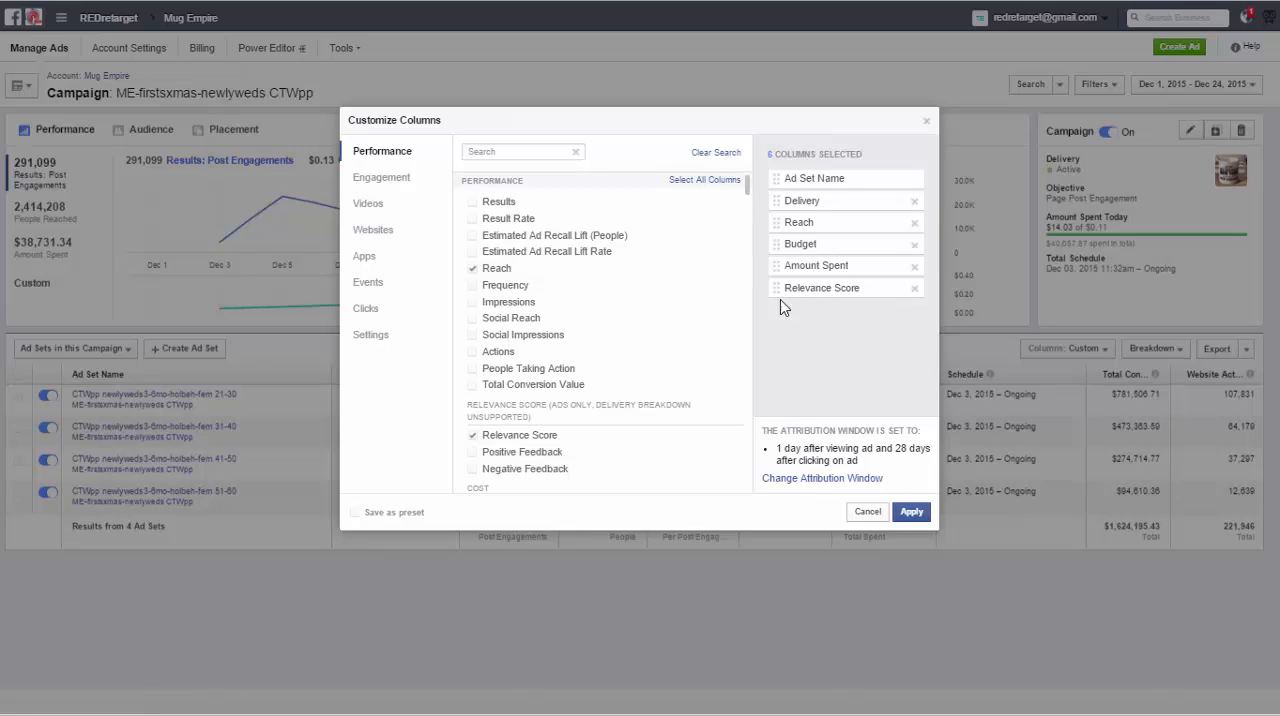
pyautogui.moveTo(838, 316)
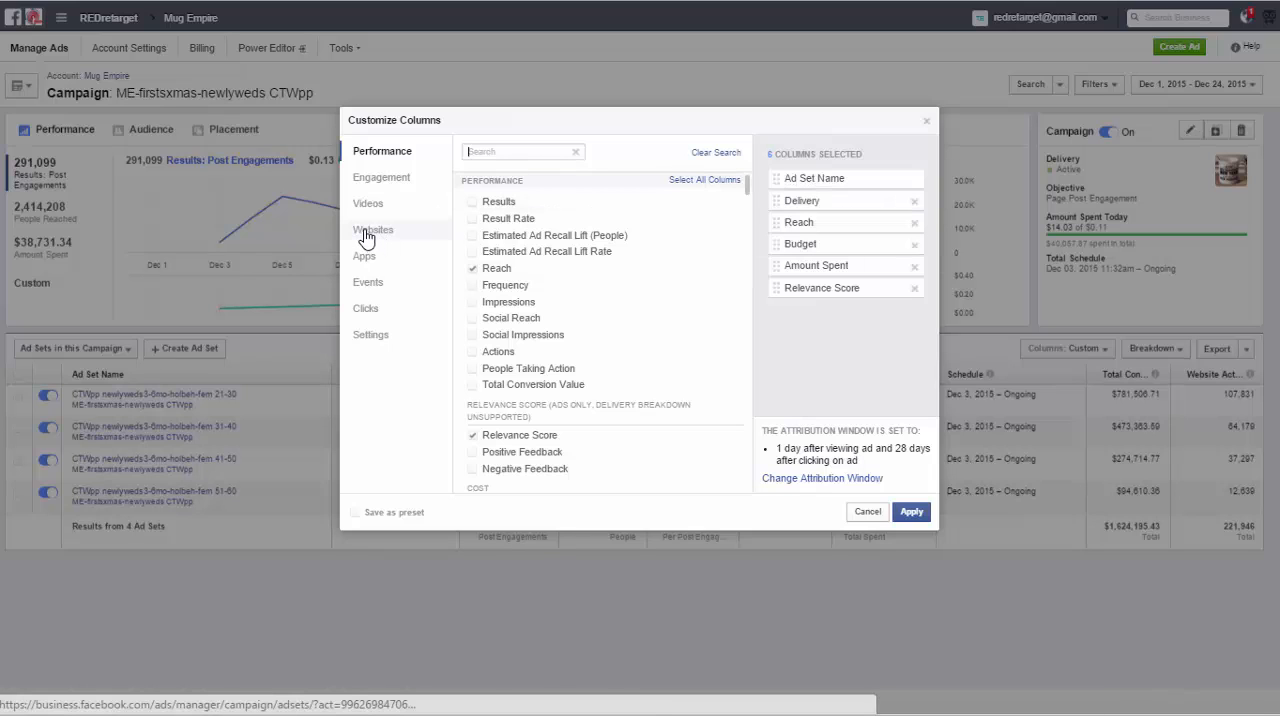
# - Show the Websites metrics category, listing Purchase, Add to Cart and Checkouts
pyautogui.click(374, 229)
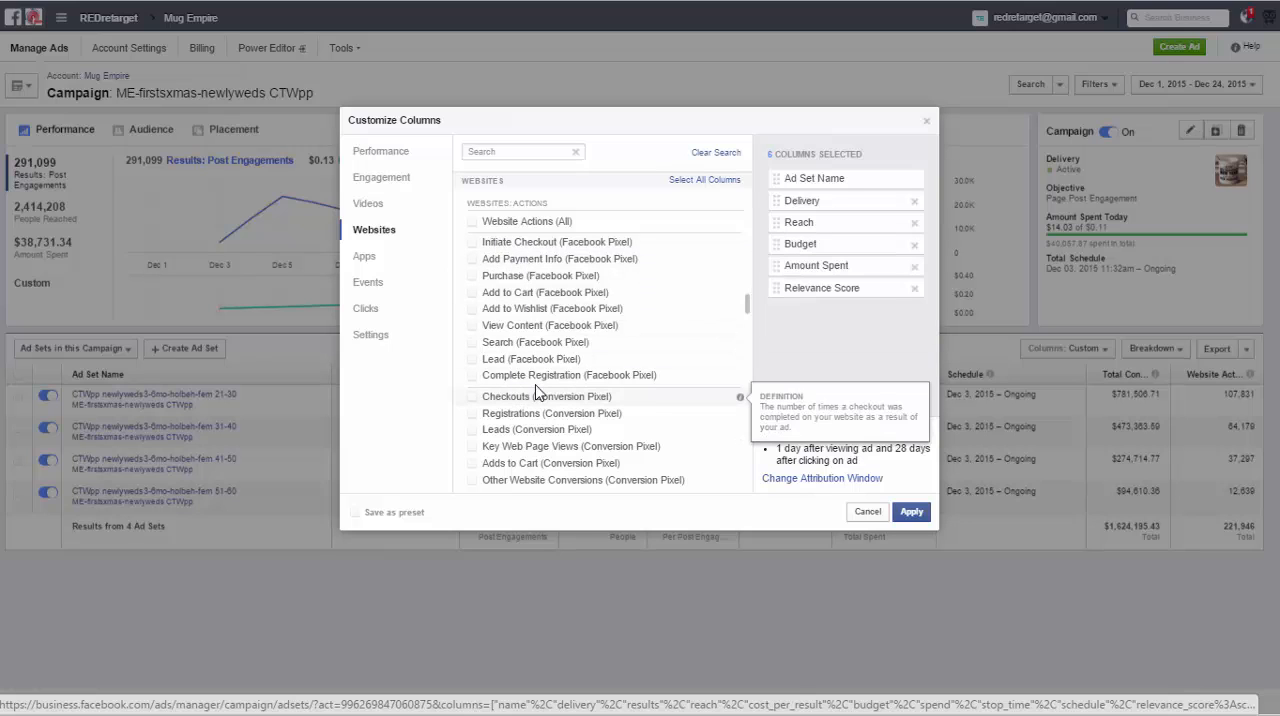
pyautogui.moveTo(570, 375)
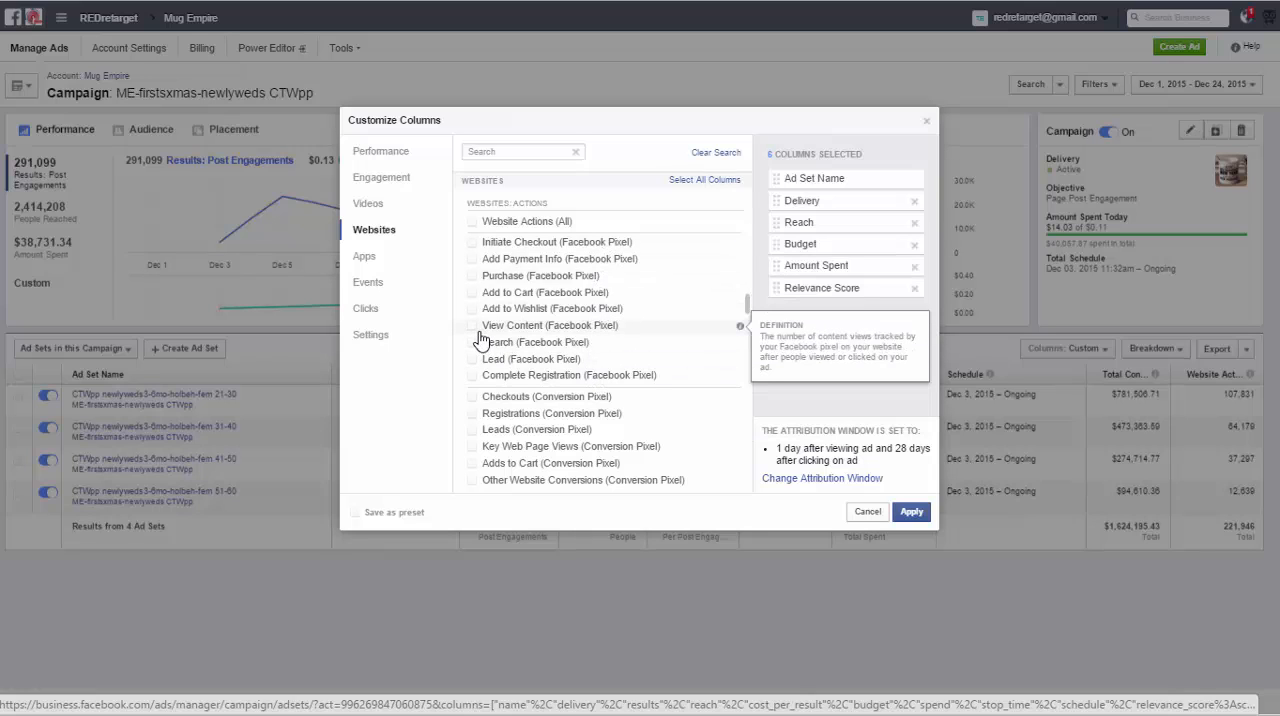
pyautogui.moveTo(477, 335)
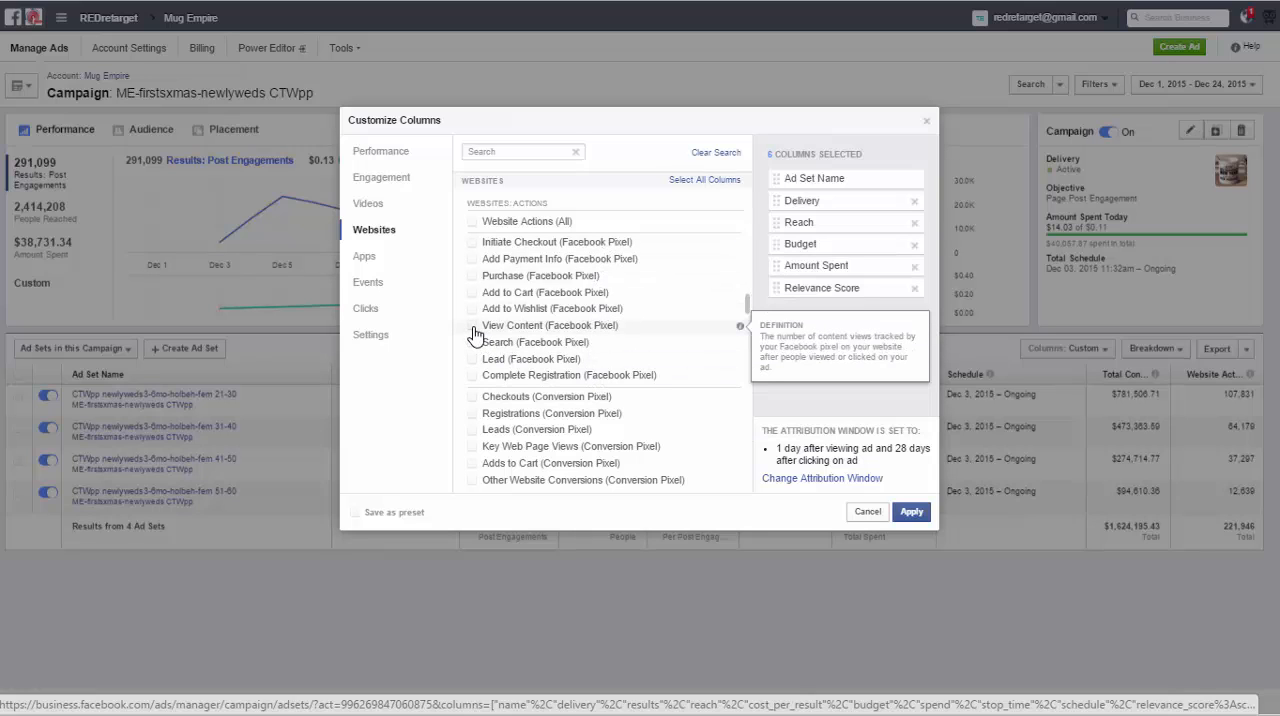
# - Tick View Content, Key Web Page Views and Adds to Cart website pixel metrics
pyautogui.click(472, 325)
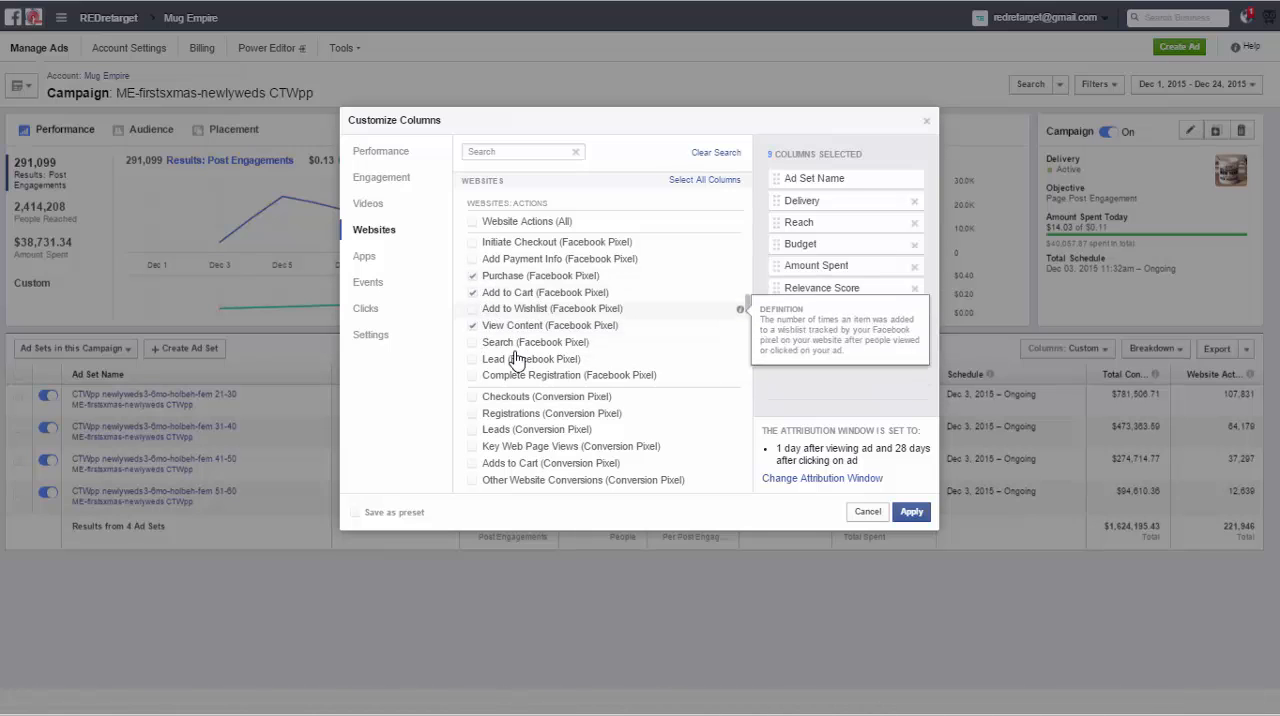
pyautogui.click(472, 325)
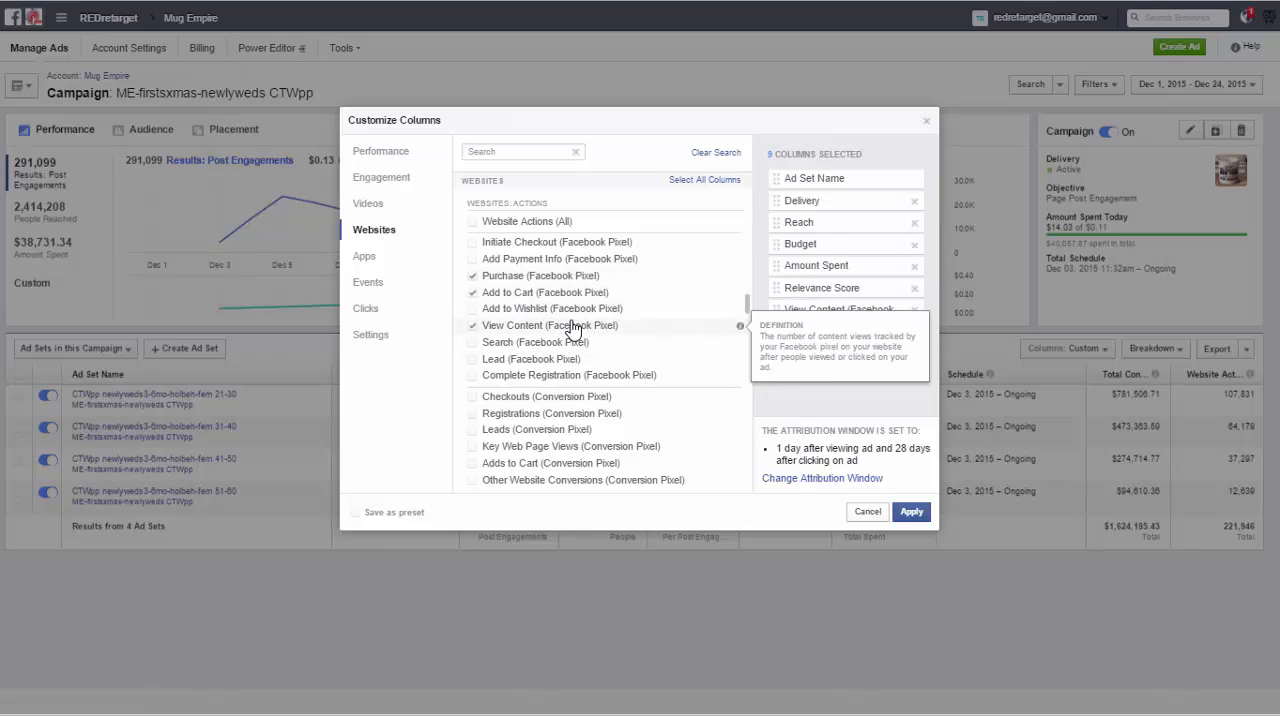
pyautogui.scroll(-3)
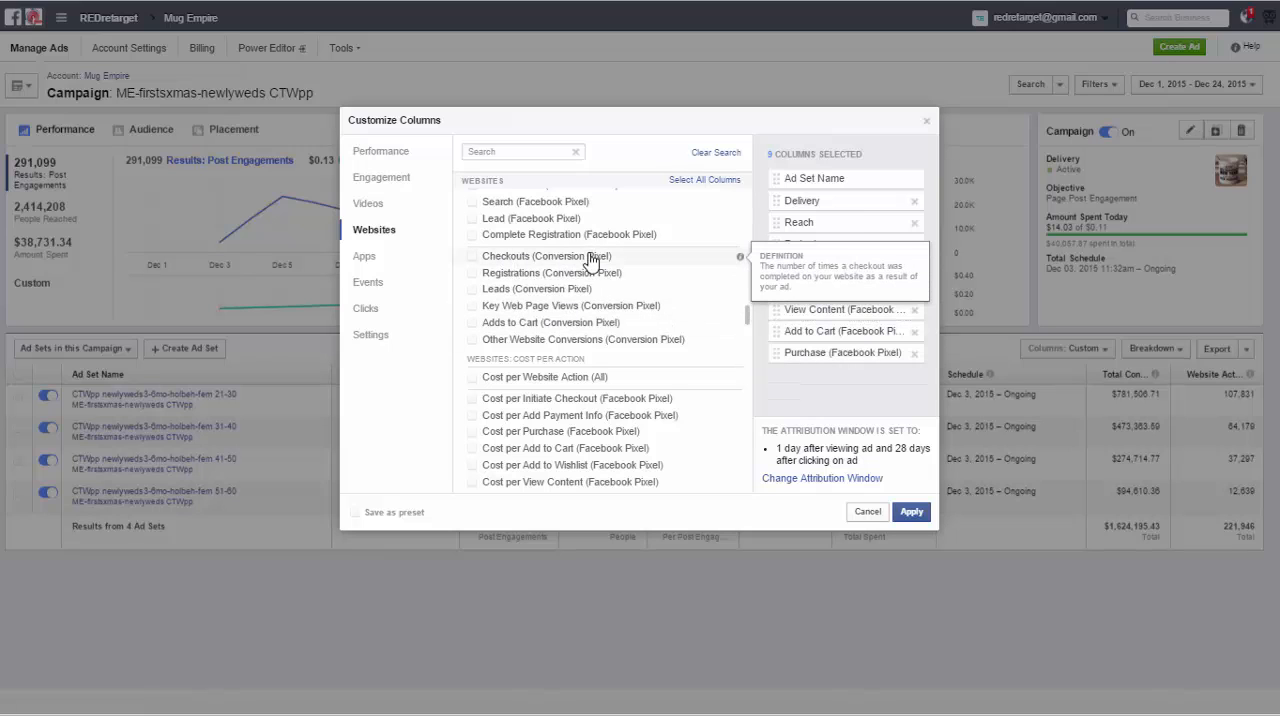
pyautogui.moveTo(613, 242)
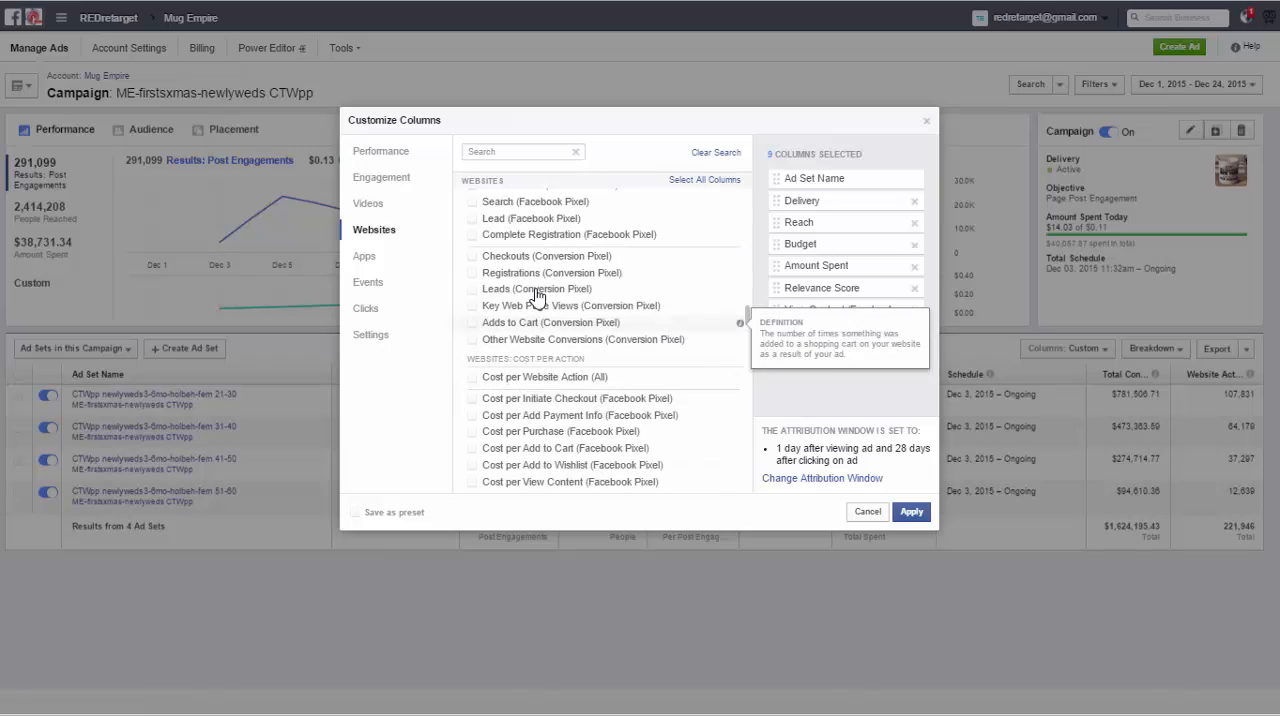
pyautogui.click(473, 255)
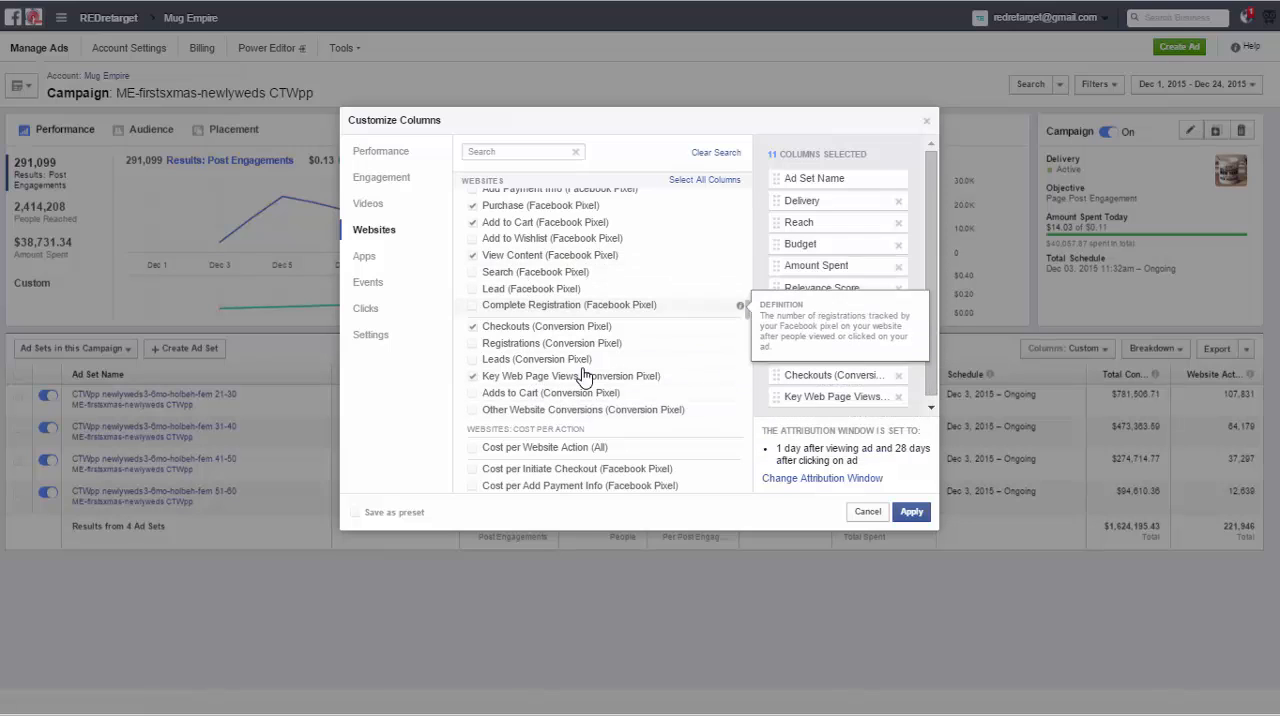
pyautogui.click(473, 392)
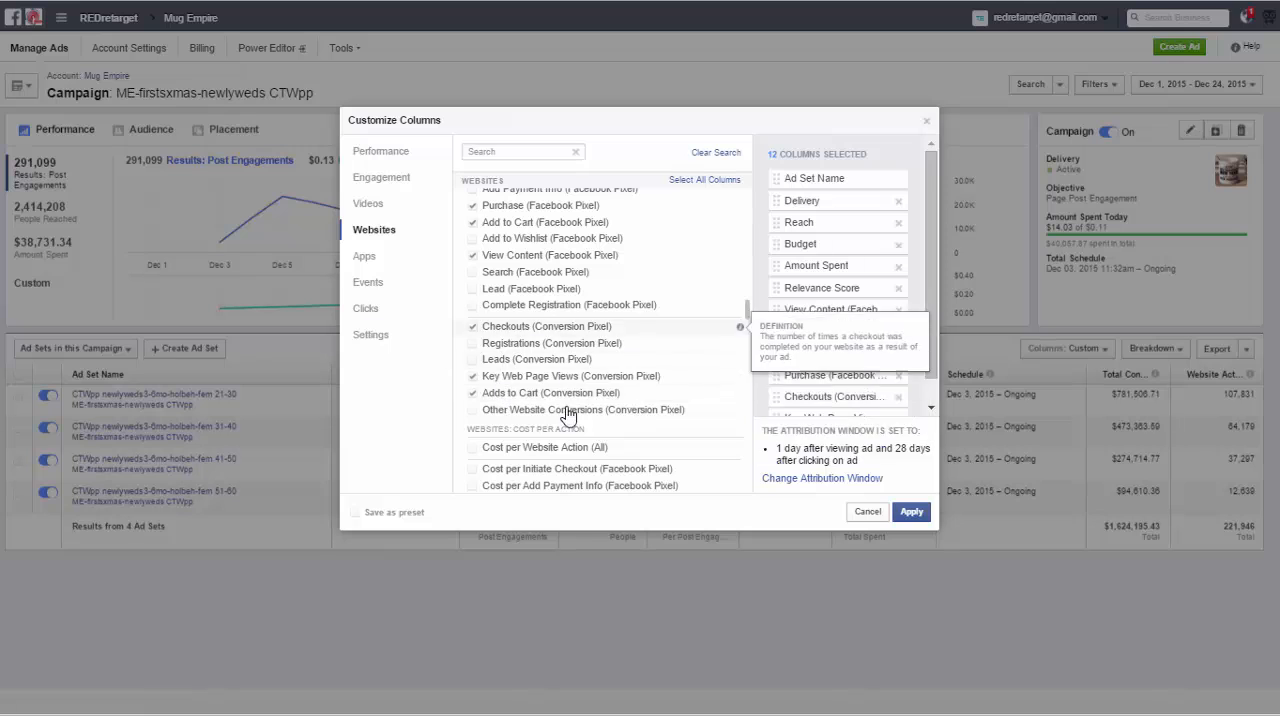
pyautogui.moveTo(510, 343)
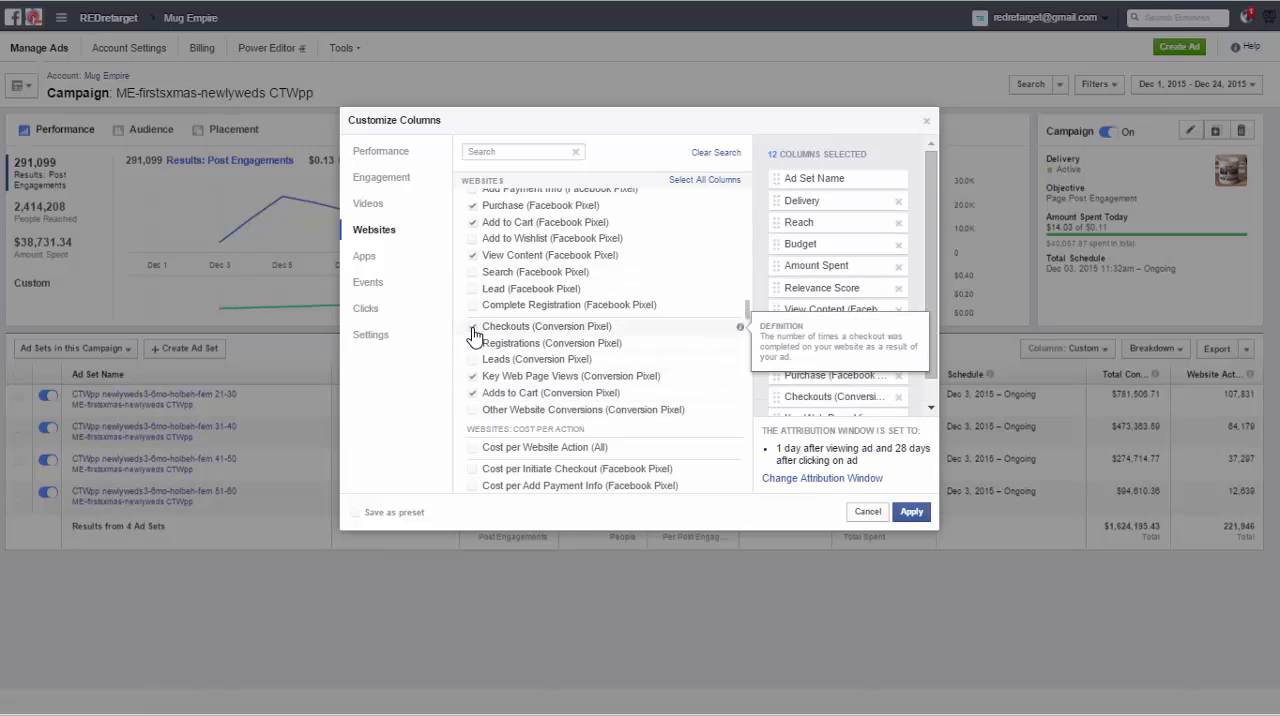
pyautogui.moveTo(474, 343)
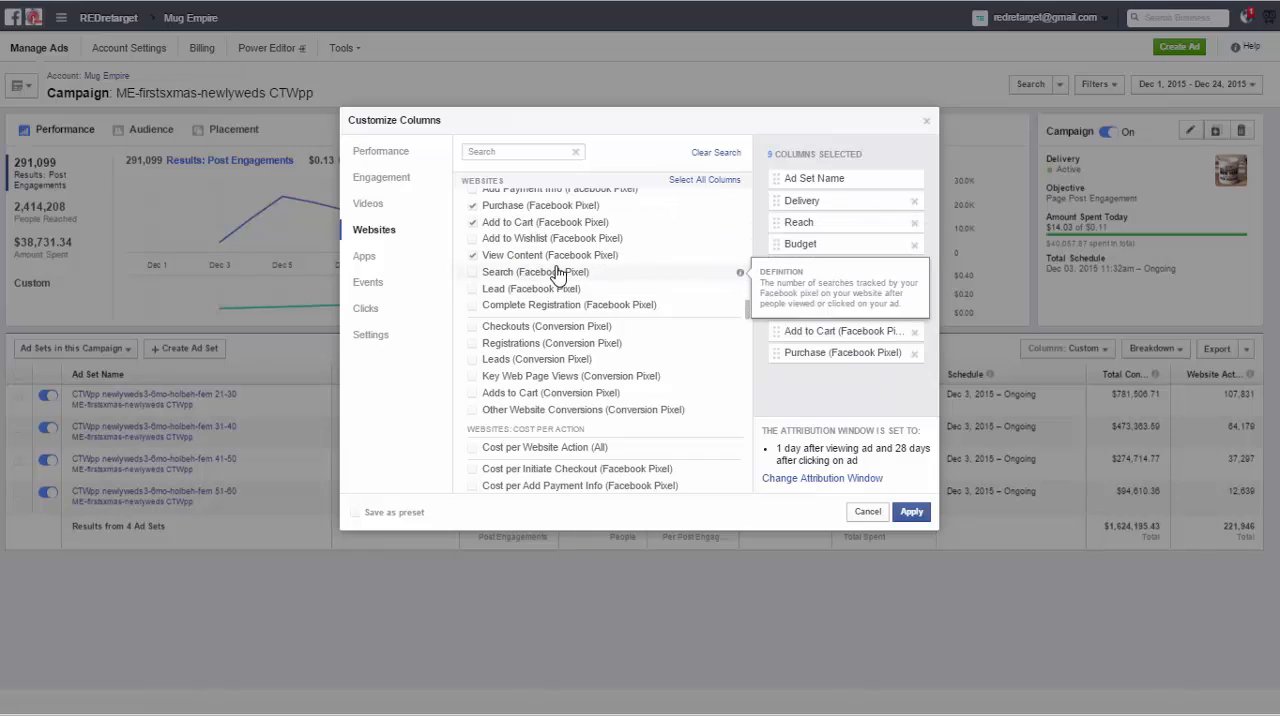
pyautogui.moveTo(543, 278)
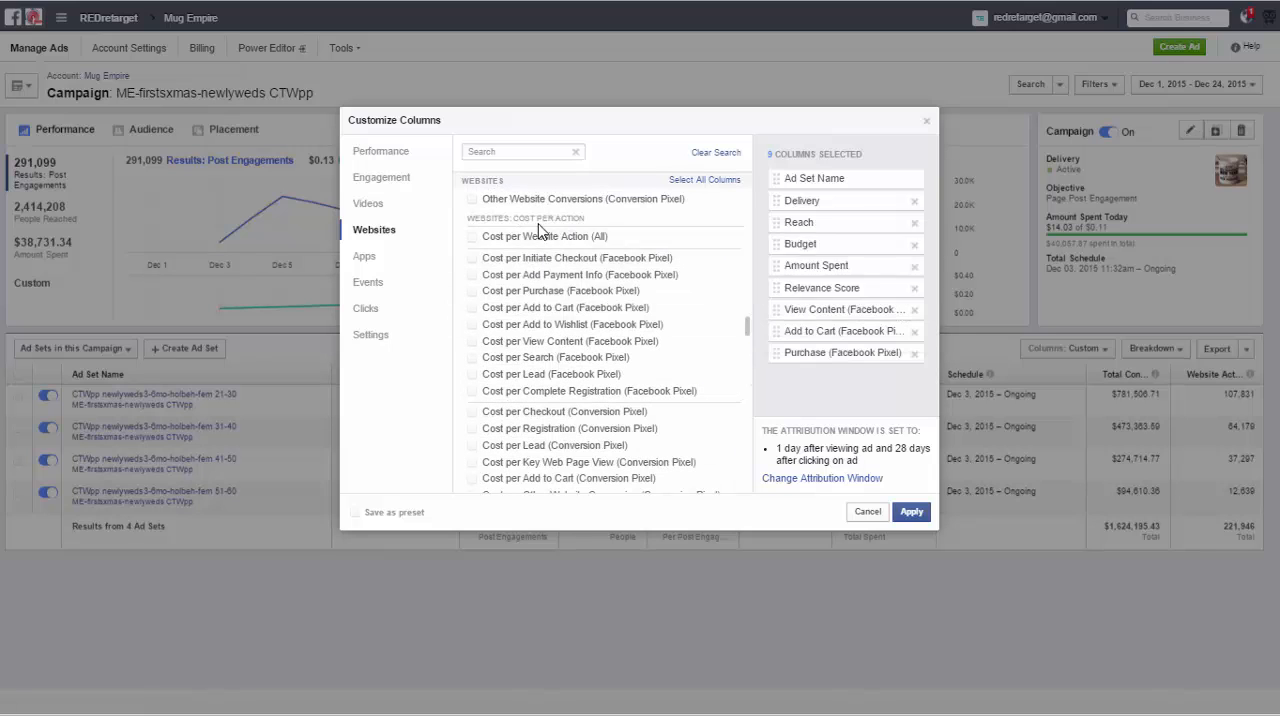
pyautogui.moveTo(609, 391)
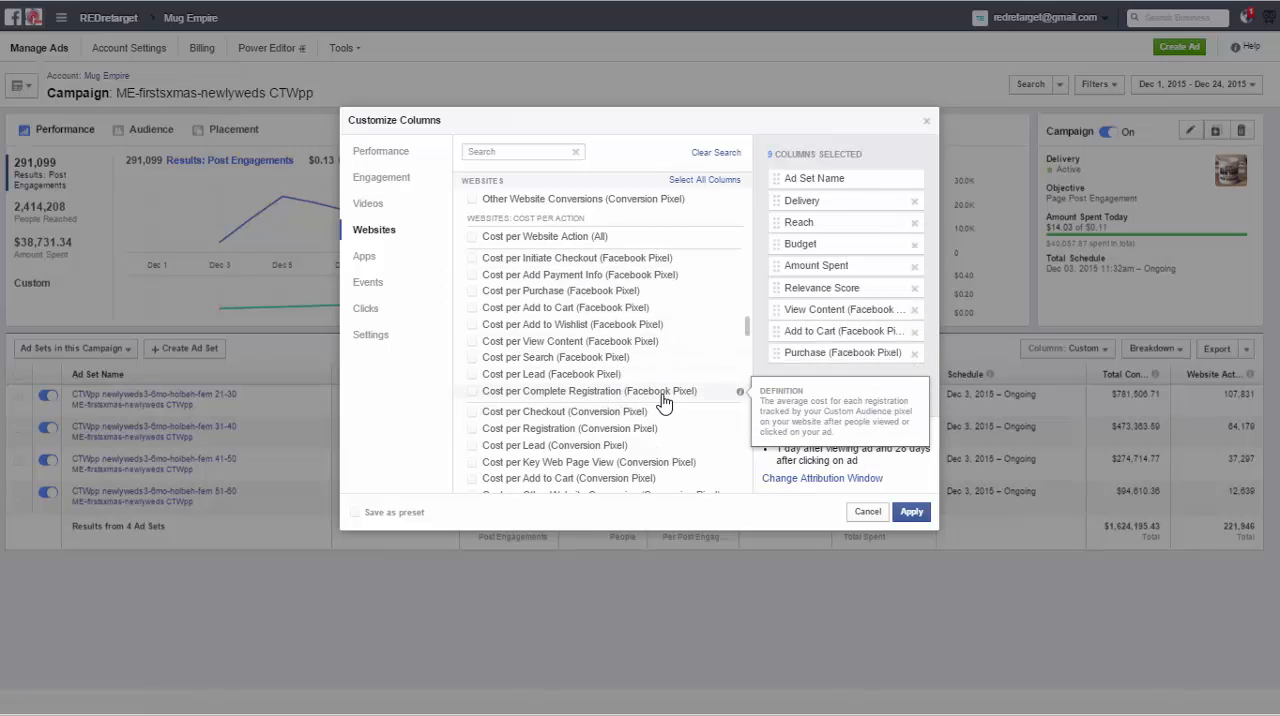
pyautogui.moveTo(620, 324)
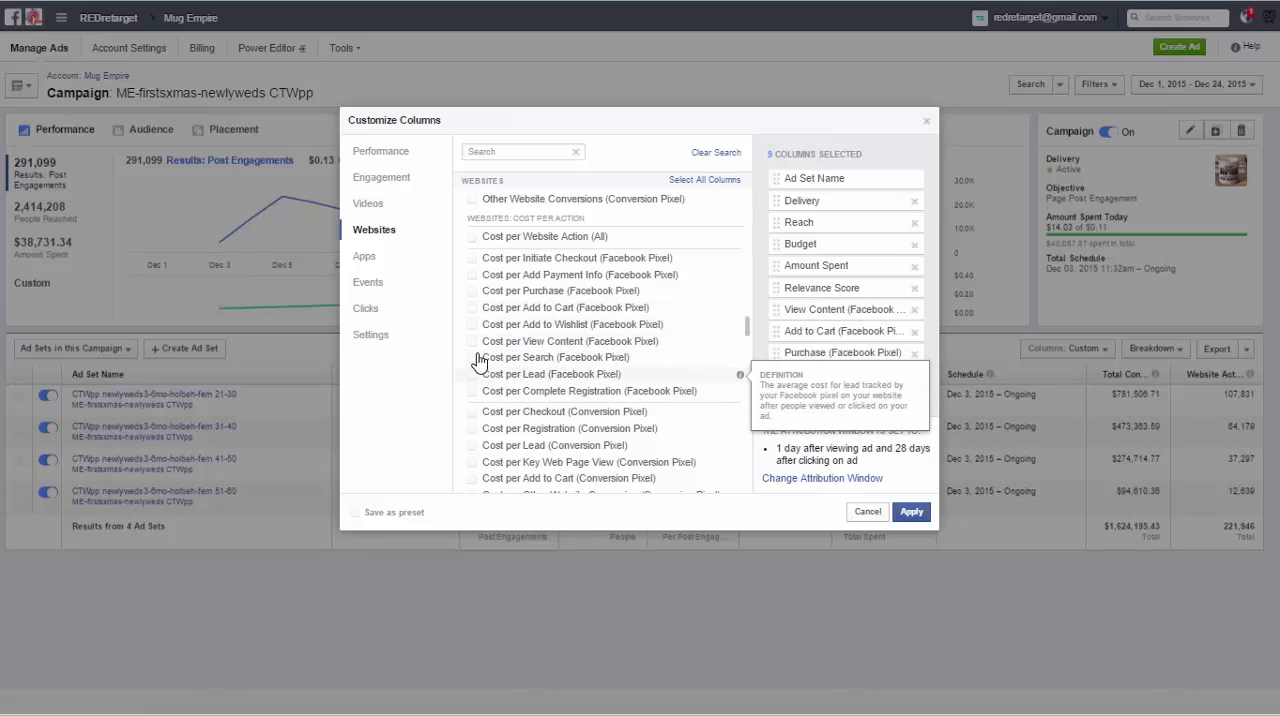
# - Tick Cost per View Content, Cost per Purchase and Cost per Add to Cart
pyautogui.click(473, 341)
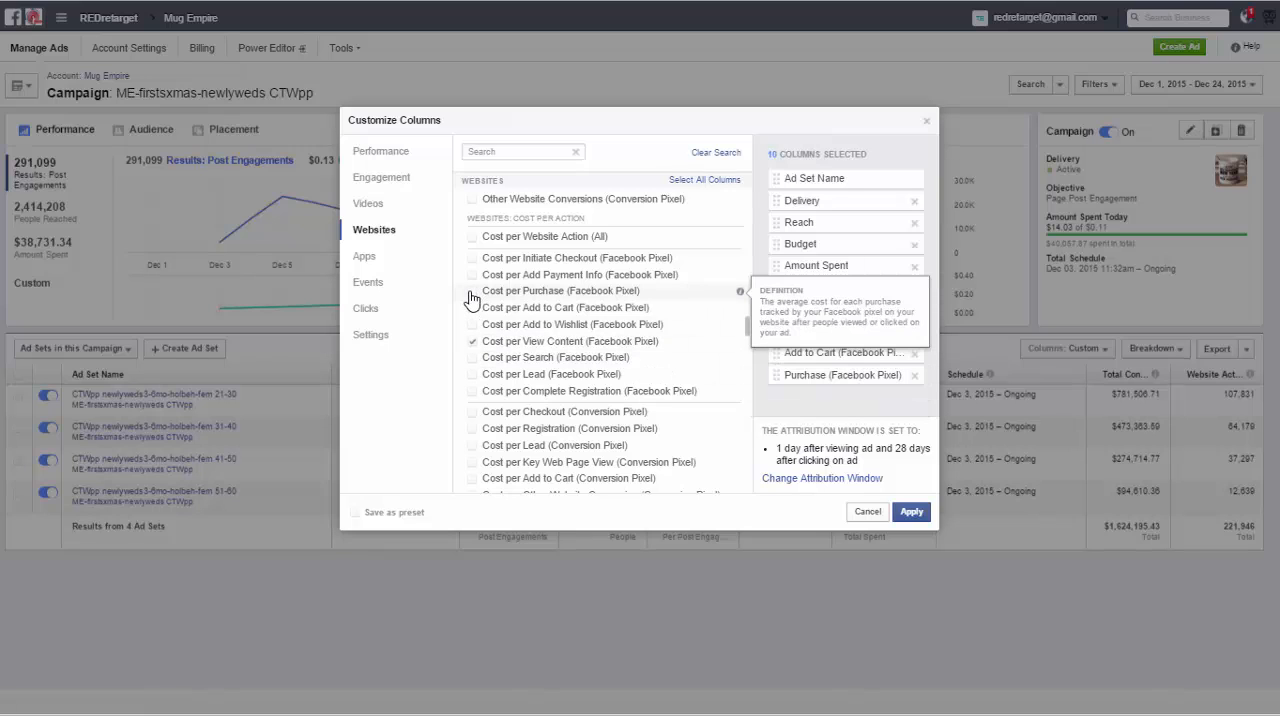
pyautogui.click(473, 307)
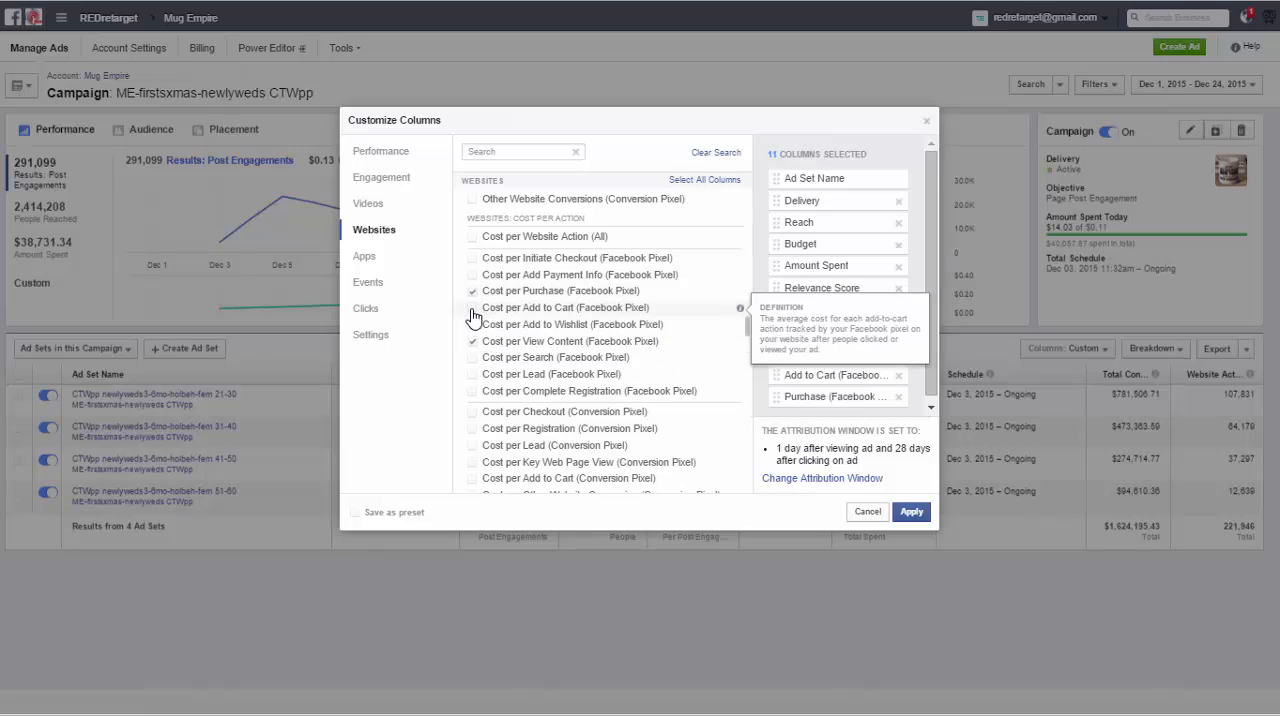
pyautogui.click(473, 307)
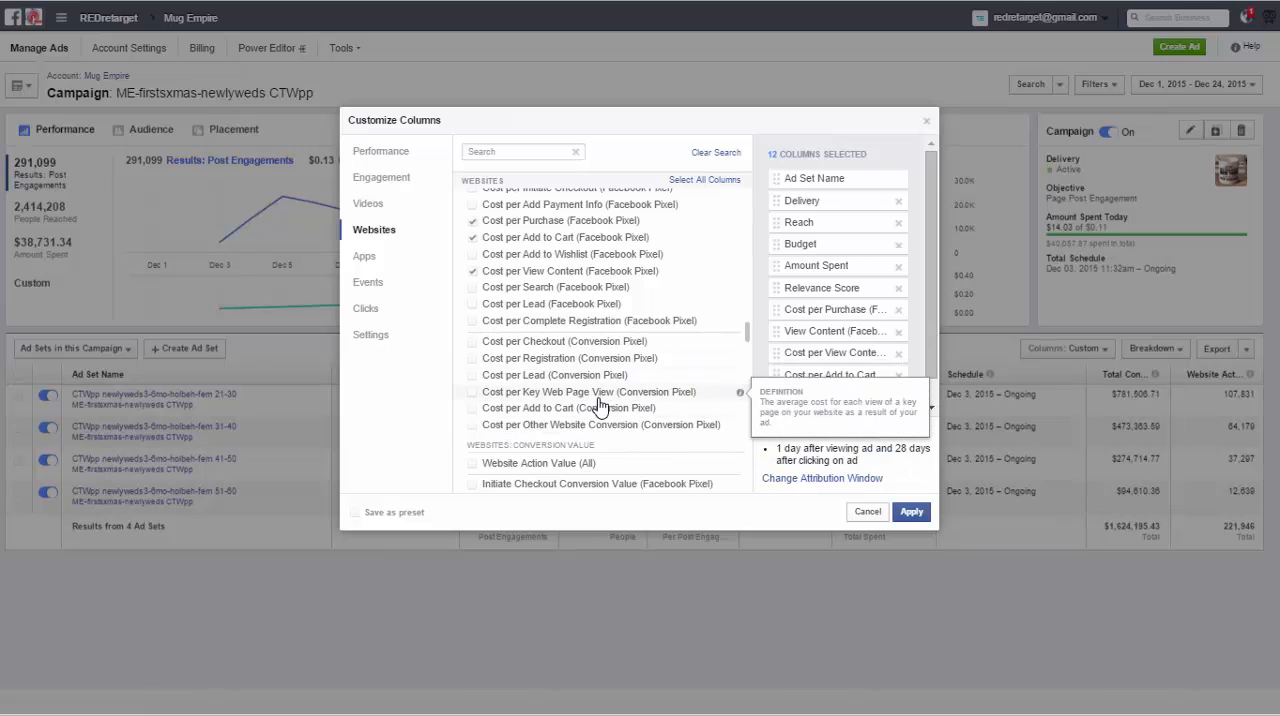
pyautogui.moveTo(568, 408)
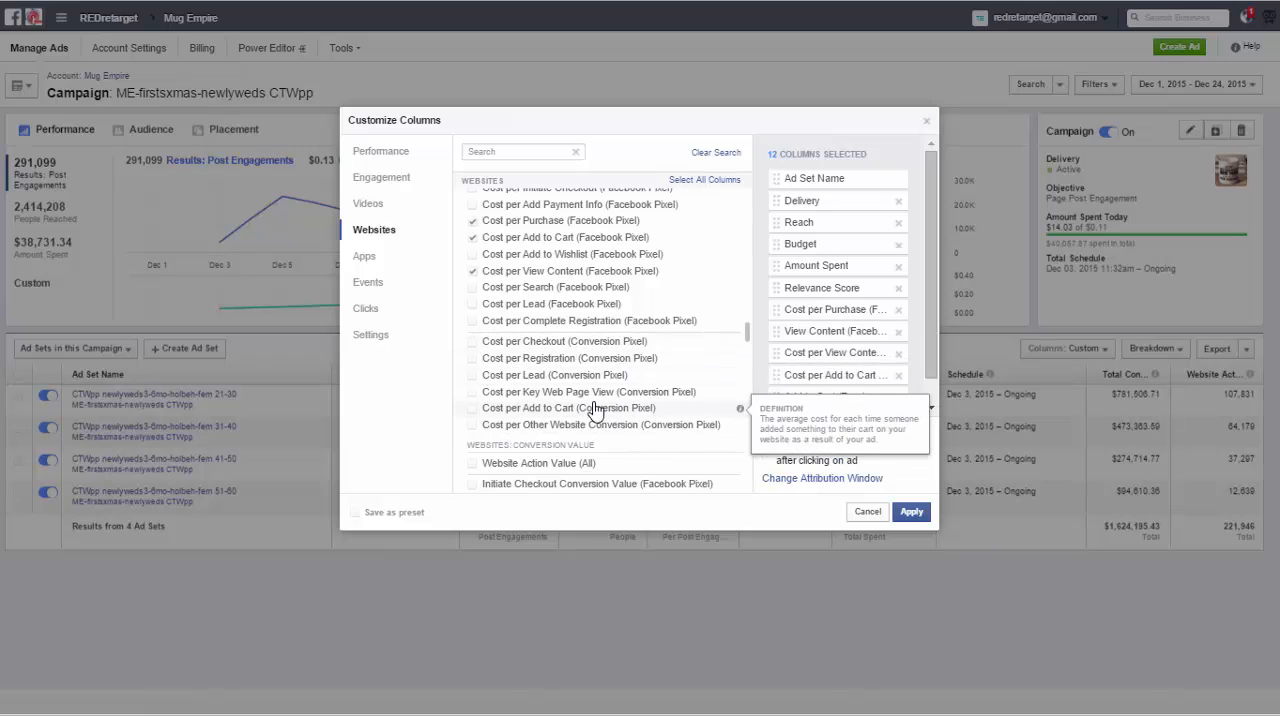
pyautogui.scroll(-3)
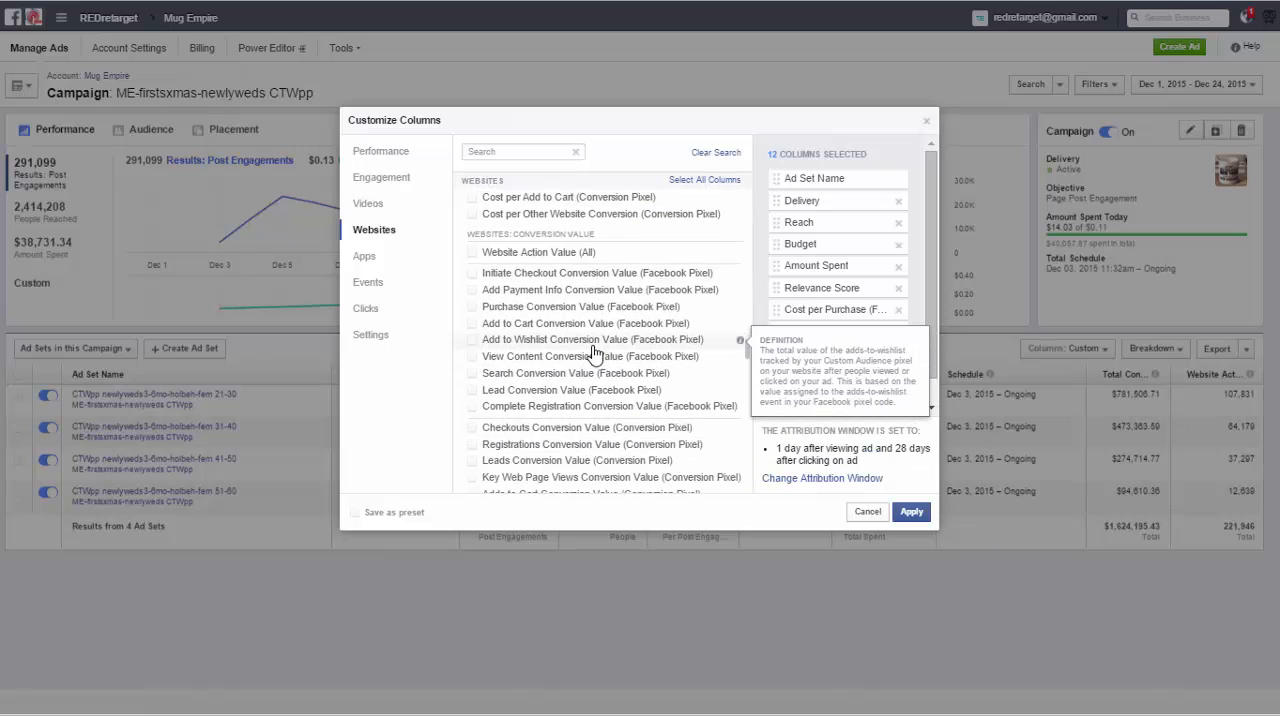
pyautogui.click(472, 356)
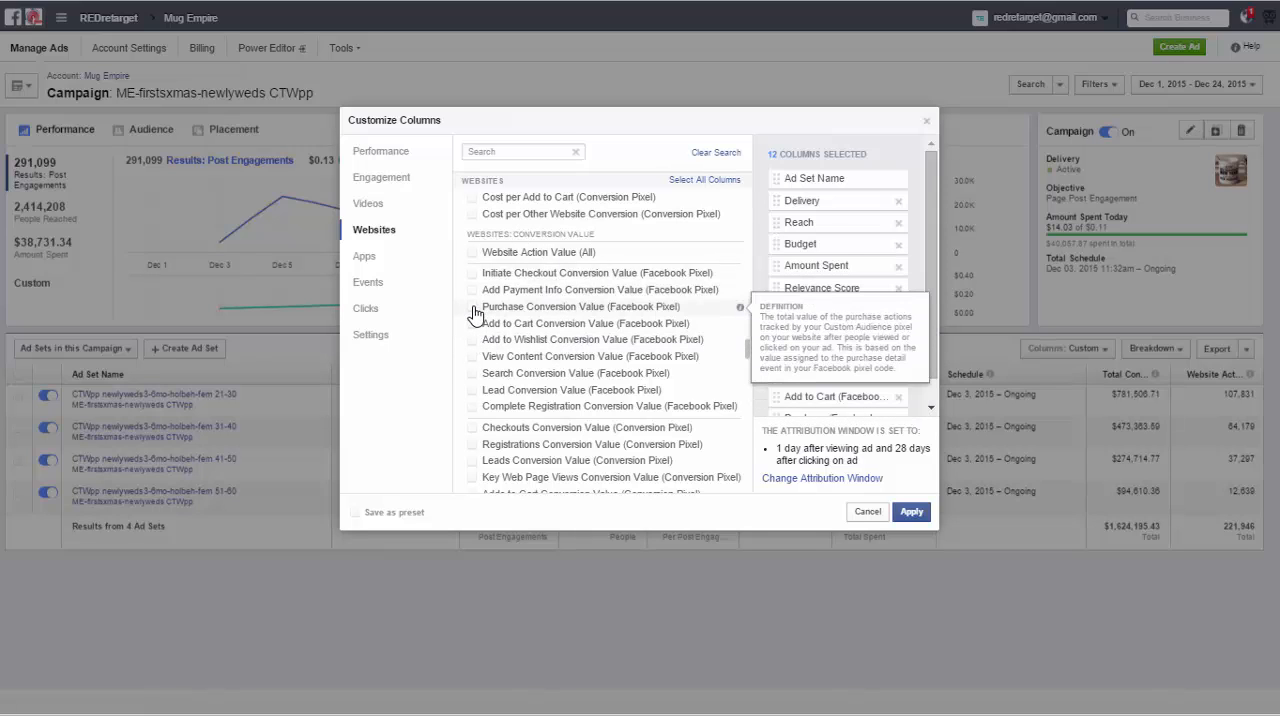
pyautogui.click(472, 306)
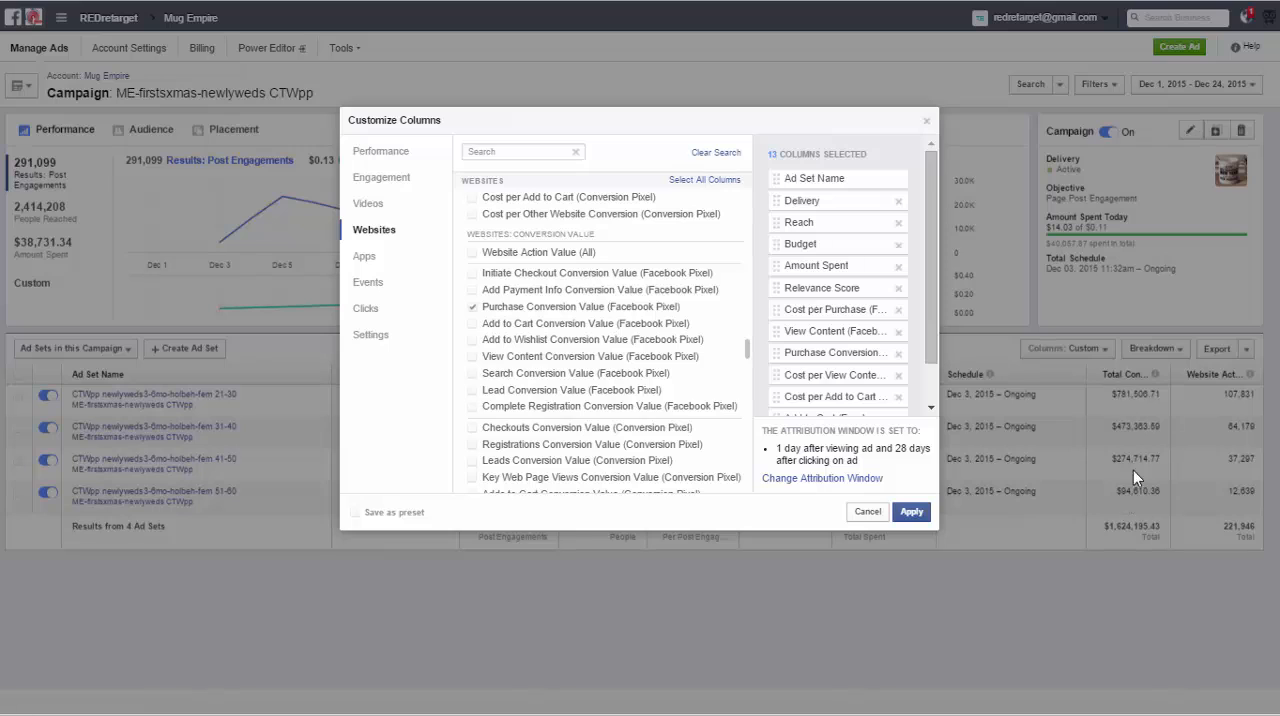
pyautogui.moveTo(1127, 461)
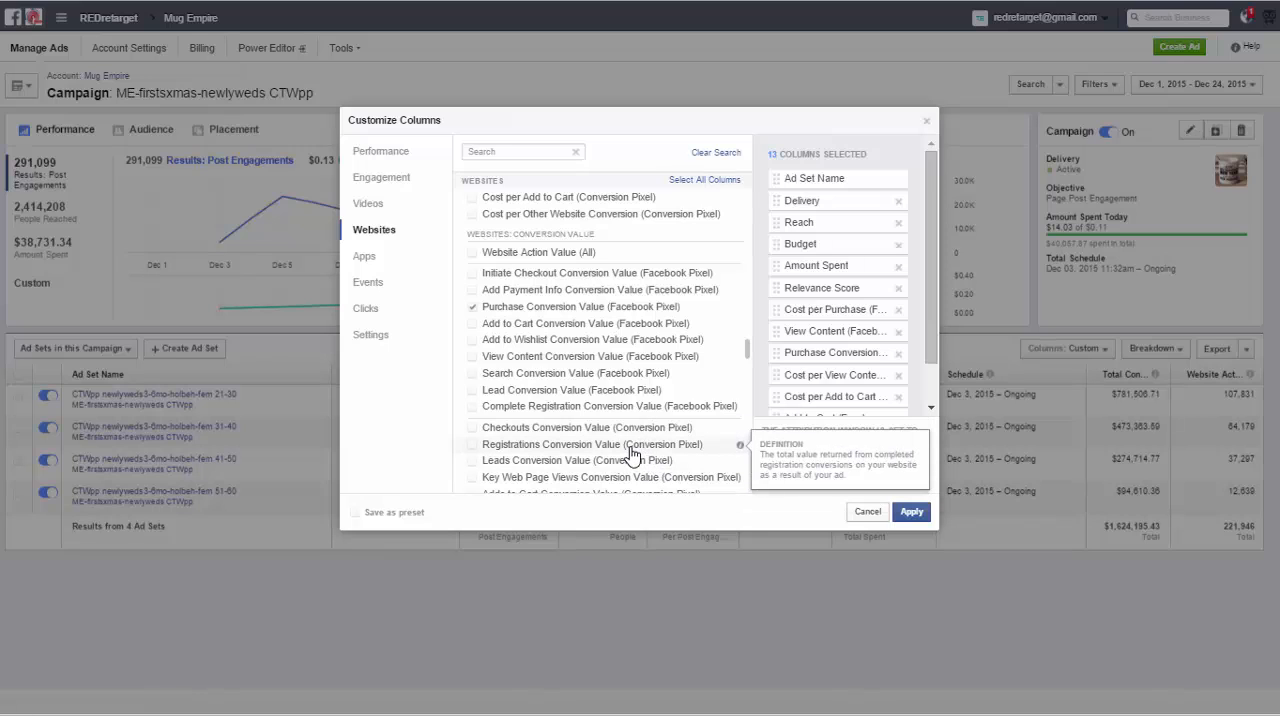
pyautogui.moveTo(615, 410)
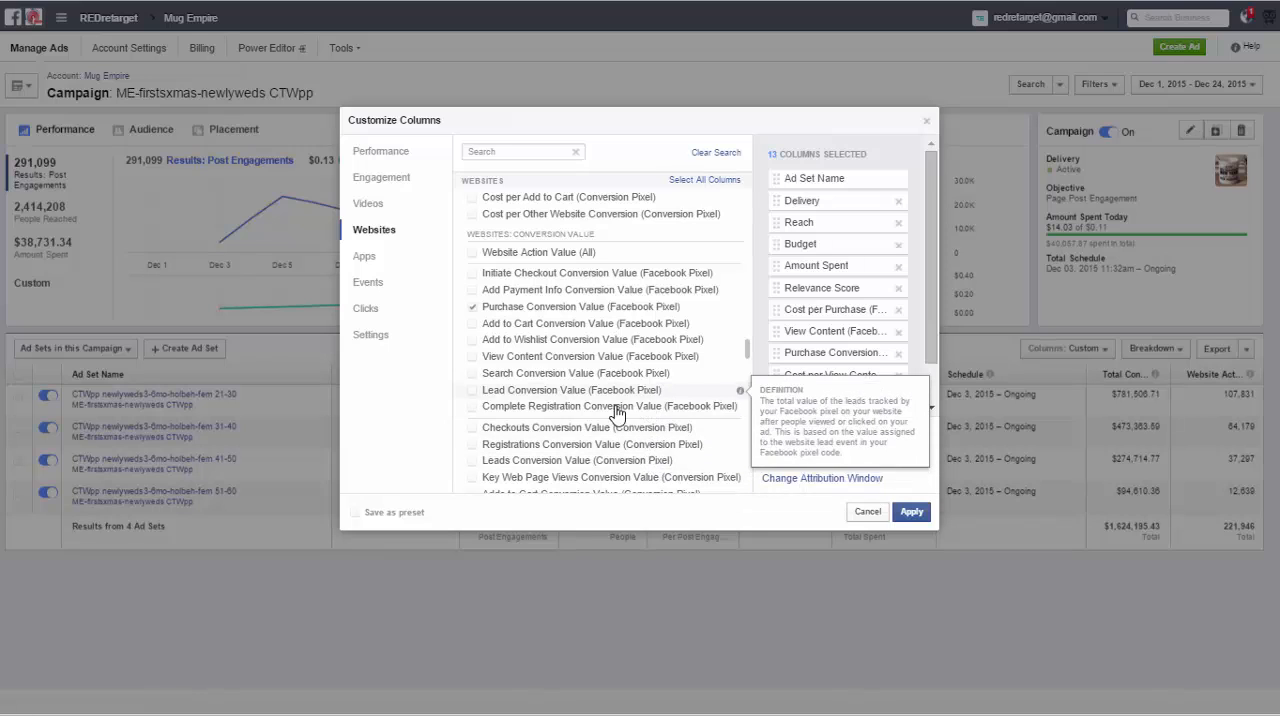
pyautogui.scroll(-3)
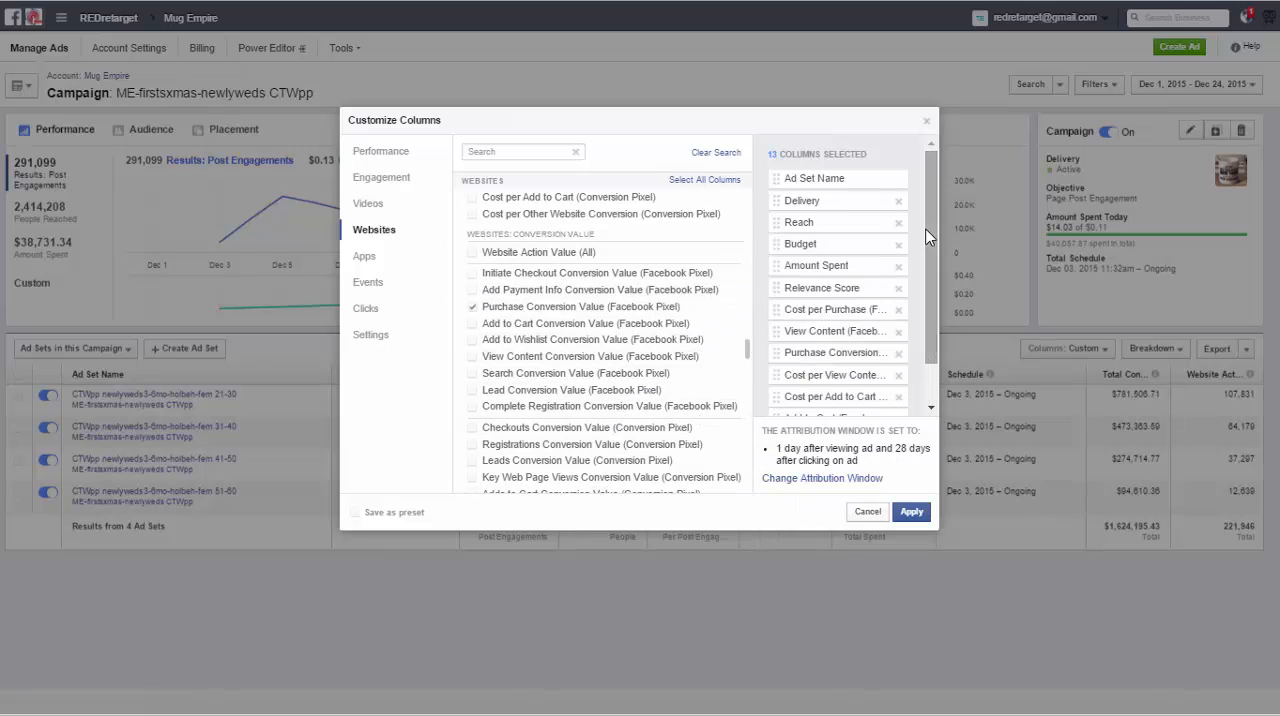
pyautogui.scroll(-3)
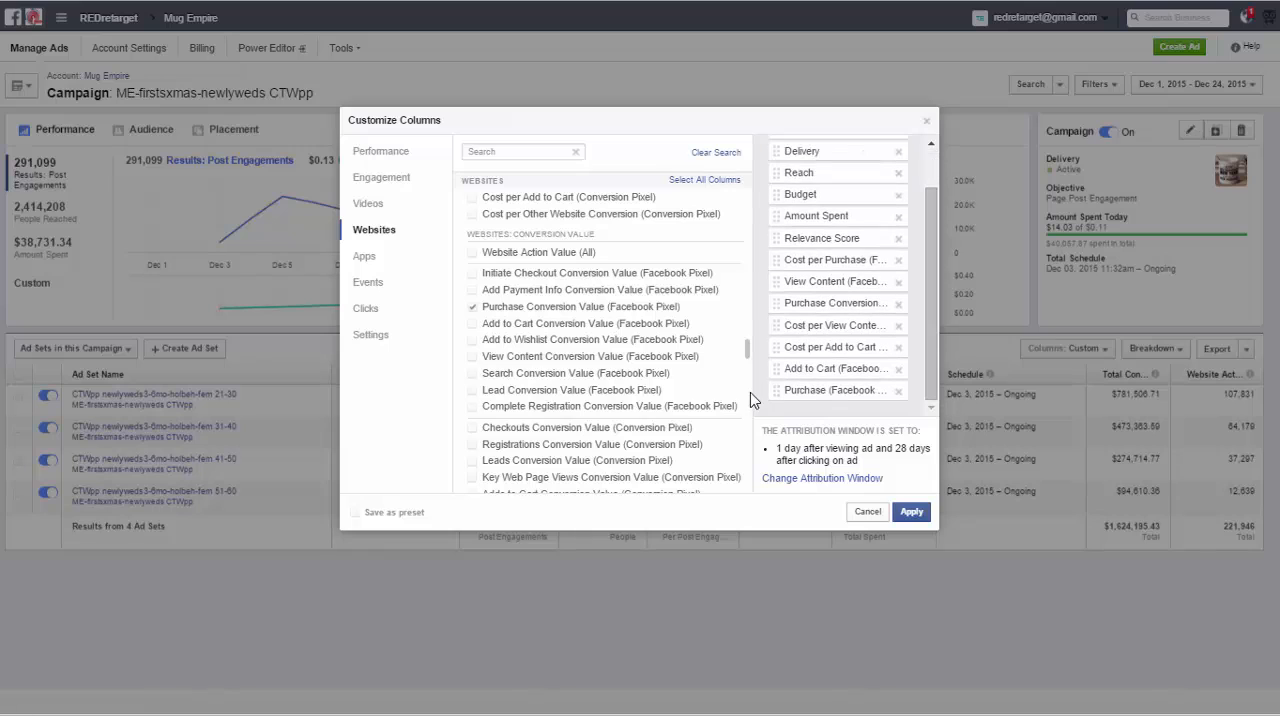
pyautogui.moveTo(884, 290)
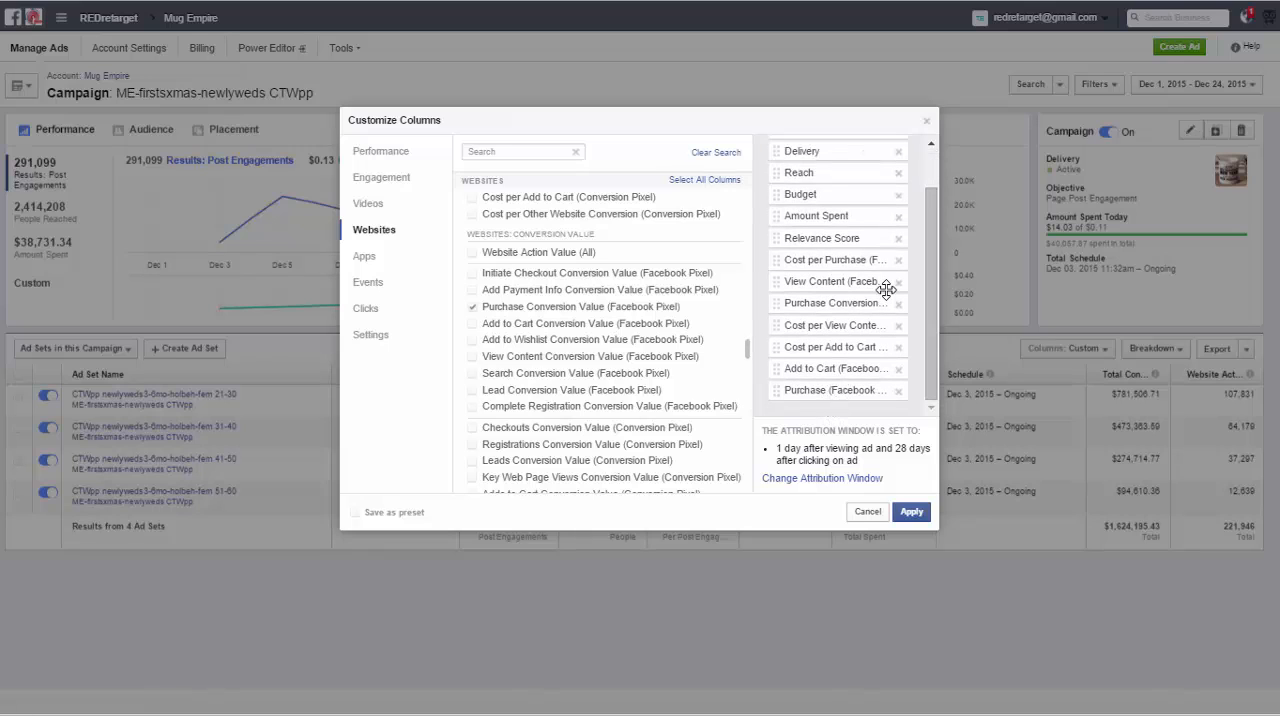
pyautogui.moveTo(790, 275)
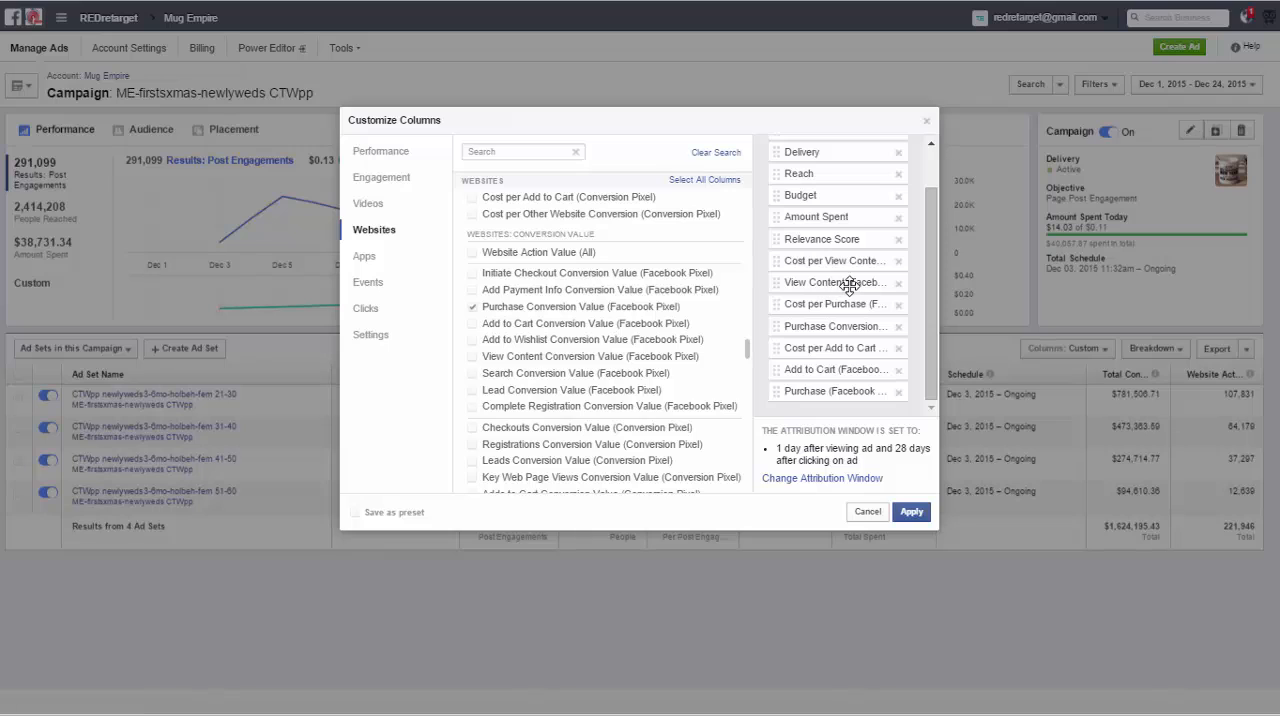
pyautogui.moveTo(832, 282)
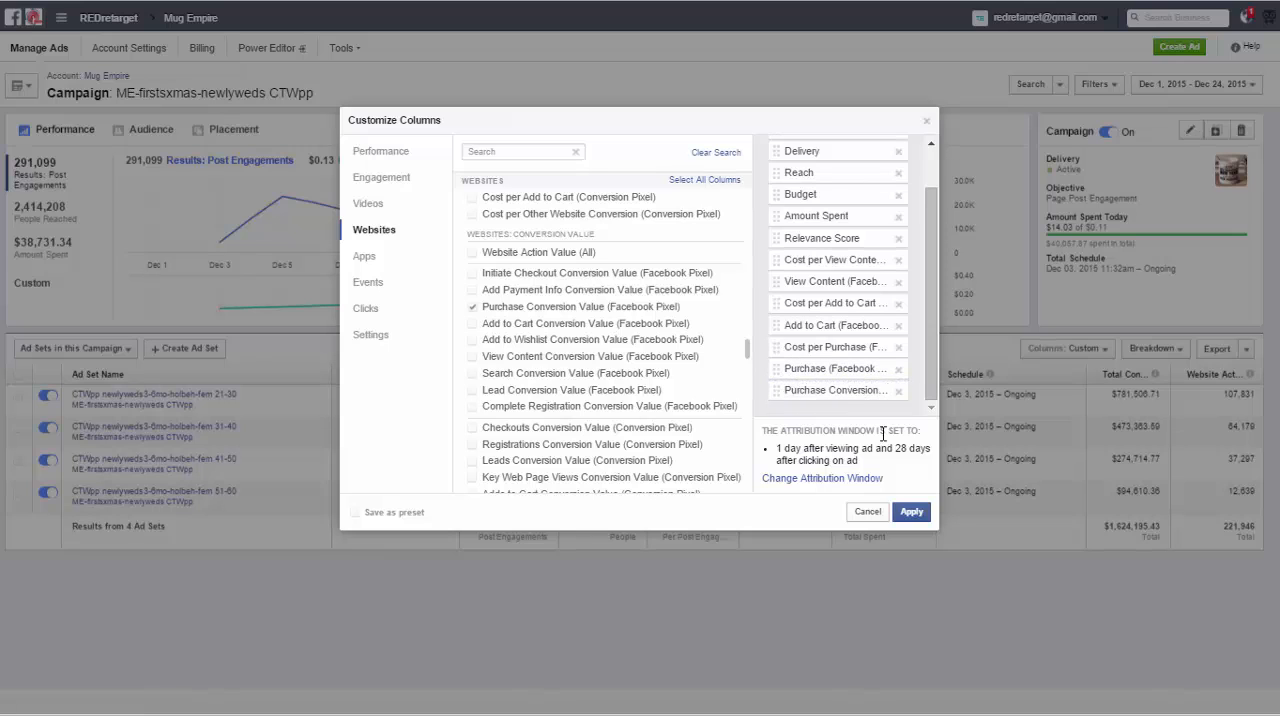
# - Apply the funnel-ordered View Content, Add to Cart and Purchase columns to the report
pyautogui.click(910, 511)
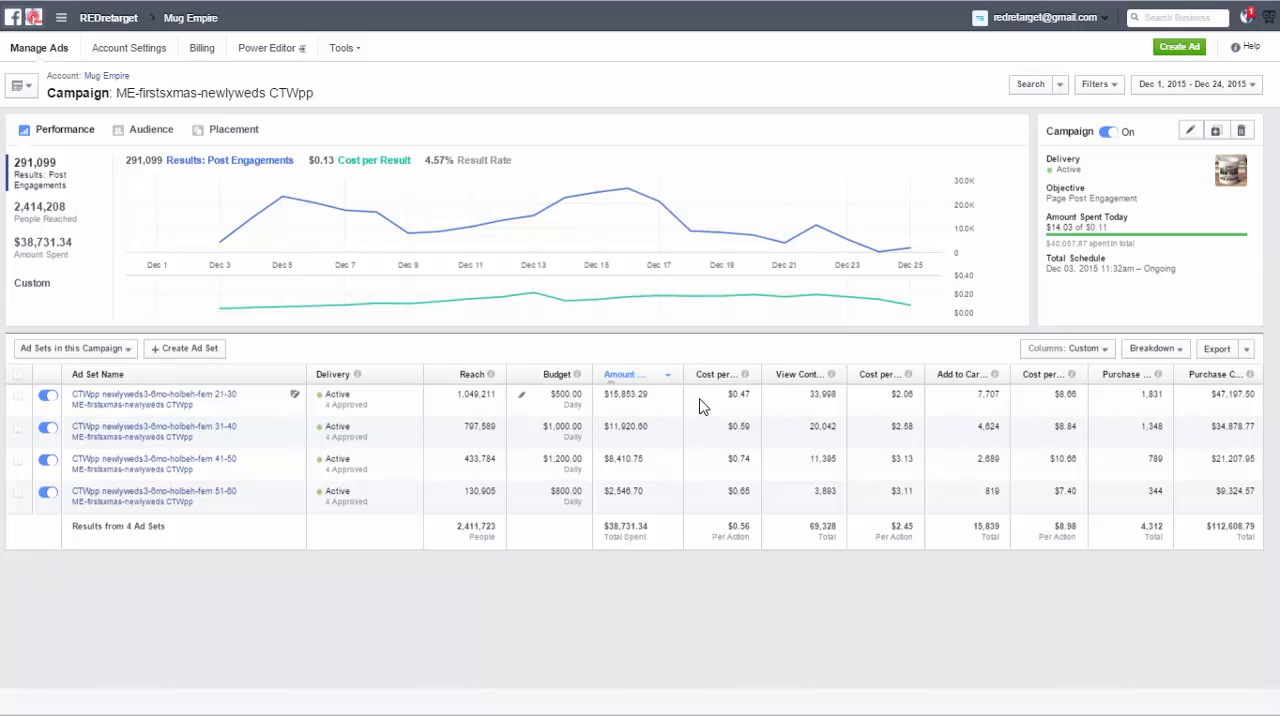
pyautogui.moveTo(745, 374)
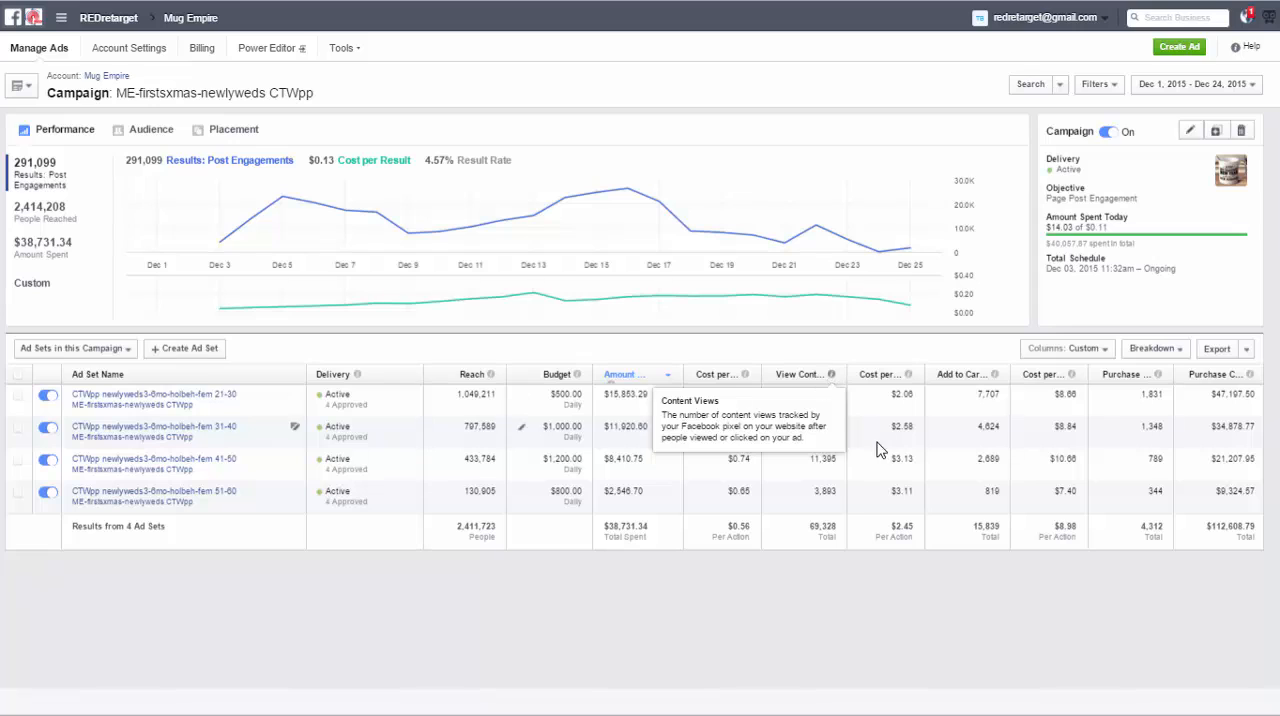
pyautogui.moveTo(845, 418)
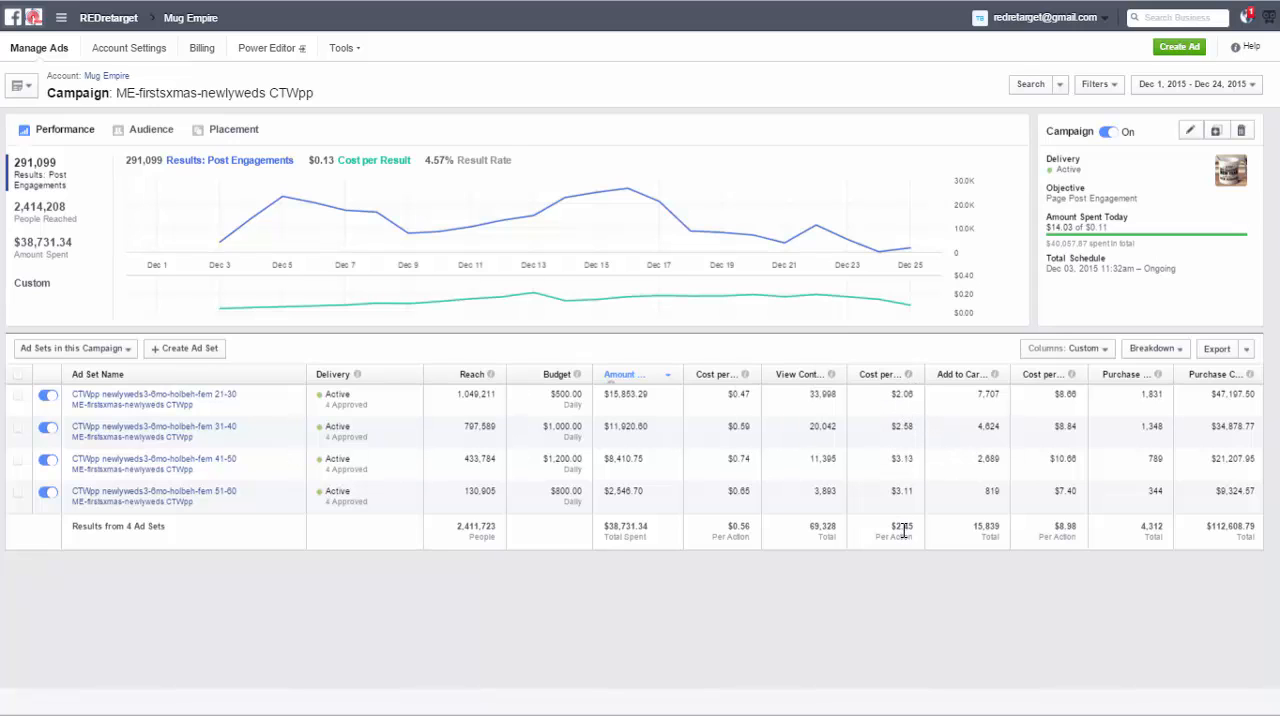
pyautogui.moveTo(995, 374)
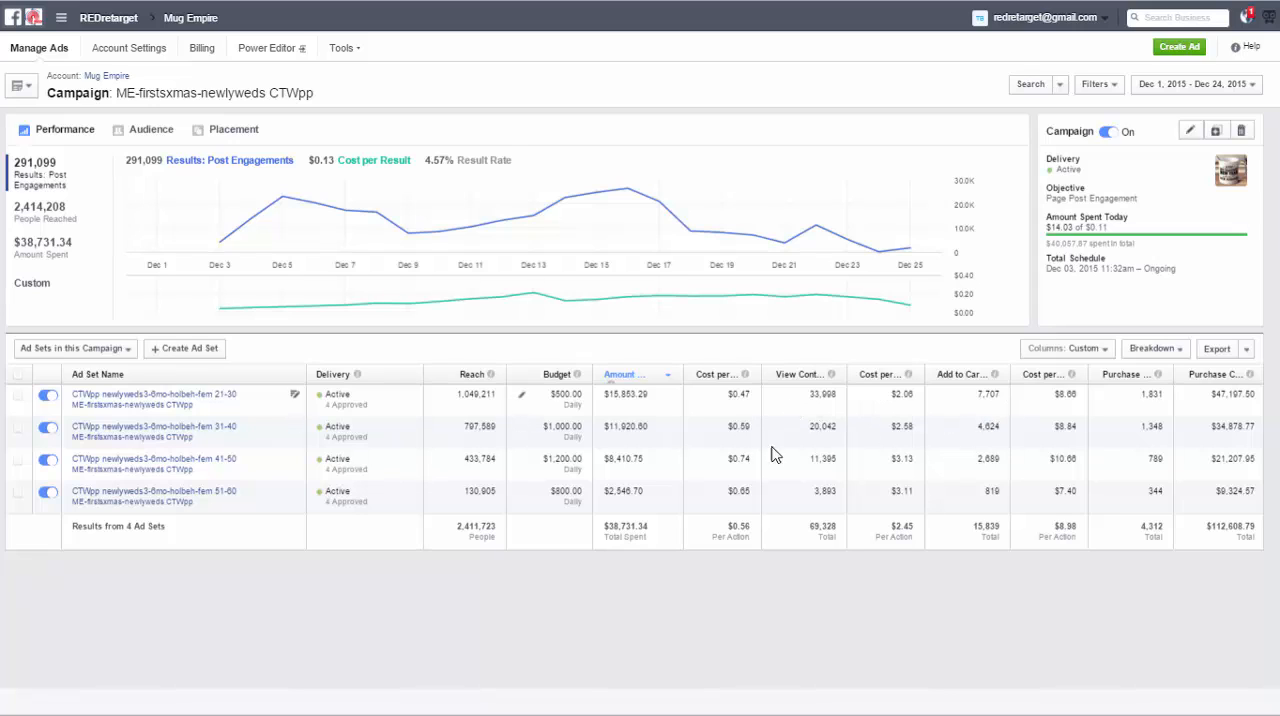
pyautogui.moveTo(1160, 417)
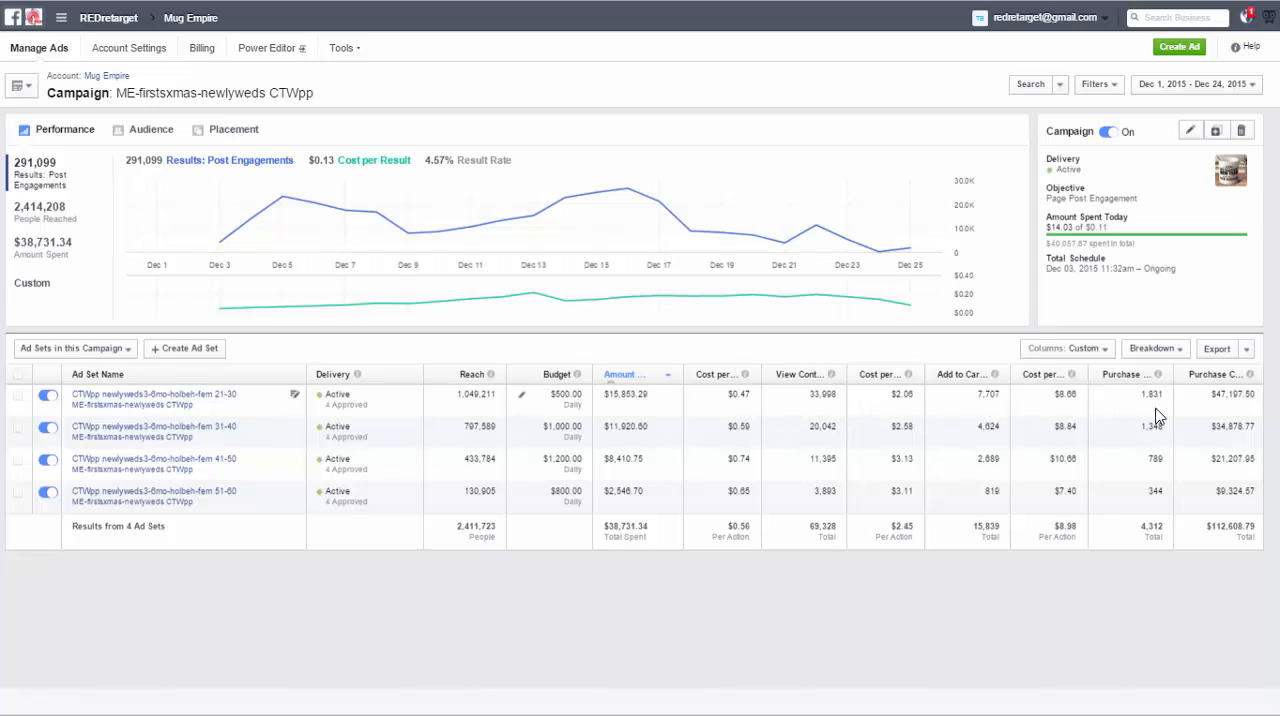
pyautogui.moveTo(800, 397)
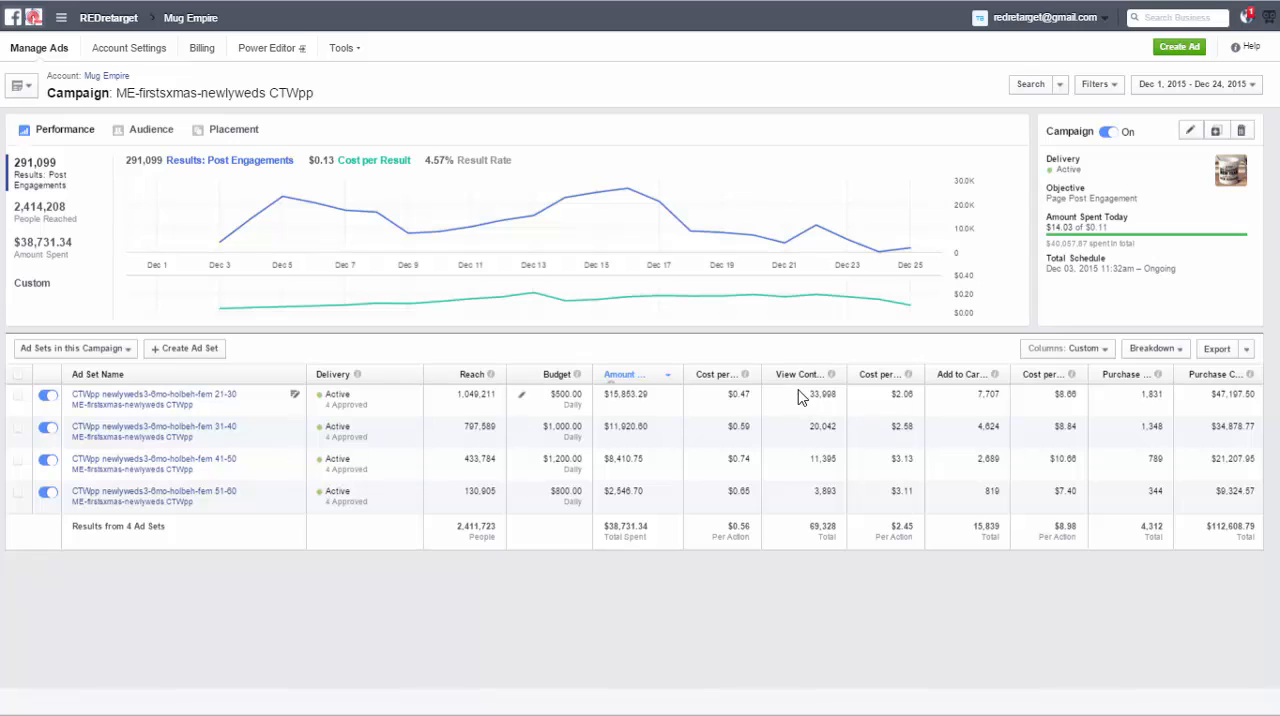
pyautogui.moveTo(801, 426)
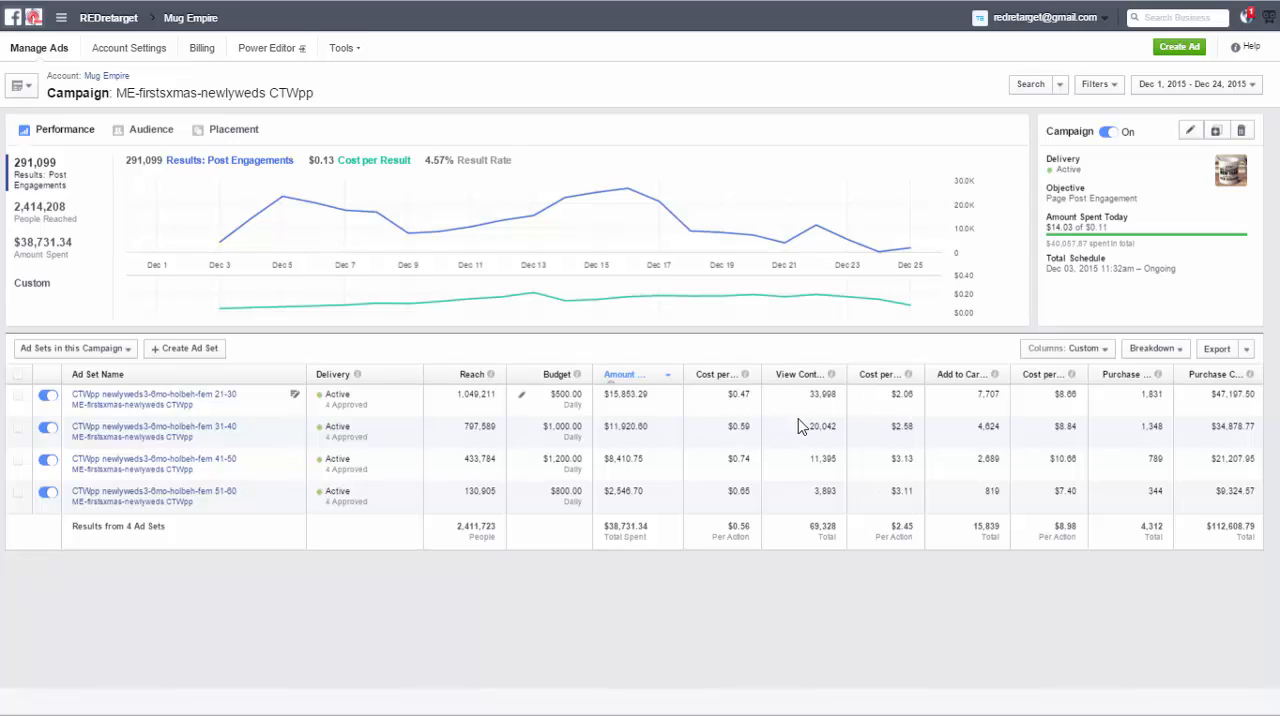
pyautogui.moveTo(900, 434)
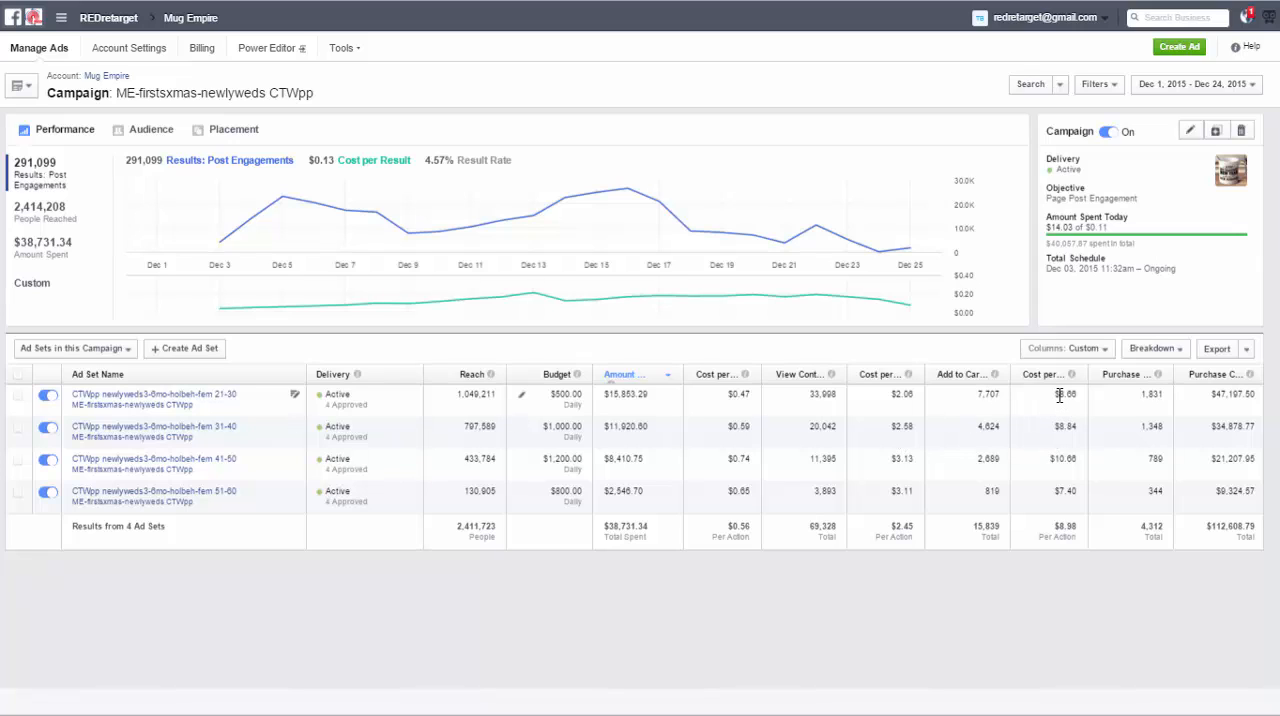
pyautogui.moveTo(1215, 394)
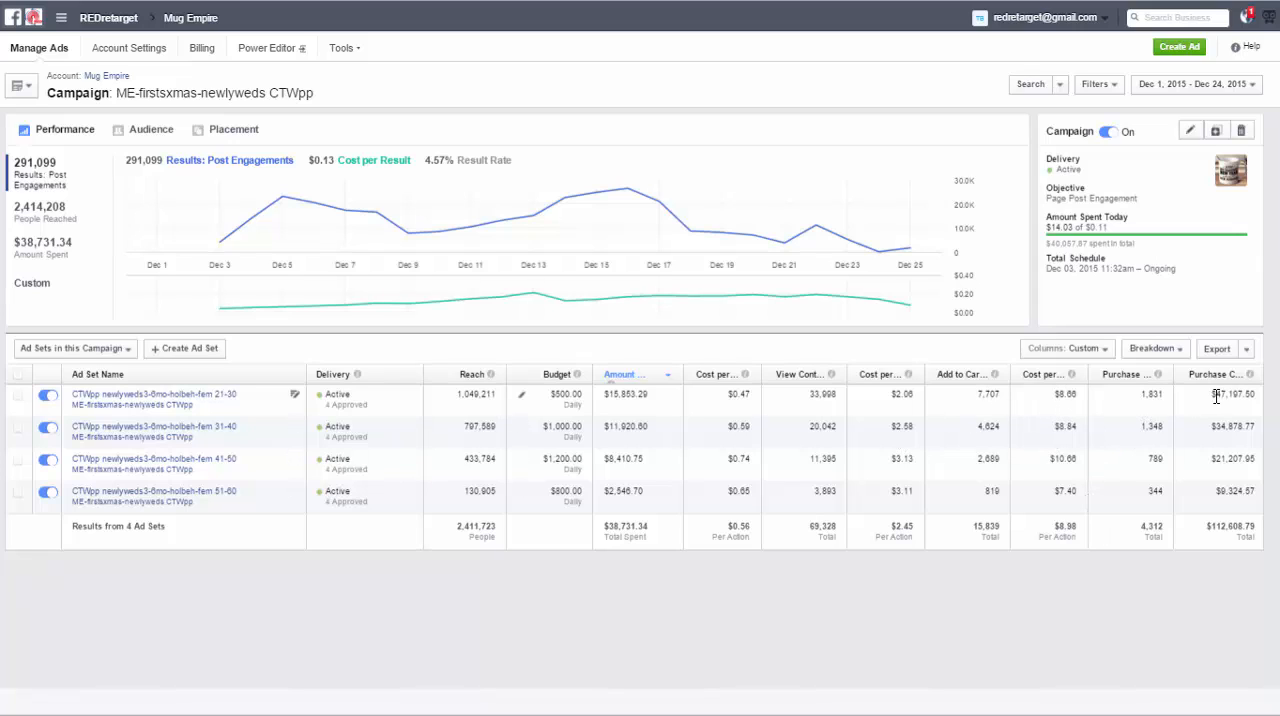
pyautogui.moveTo(1254, 400)
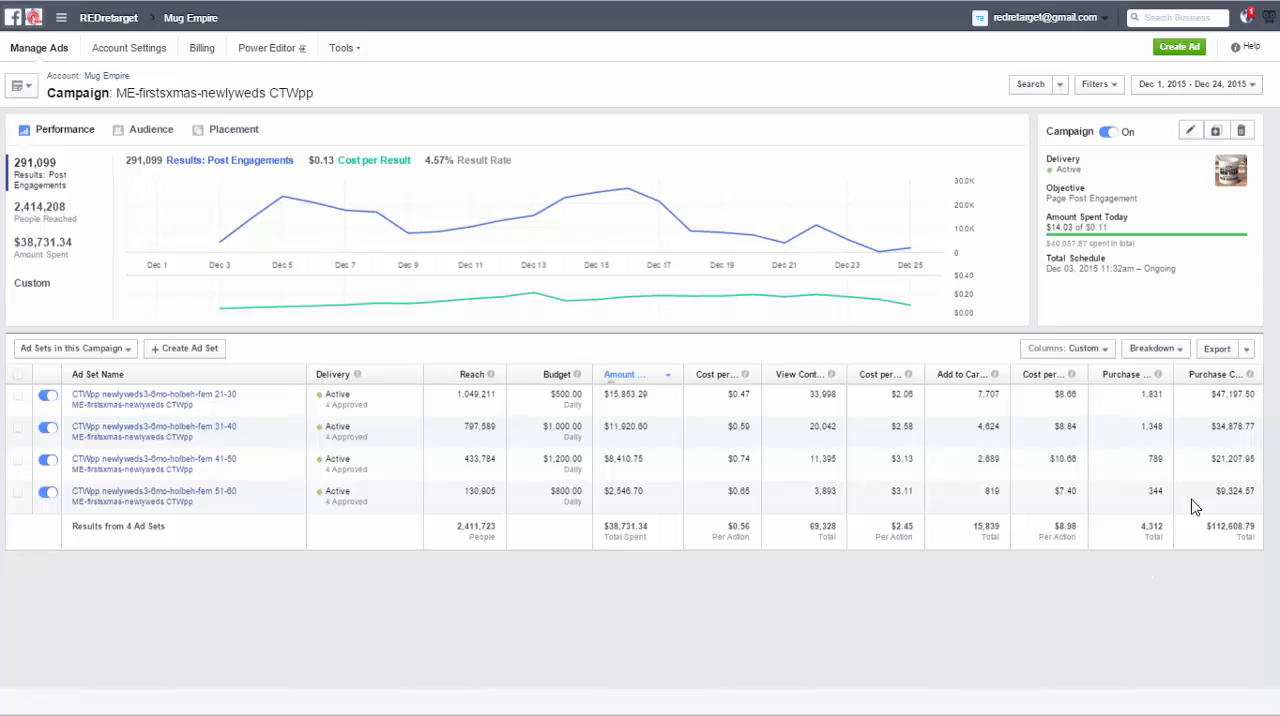
pyautogui.moveTo(1177, 587)
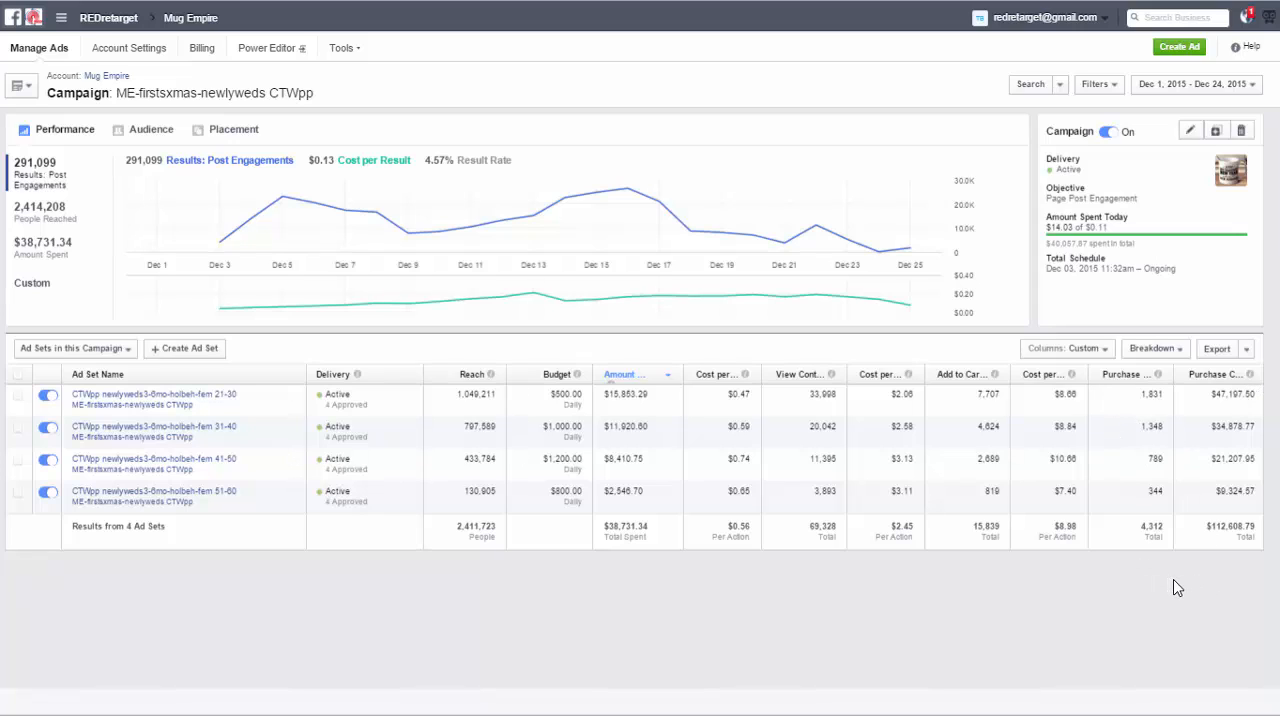
pyautogui.moveTo(1103, 492)
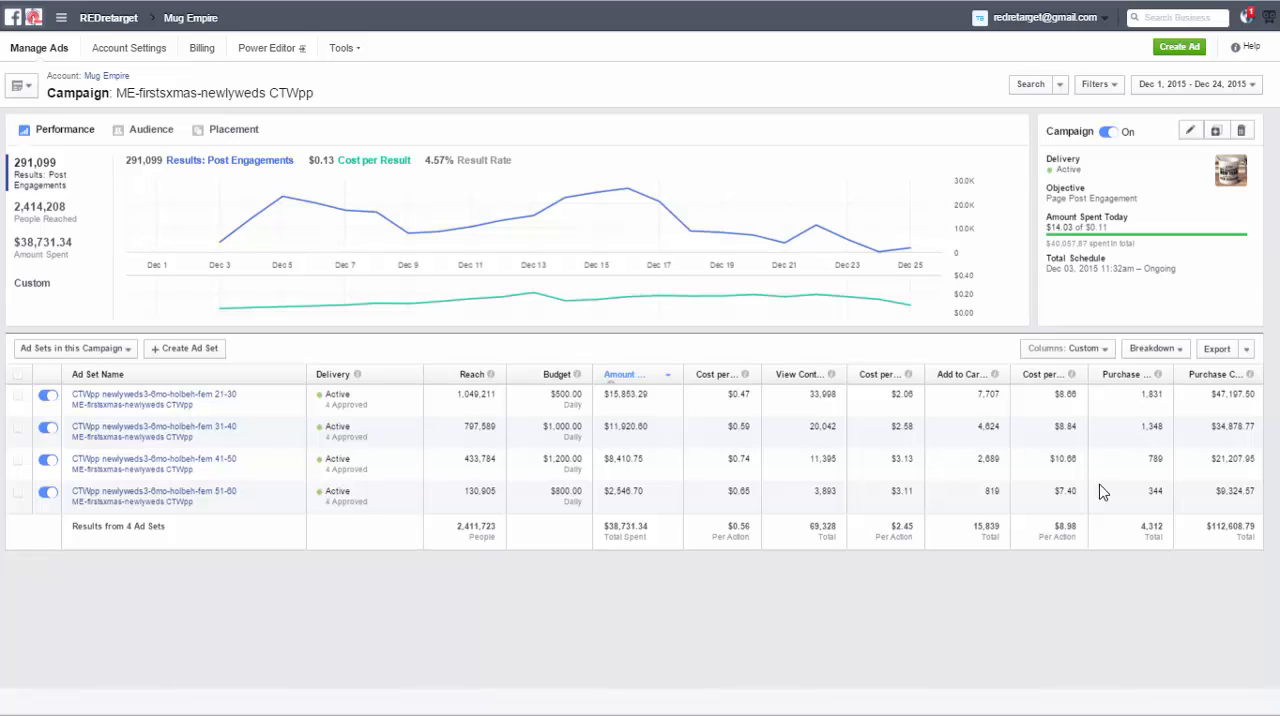
pyautogui.moveTo(638, 324)
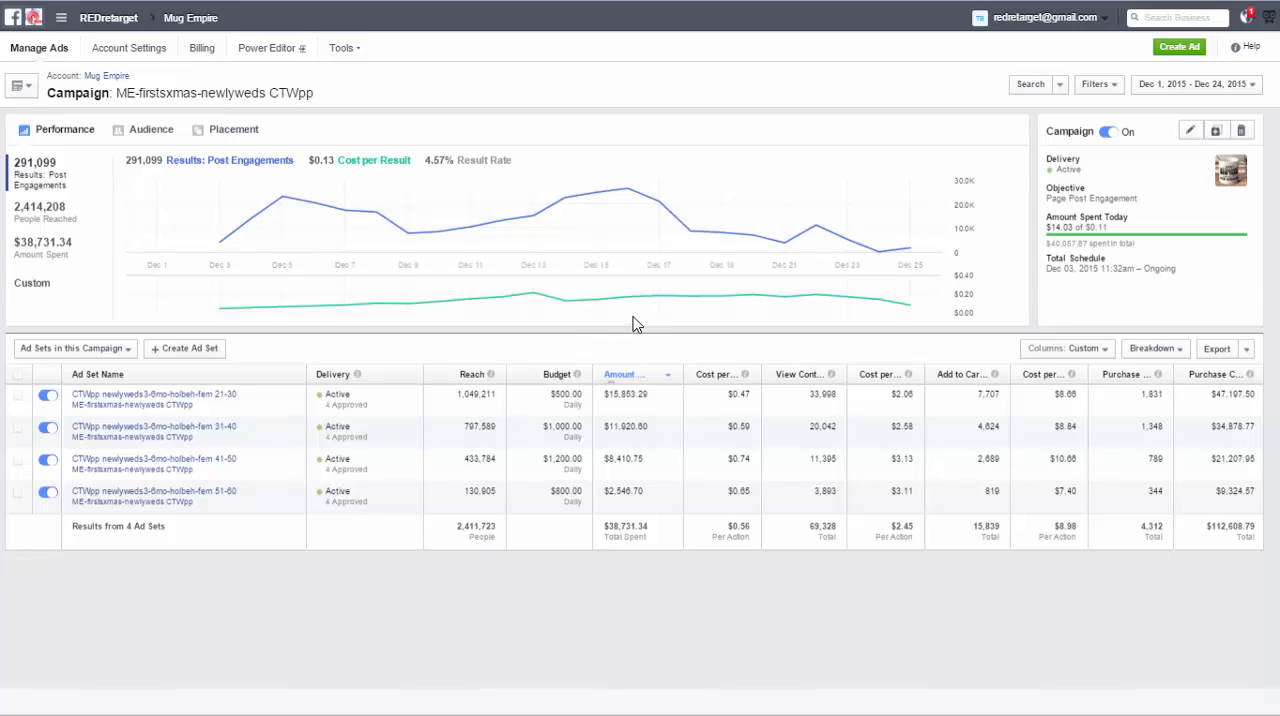
# - Review the reordered ad set table, then bring up the Tools menu
pyautogui.click(344, 47)
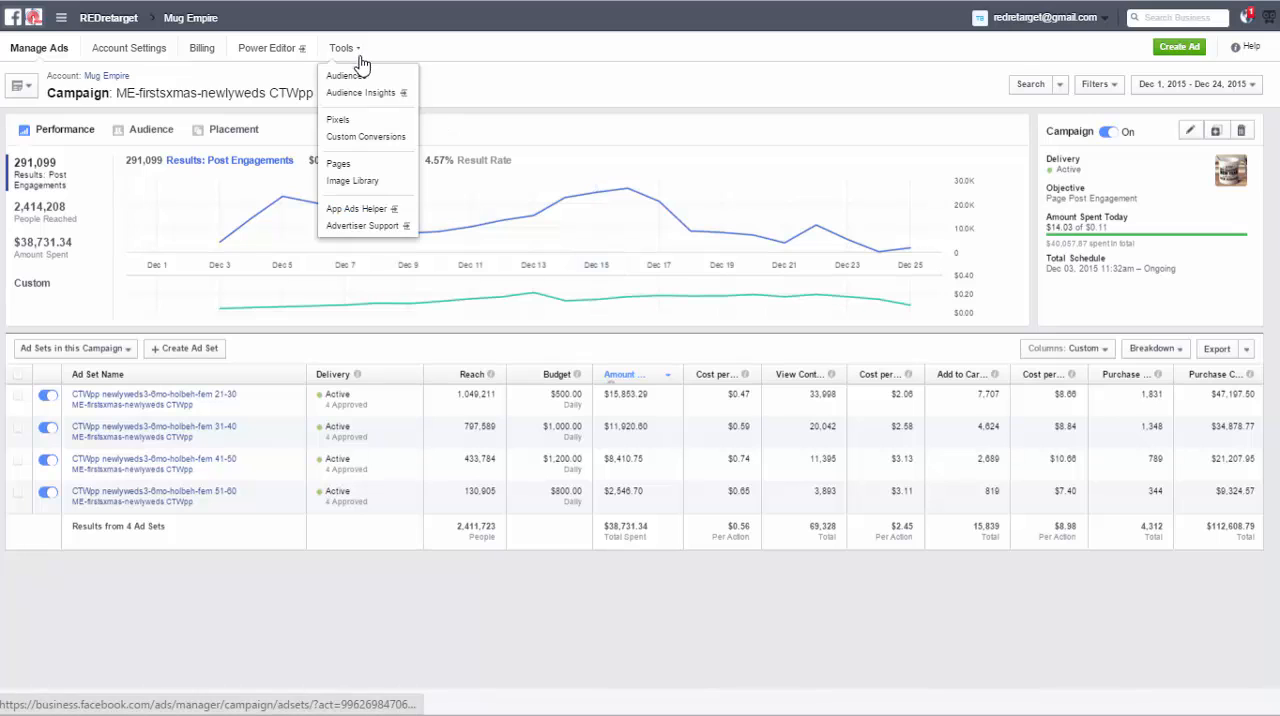
# - Open the Pixels page showing the two active mugempire.com pixels
pyautogui.click(337, 119)
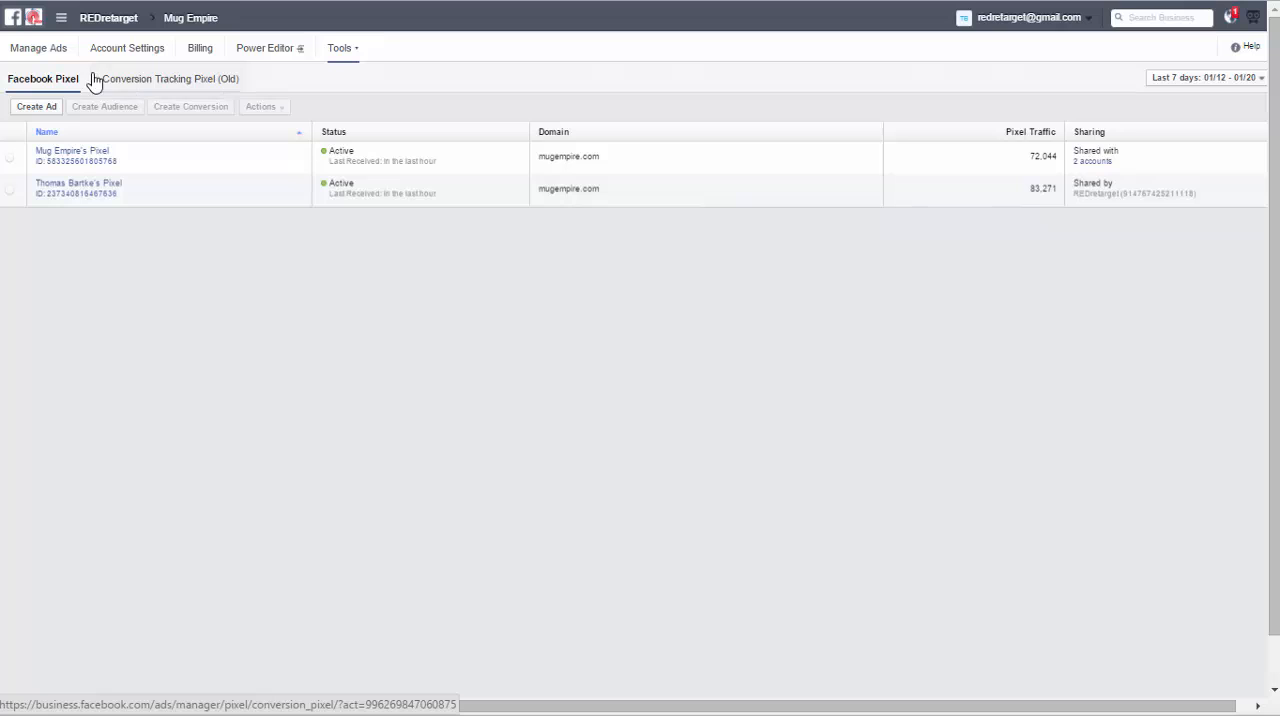
pyautogui.moveTo(293, 87)
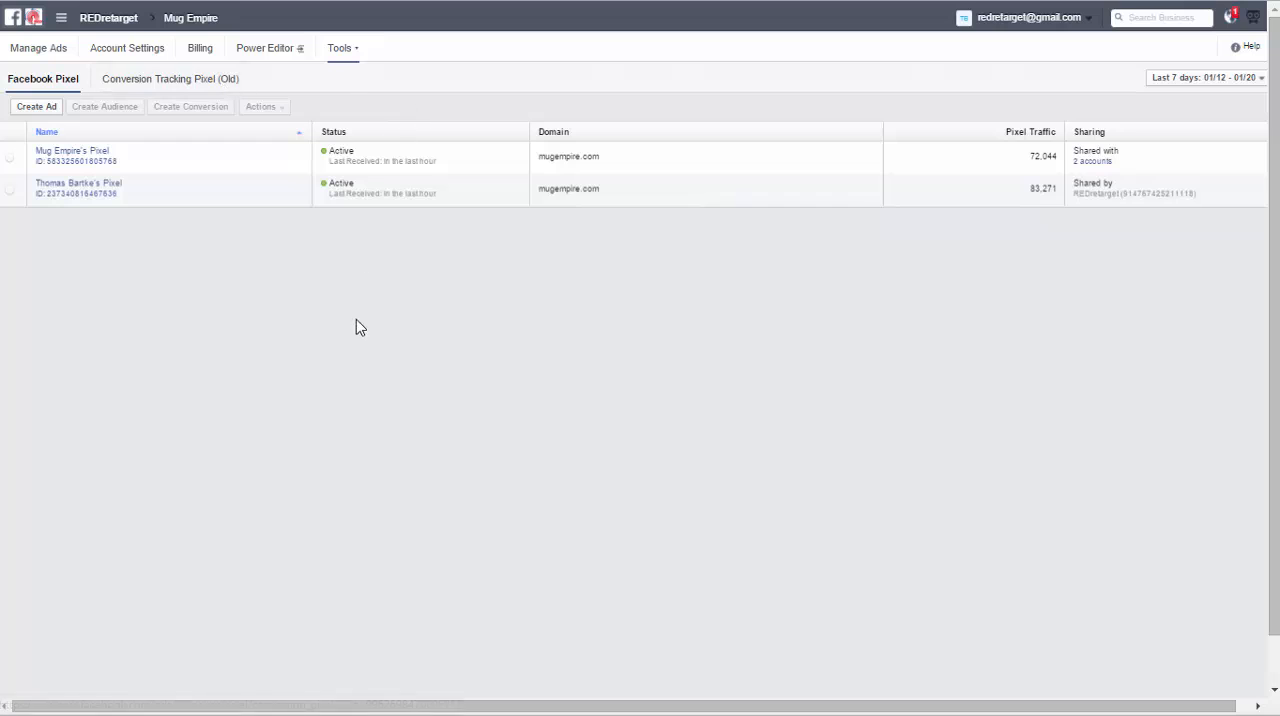
pyautogui.moveTo(756, 391)
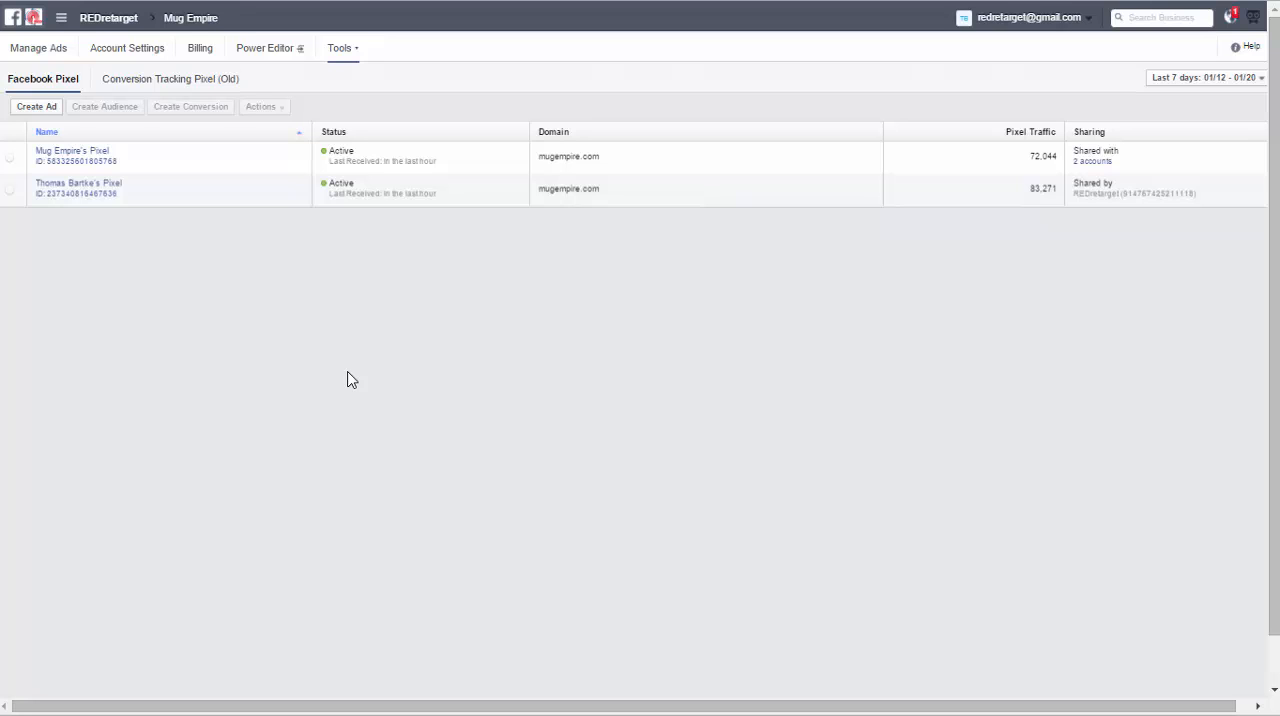
pyautogui.moveTo(1078, 71)
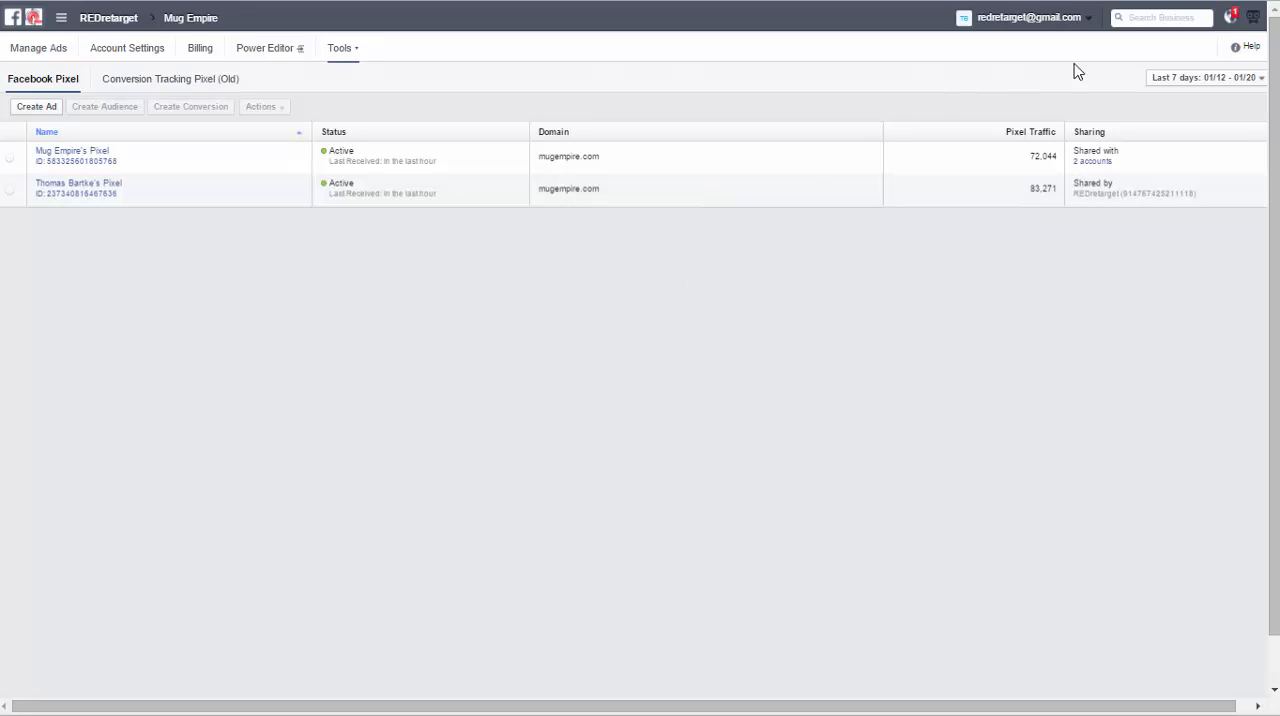